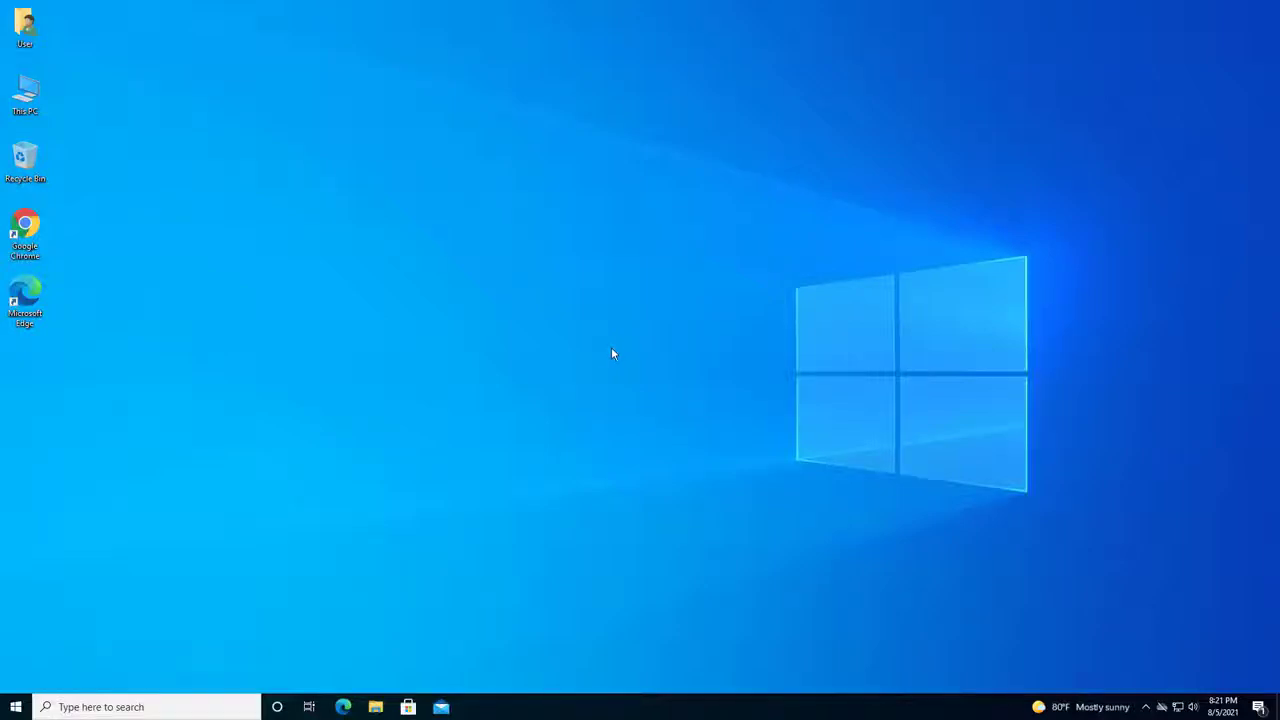
{"action": "mouse_move", "coordinate": [568, 328]}
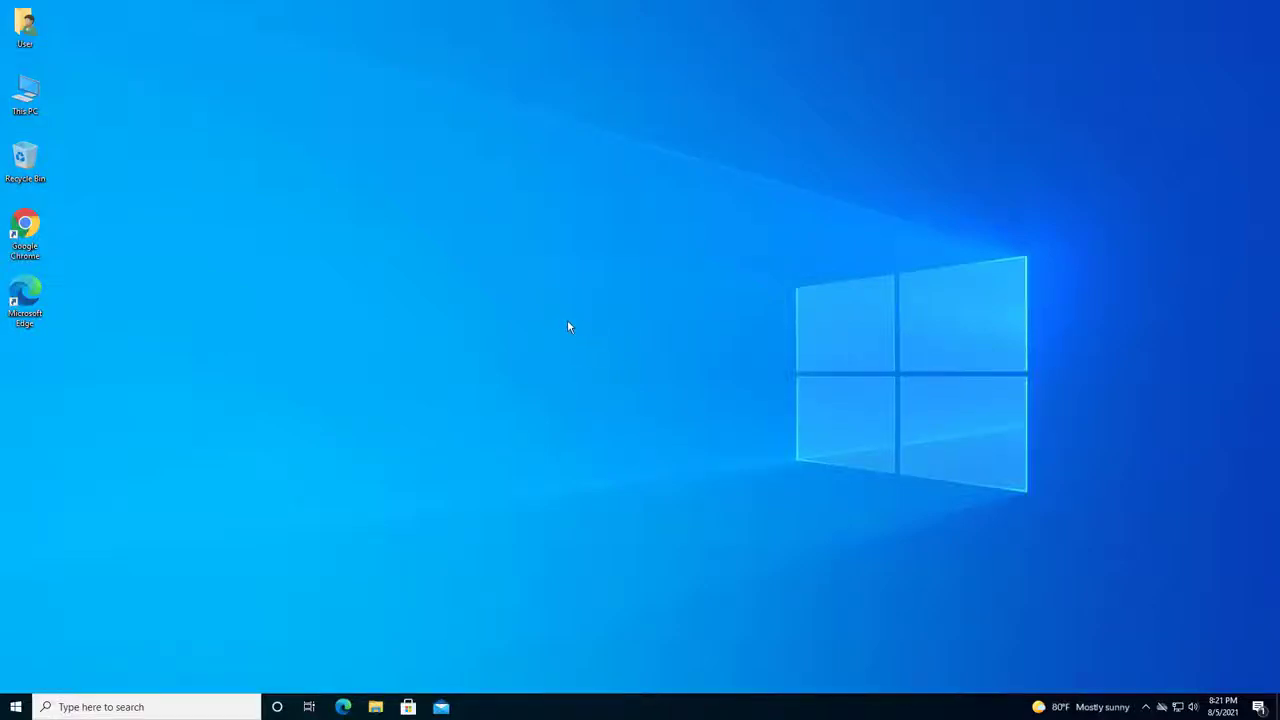
{"action": "mouse_move", "coordinate": [644, 332]}
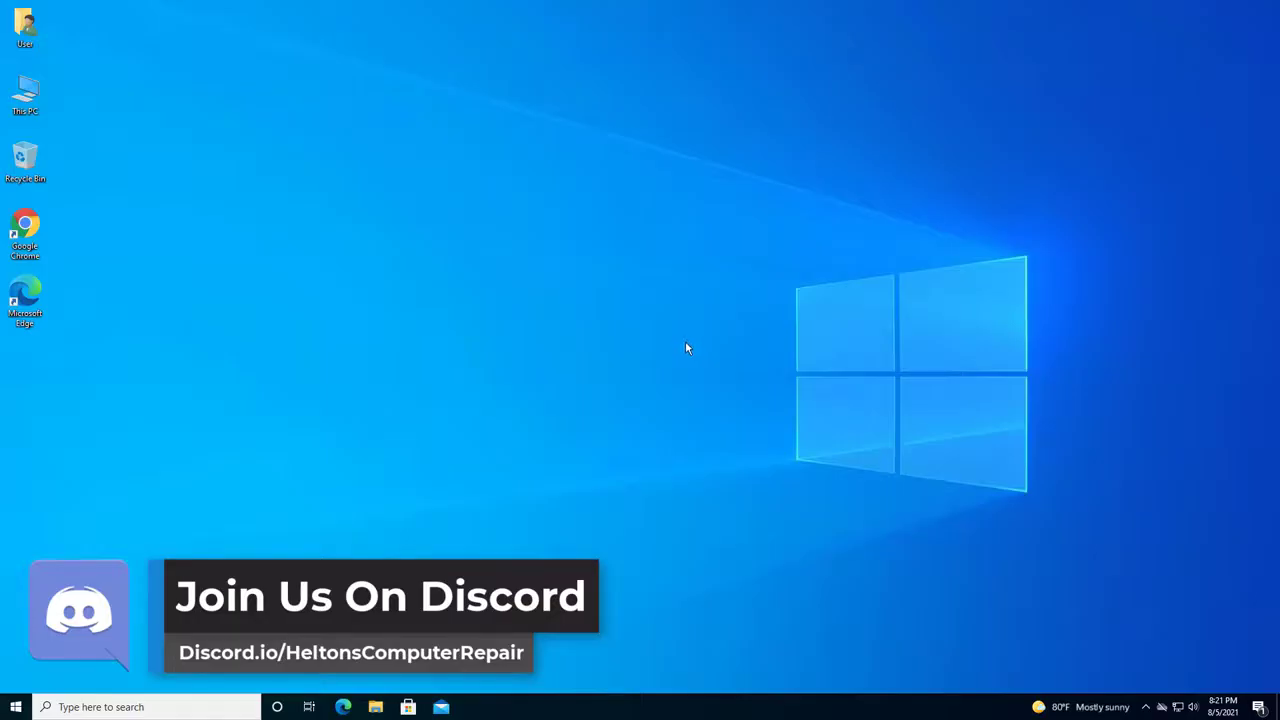
{"action": "mouse_move", "coordinate": [10, 482]}
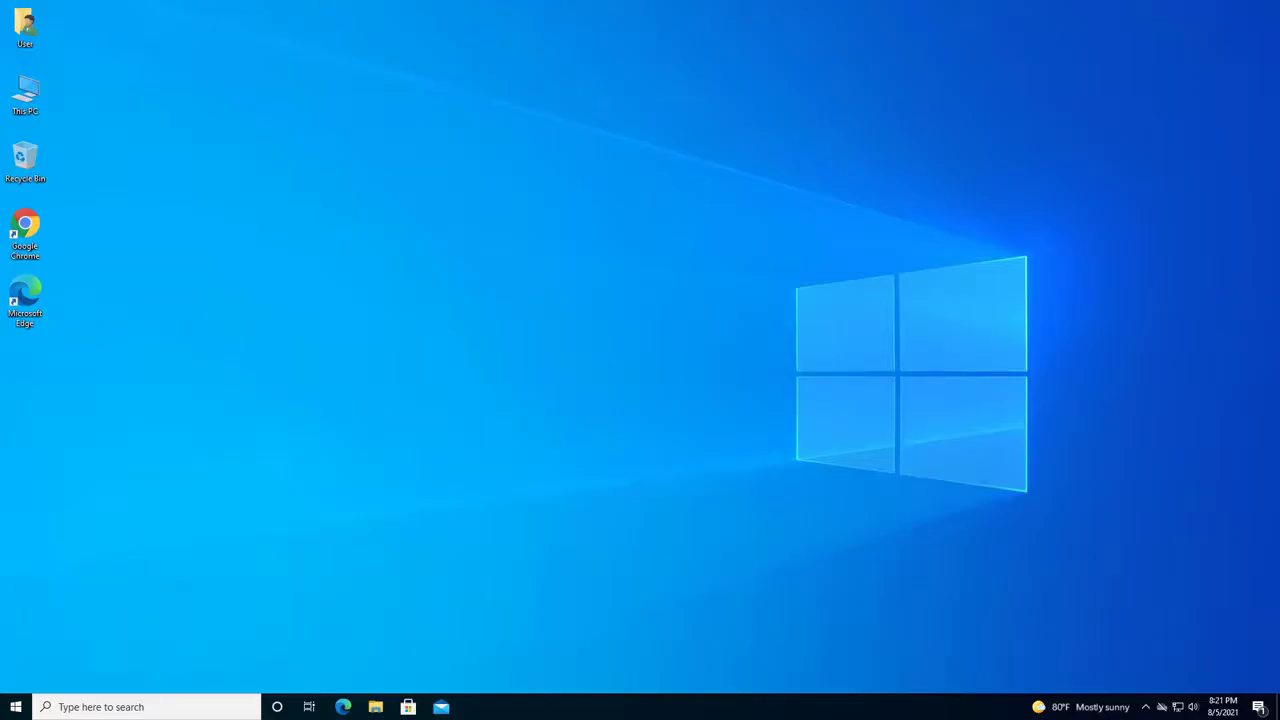
{"action": "mouse_move", "coordinate": [132, 414]}
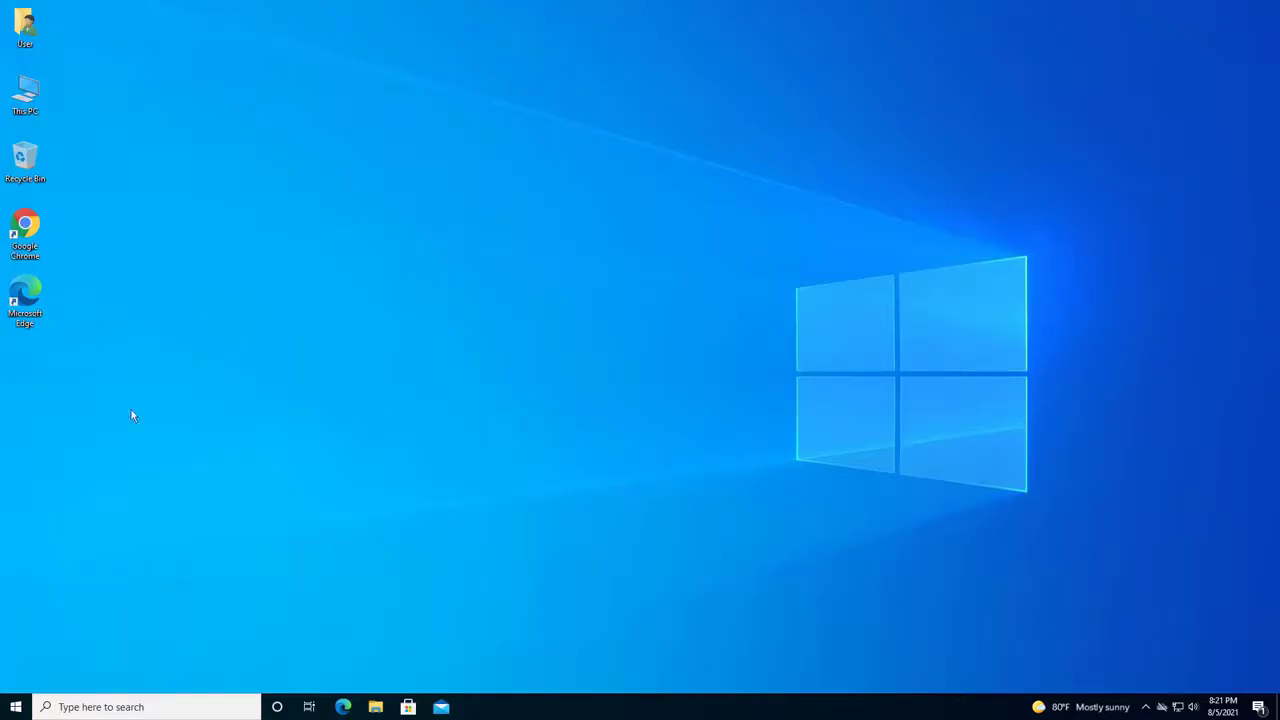
{"action": "mouse_move", "coordinate": [624, 358]}
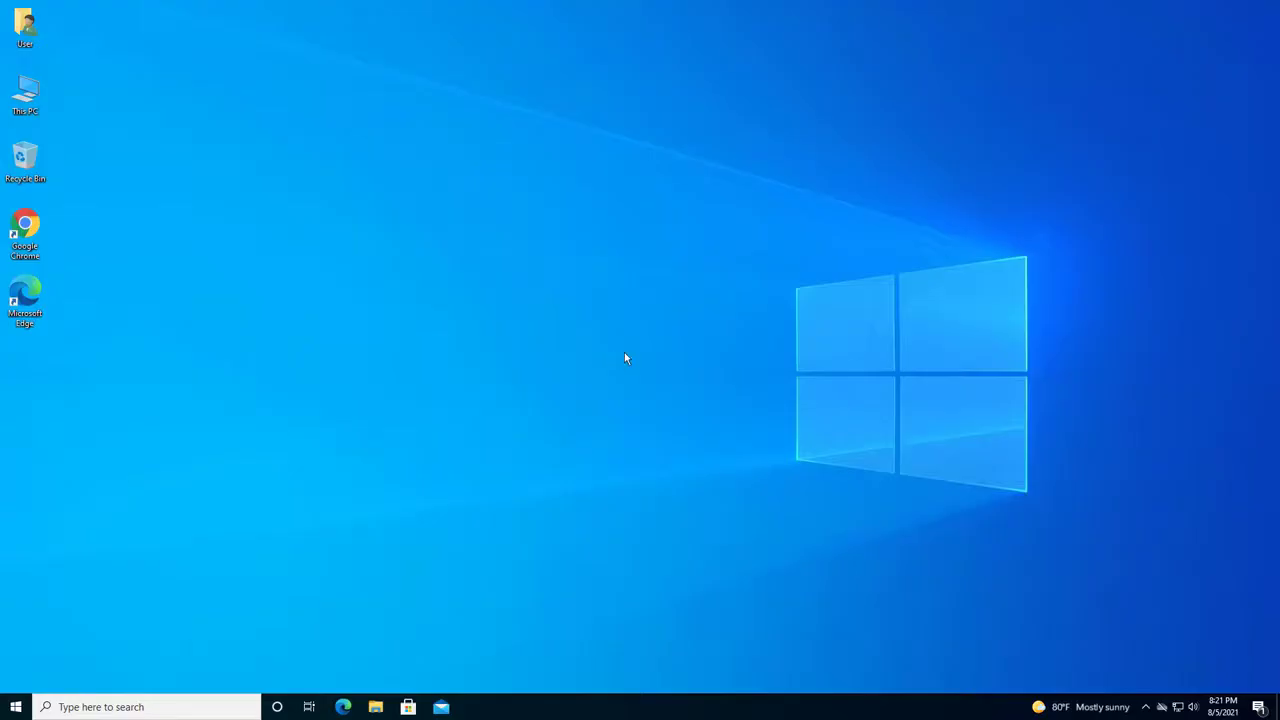
{"action": "mouse_move", "coordinate": [640, 388]}
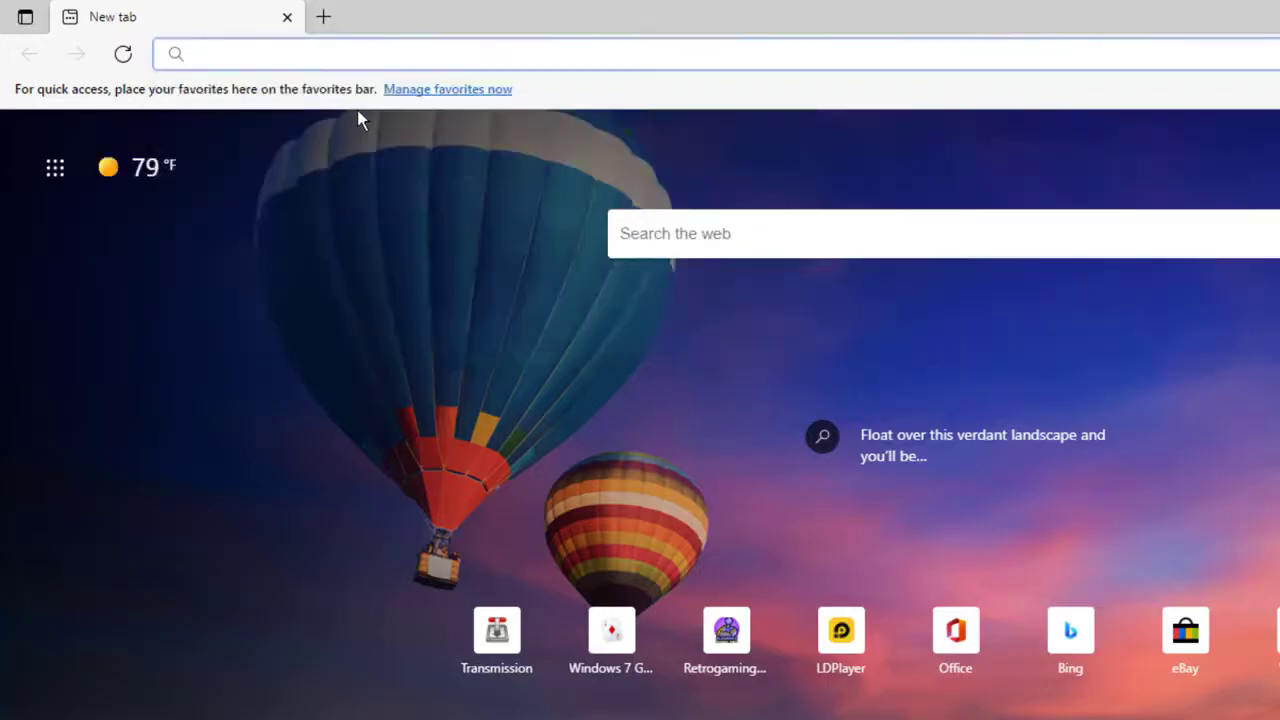
{"action": "type", "text": "acid-play.com"}
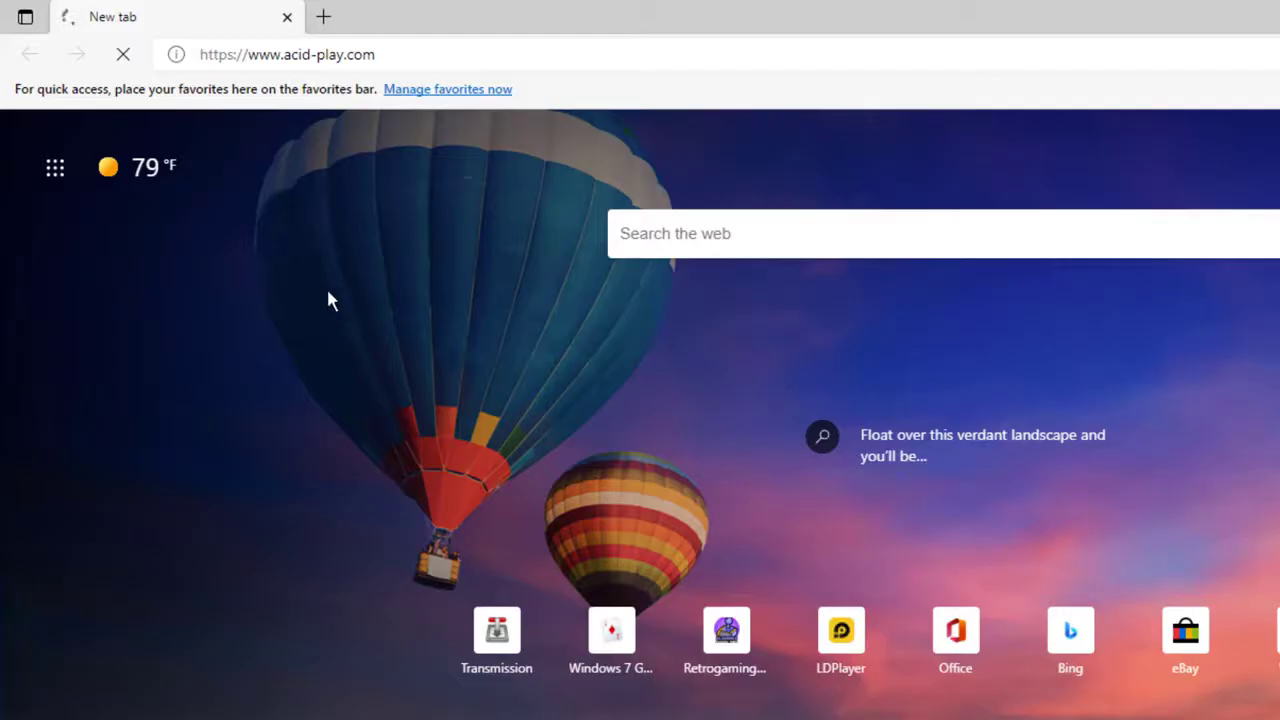
{"action": "mouse_move", "coordinate": [364, 278]}
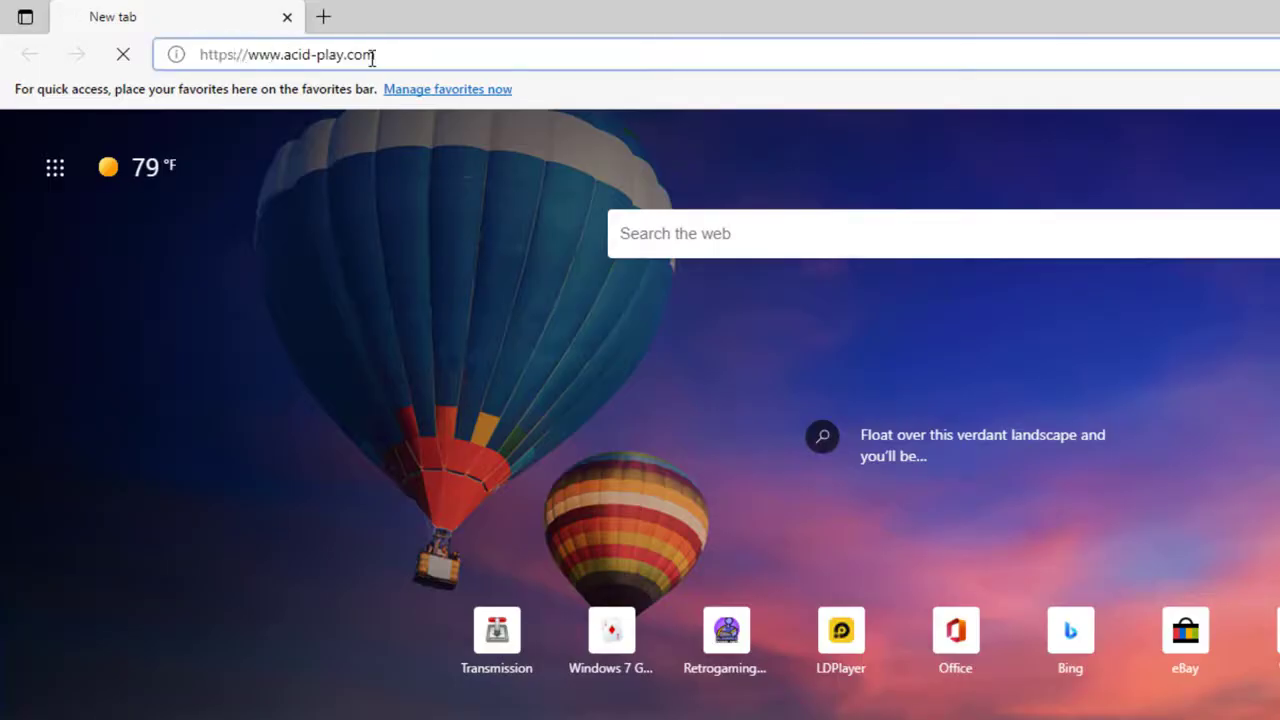
{"action": "key", "text": "Return"}
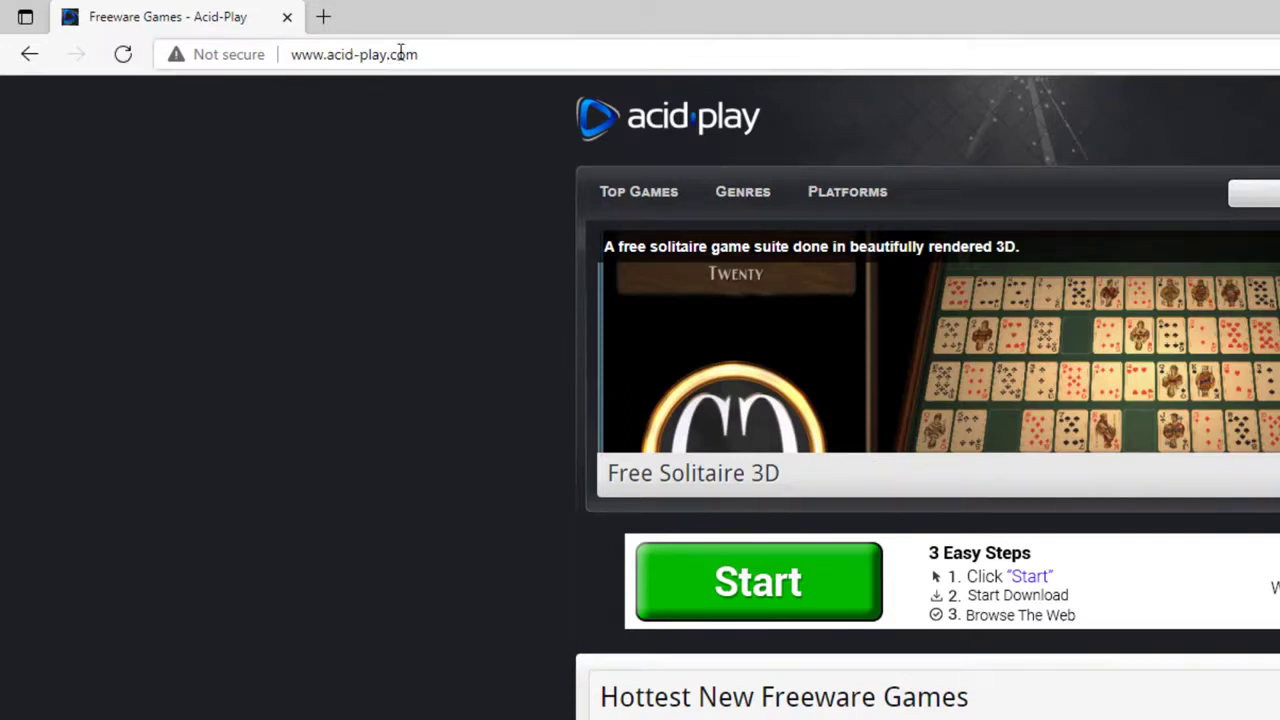
{"action": "left_click", "coordinate": [354, 54]}
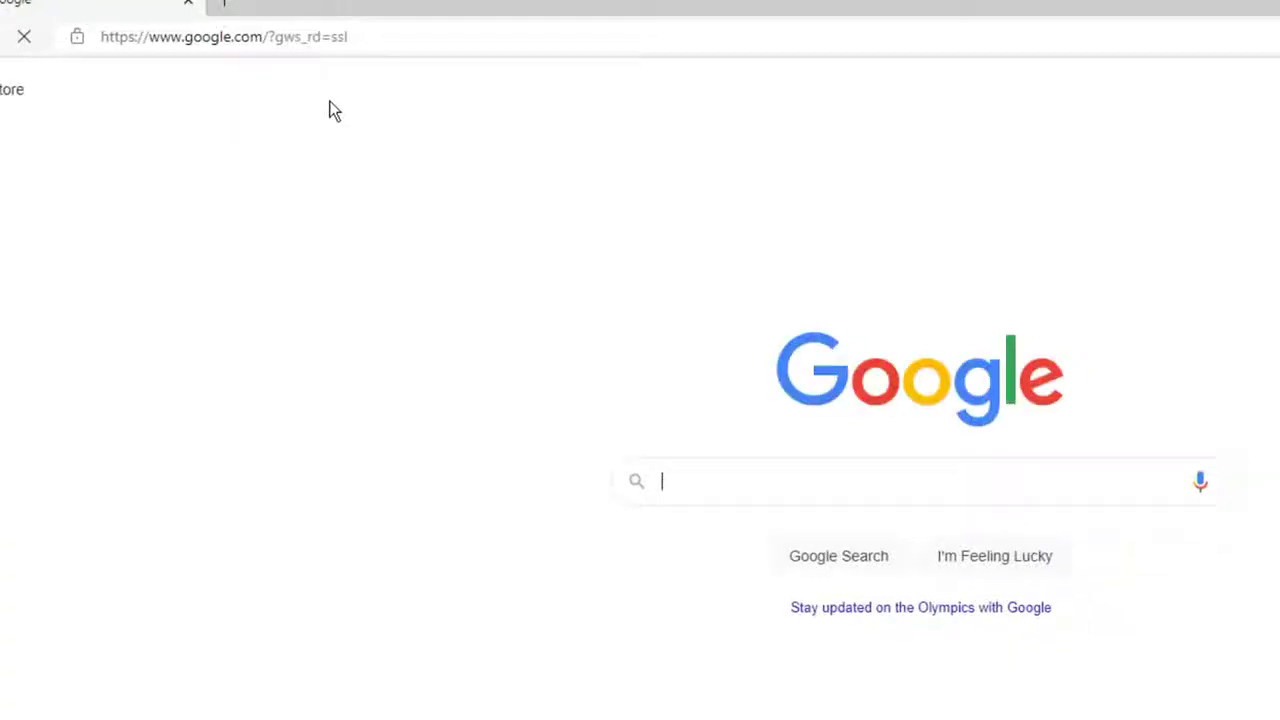
Search Google for 'acid play' and open the Acid-Play: Freeware Games result
{"action": "type", "text": "acid pla"}
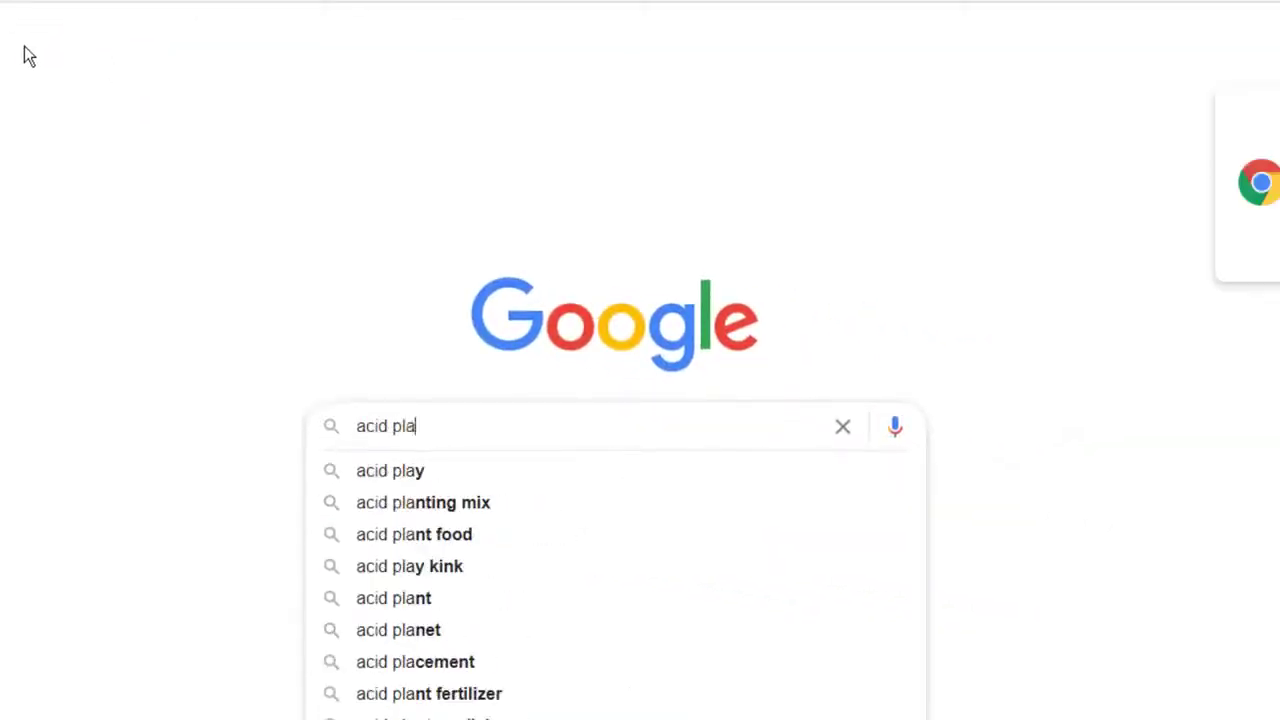
{"action": "left_click", "coordinate": [390, 470]}
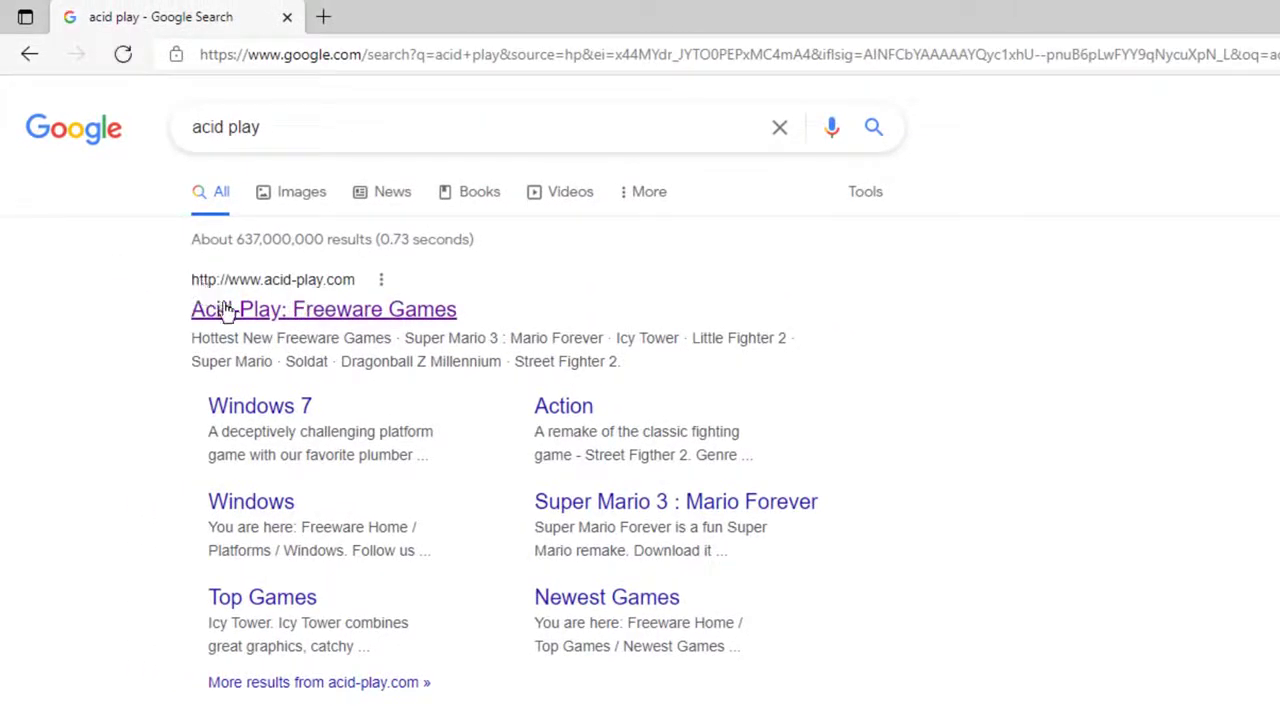
{"action": "left_click", "coordinate": [324, 308]}
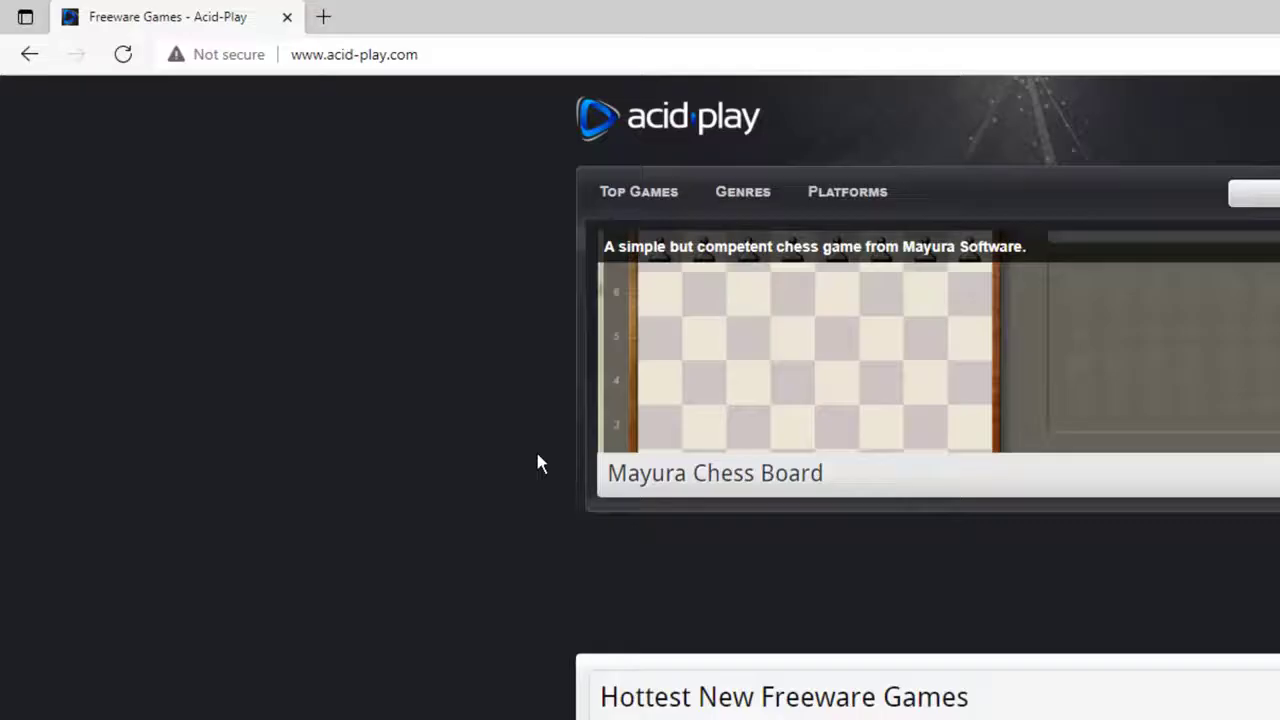
Scroll the hottest new freeware games list to find Icy Tower
{"action": "scroll", "scroll_direction": "down", "scroll_amount": 3}
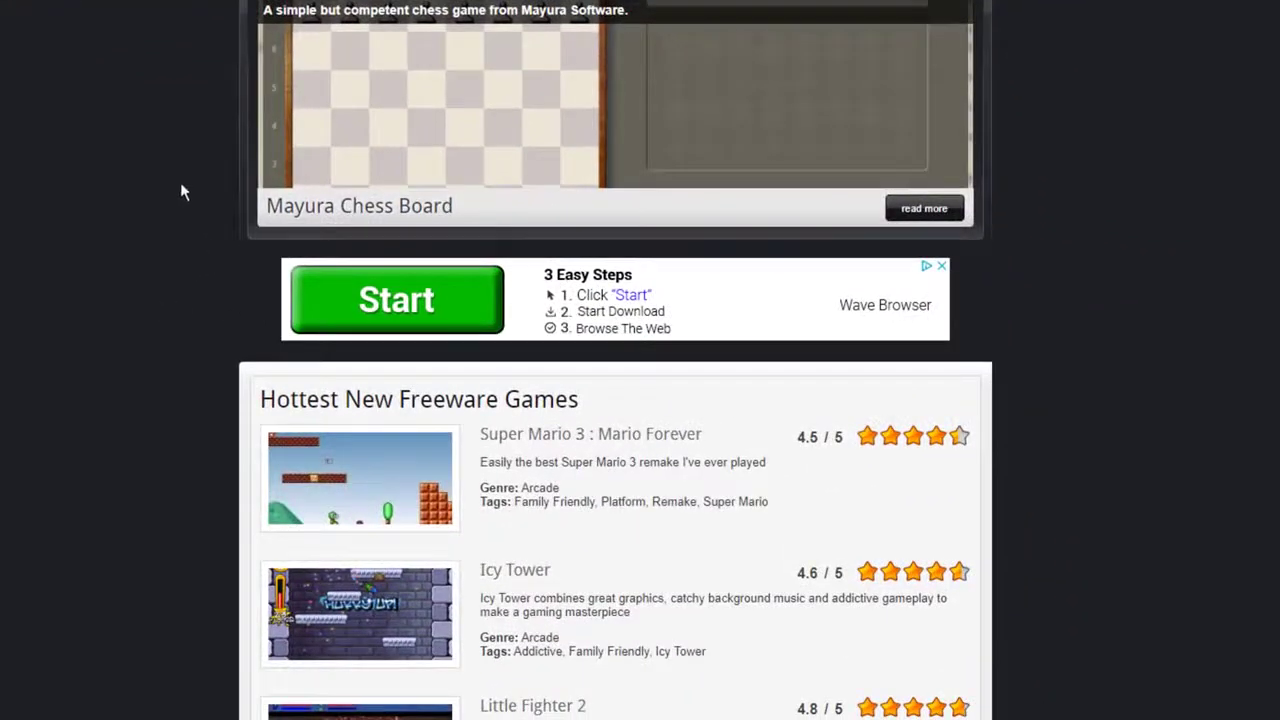
{"action": "scroll", "scroll_direction": "down", "scroll_amount": 3}
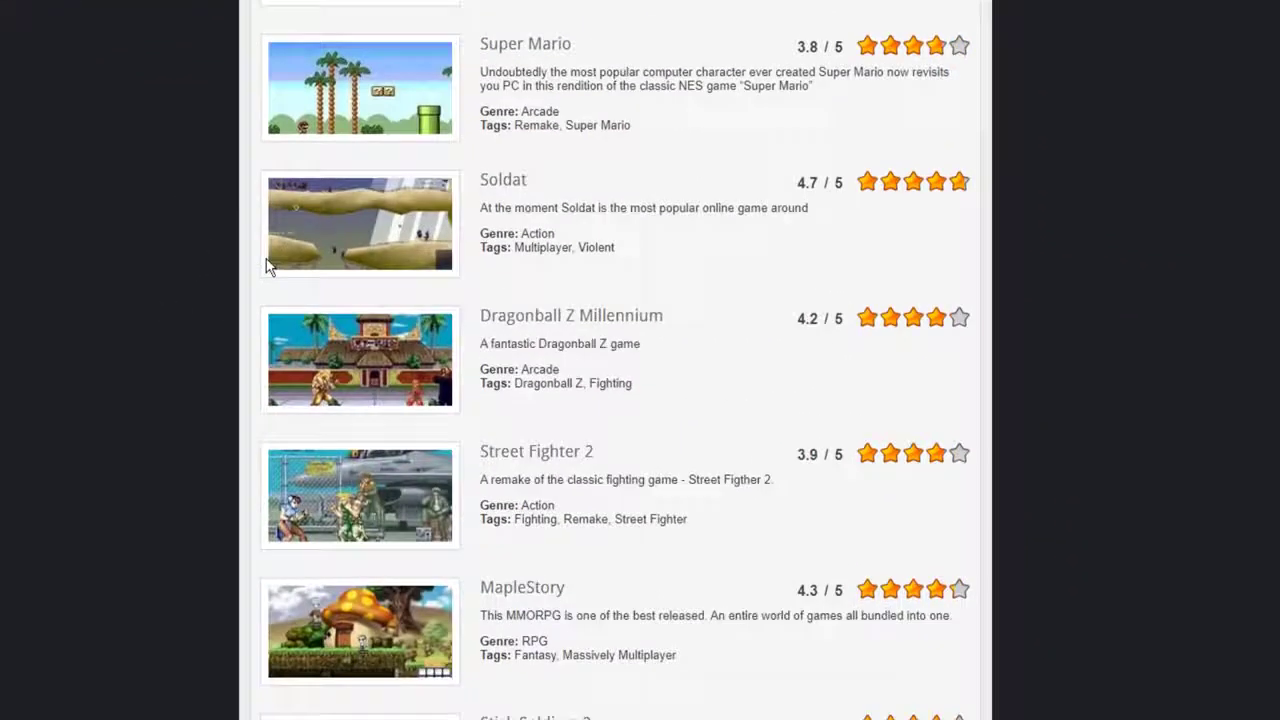
{"action": "scroll", "scroll_direction": "down", "scroll_amount": 3}
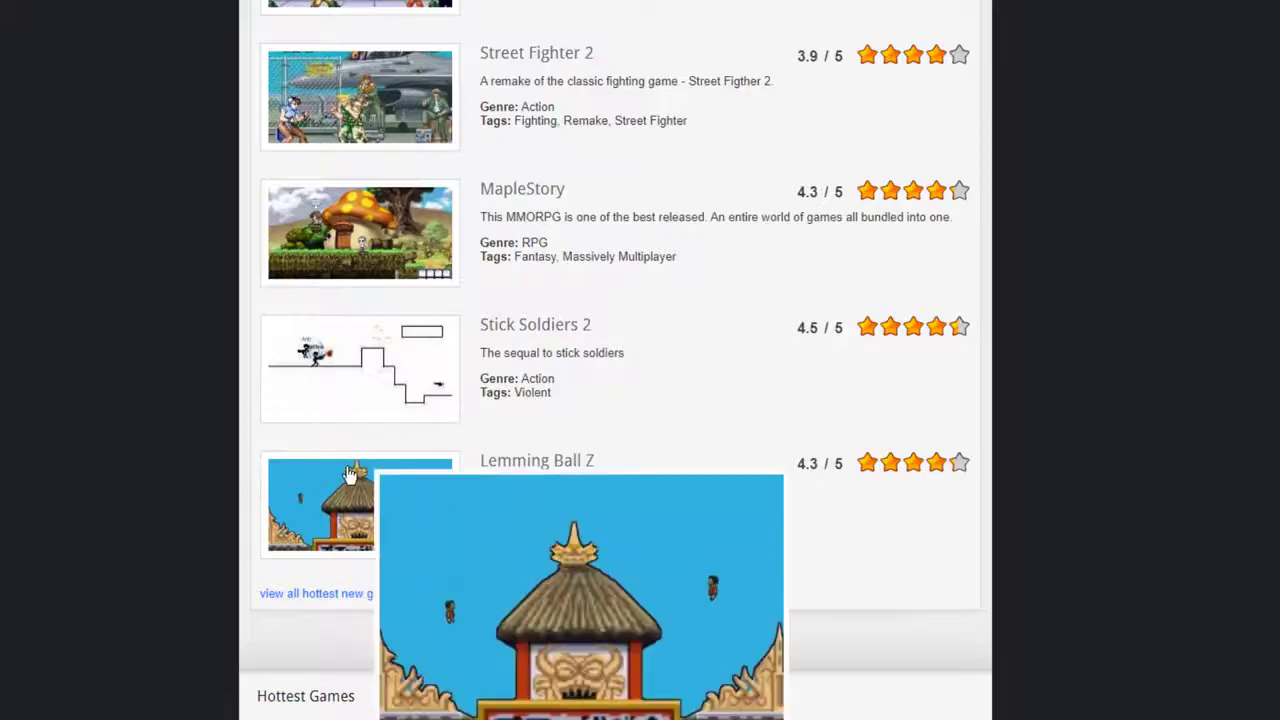
{"action": "scroll", "scroll_direction": "up", "scroll_amount": 3}
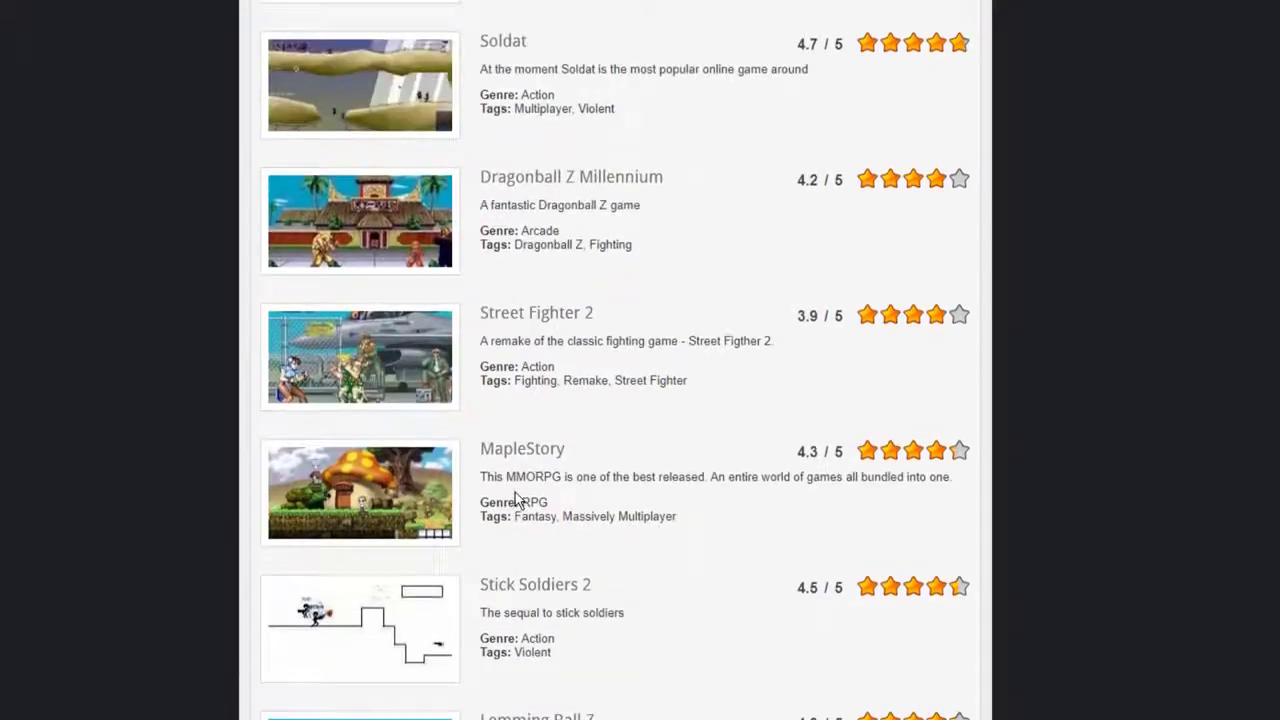
{"action": "scroll", "scroll_direction": "up", "scroll_amount": 3}
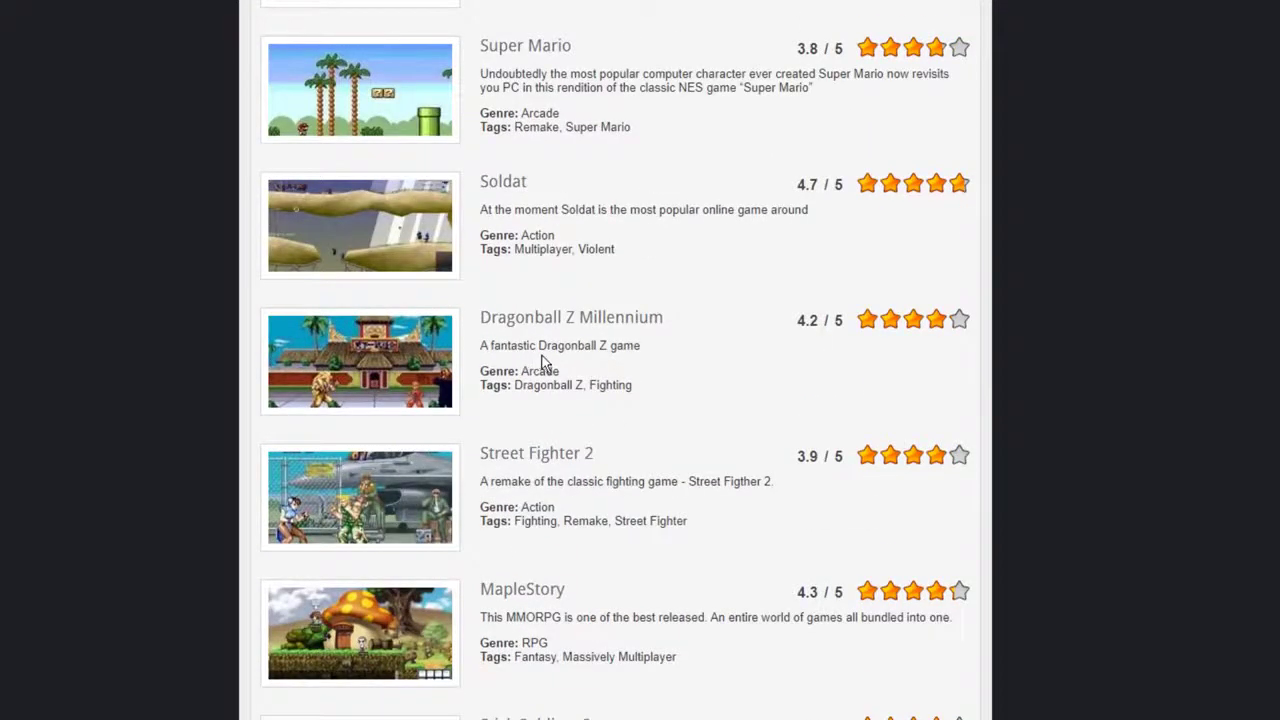
{"action": "scroll", "scroll_direction": "up", "scroll_amount": 3}
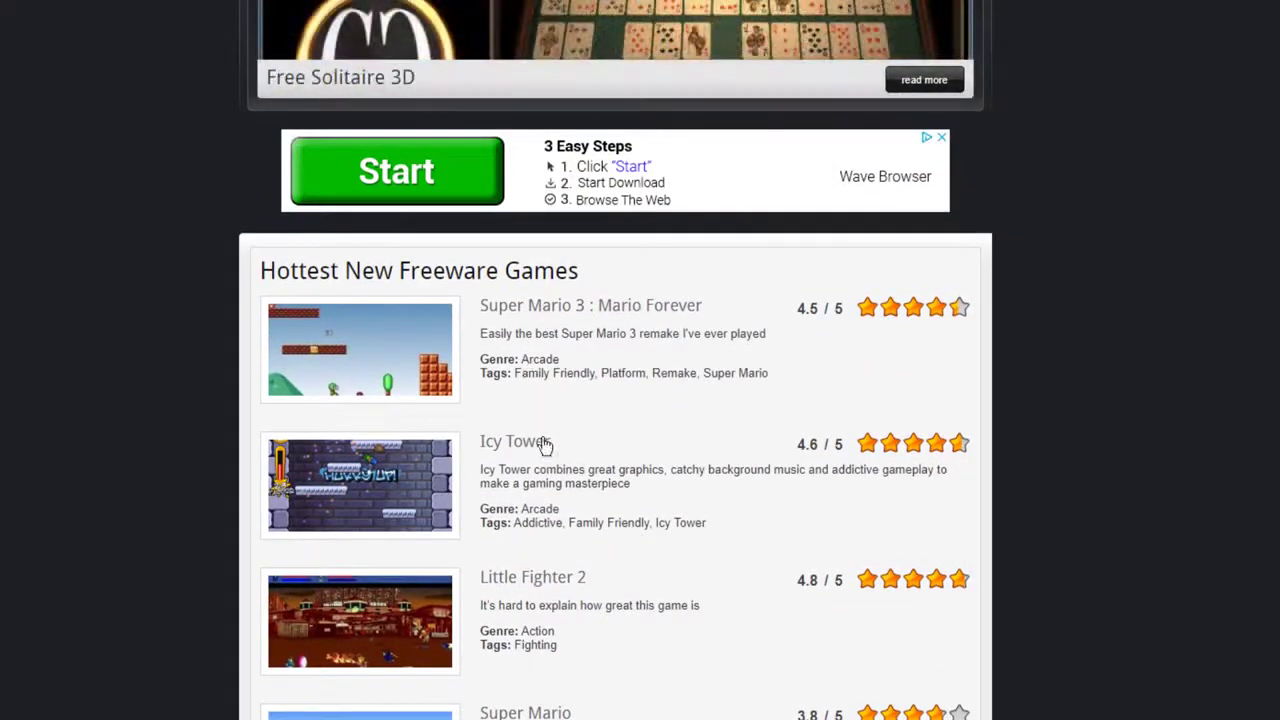
{"action": "mouse_move", "coordinate": [544, 444]}
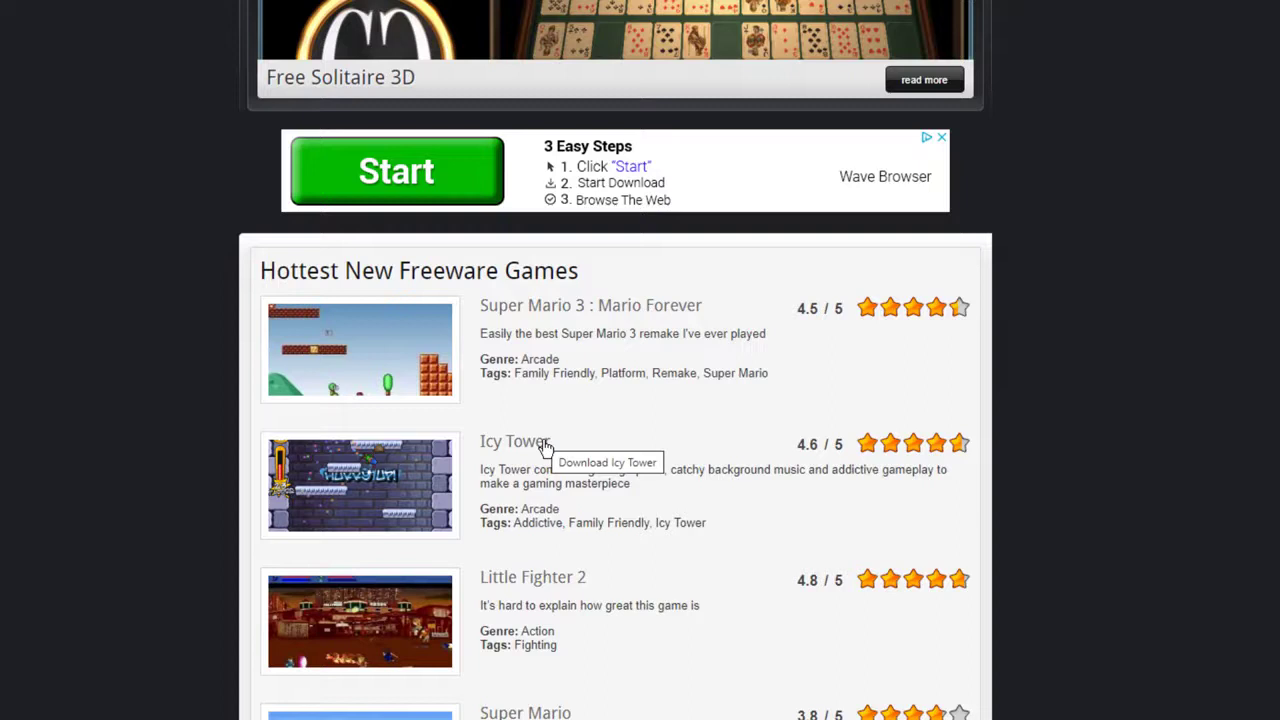
{"action": "scroll", "scroll_direction": "up", "scroll_amount": 3}
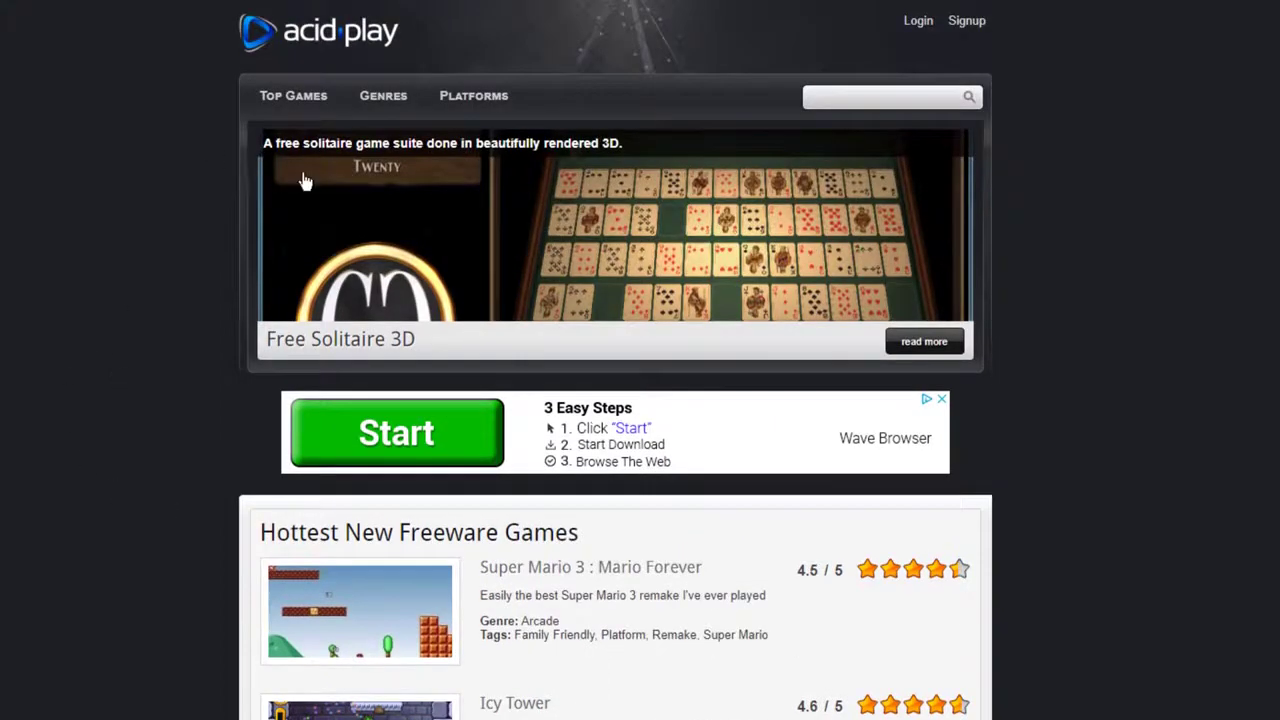
{"action": "mouse_move", "coordinate": [368, 336]}
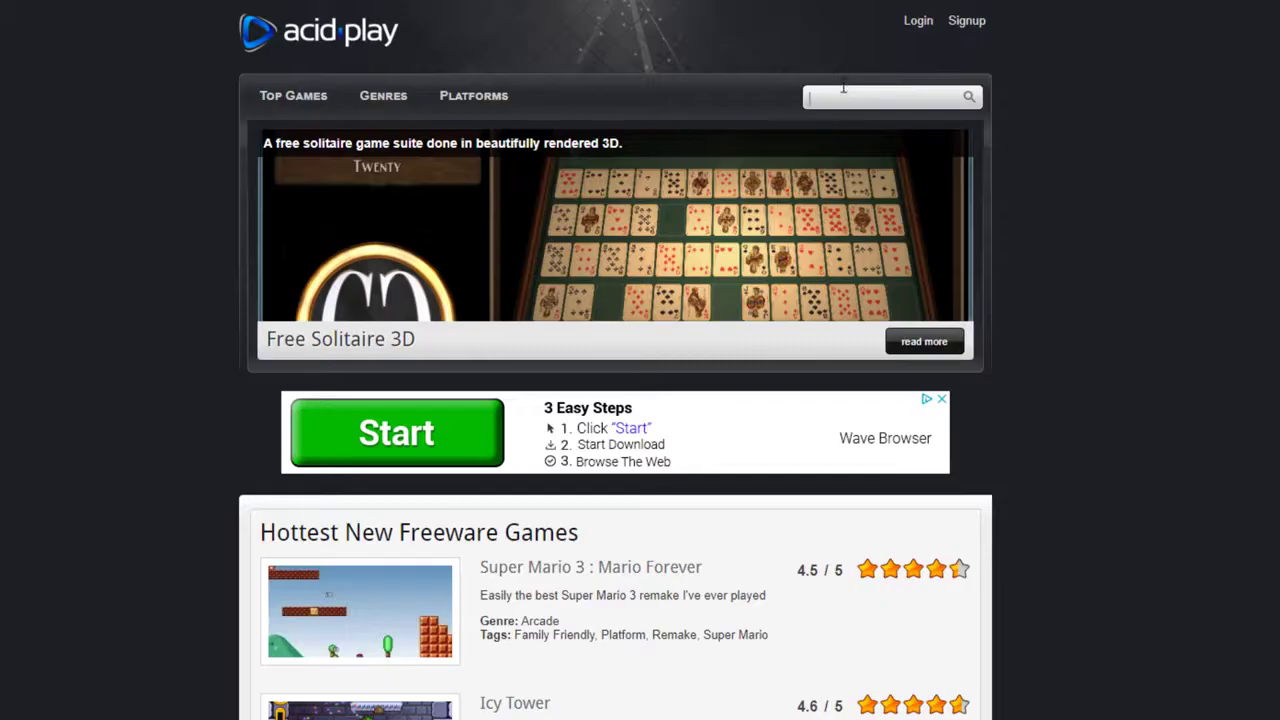
{"action": "type", "text": "ic"}
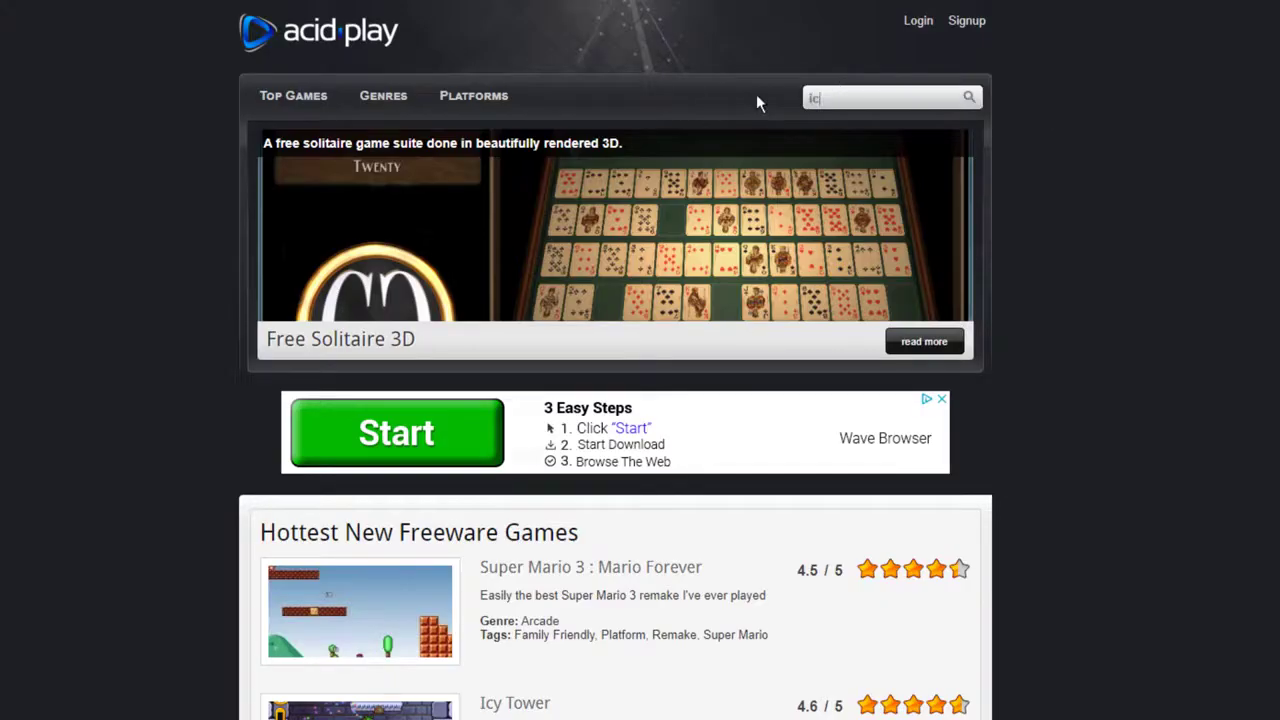
{"action": "type", "text": "cy too"}
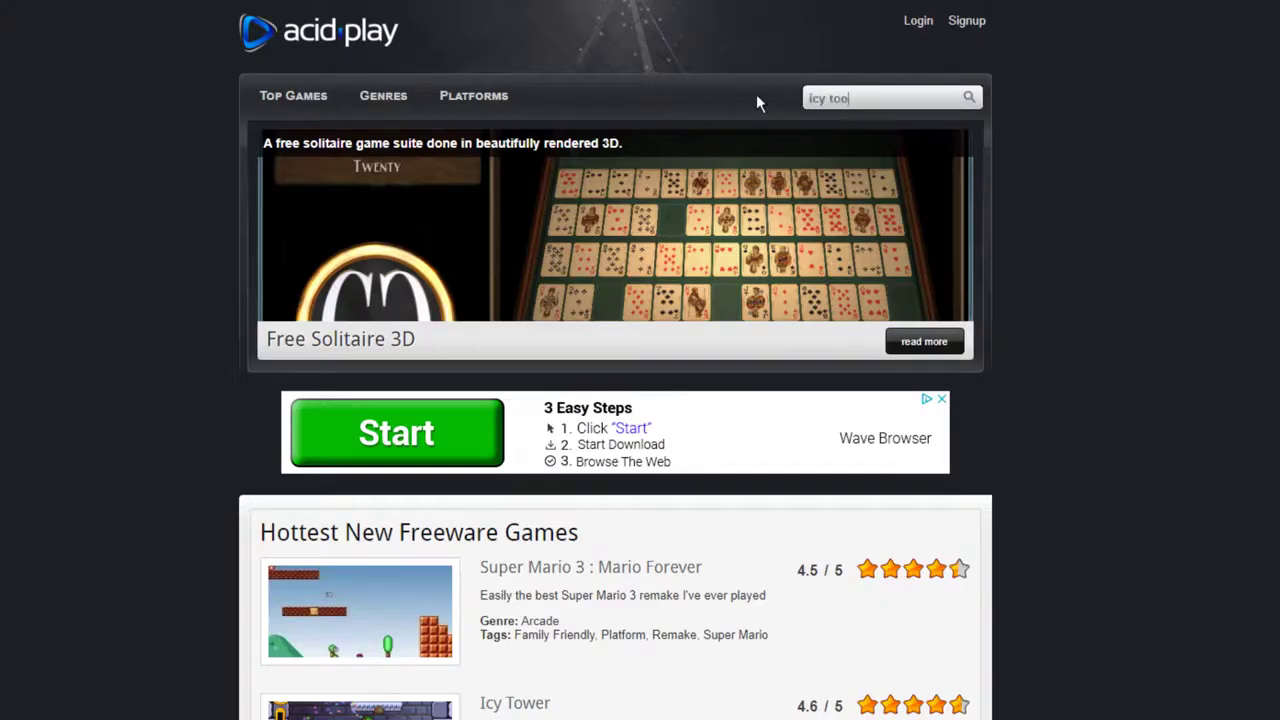
{"action": "type", "text": "wer"}
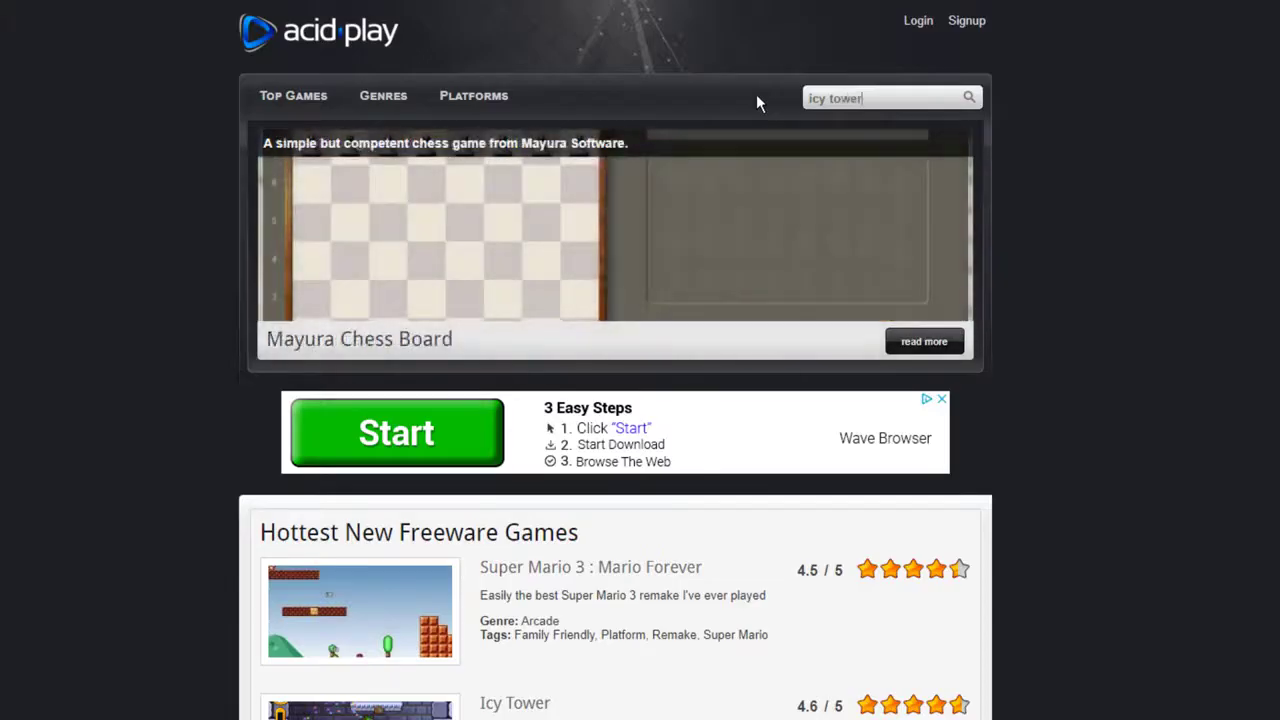
{"action": "key", "text": "Return"}
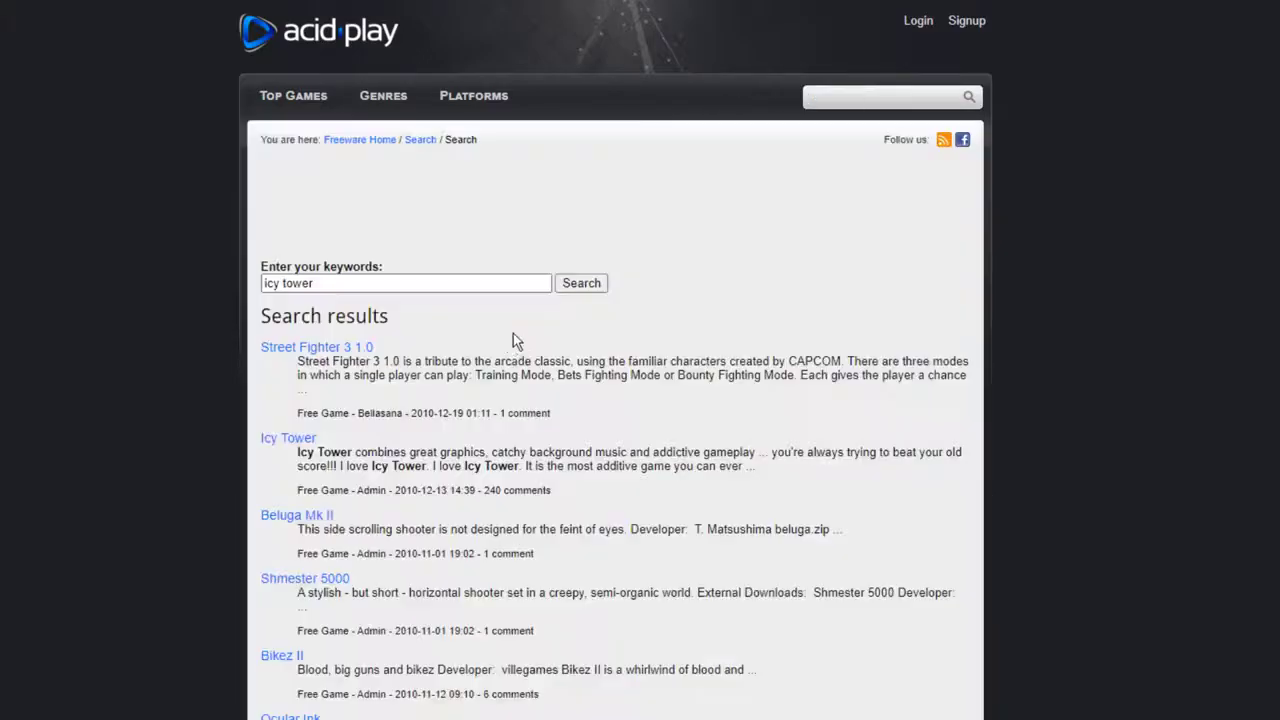
{"action": "mouse_move", "coordinate": [308, 448]}
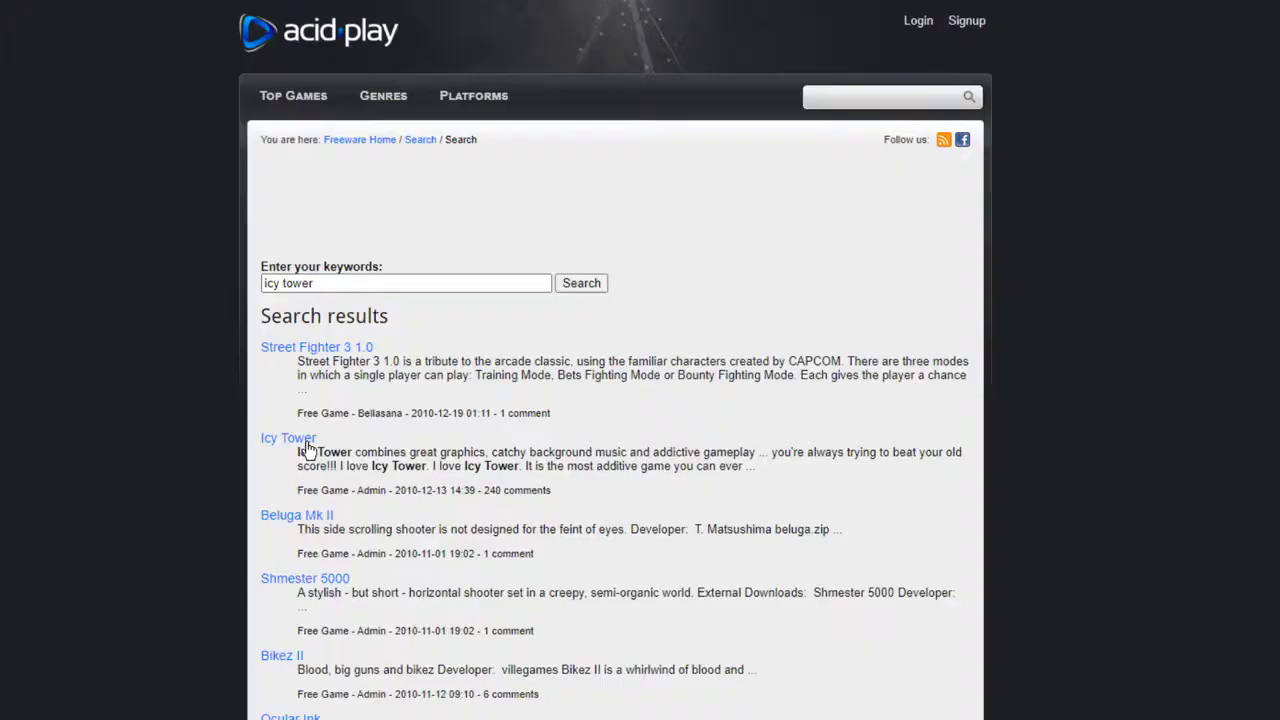
{"action": "mouse_move", "coordinate": [308, 44]}
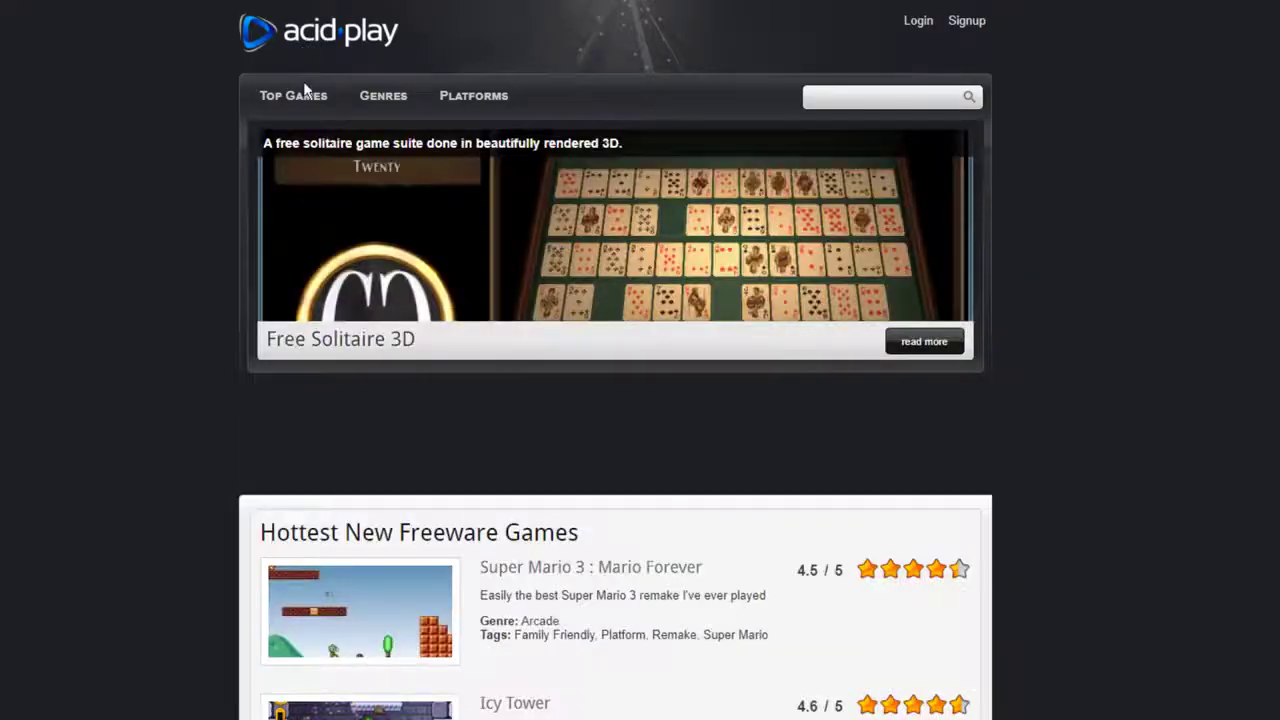
{"action": "scroll", "scroll_direction": "down", "scroll_amount": 3}
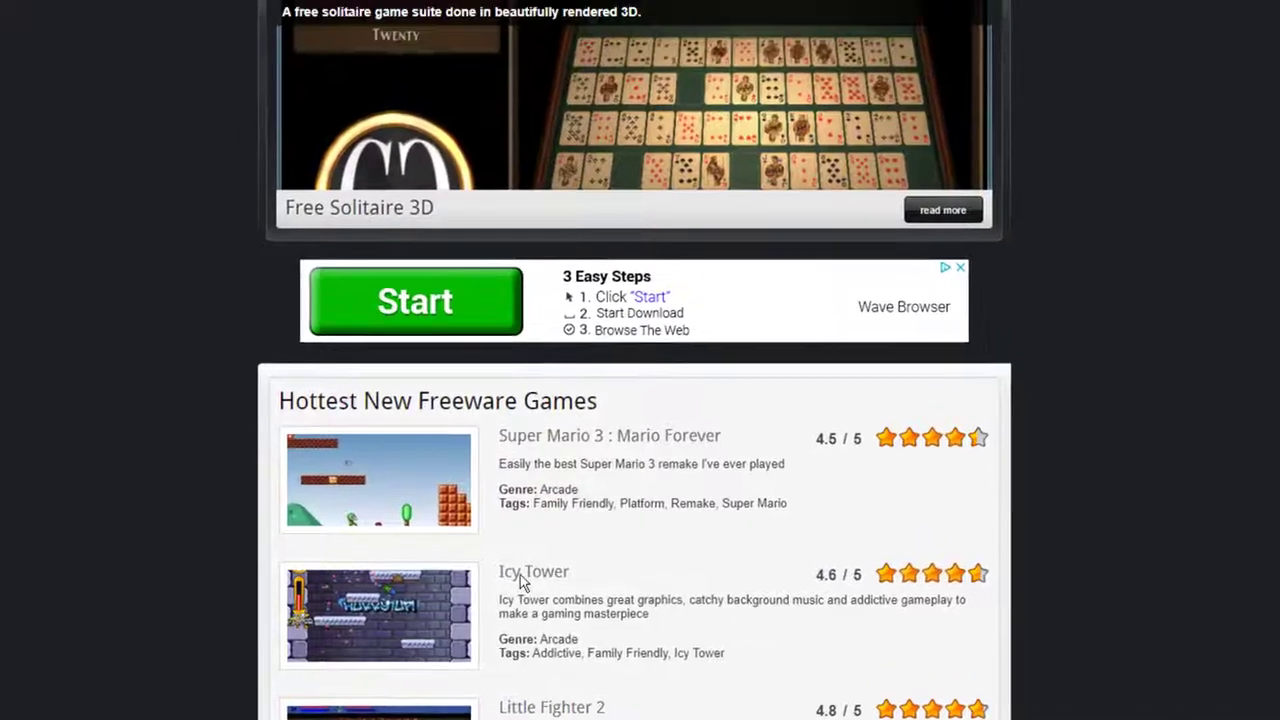
{"action": "left_click", "coordinate": [532, 572]}
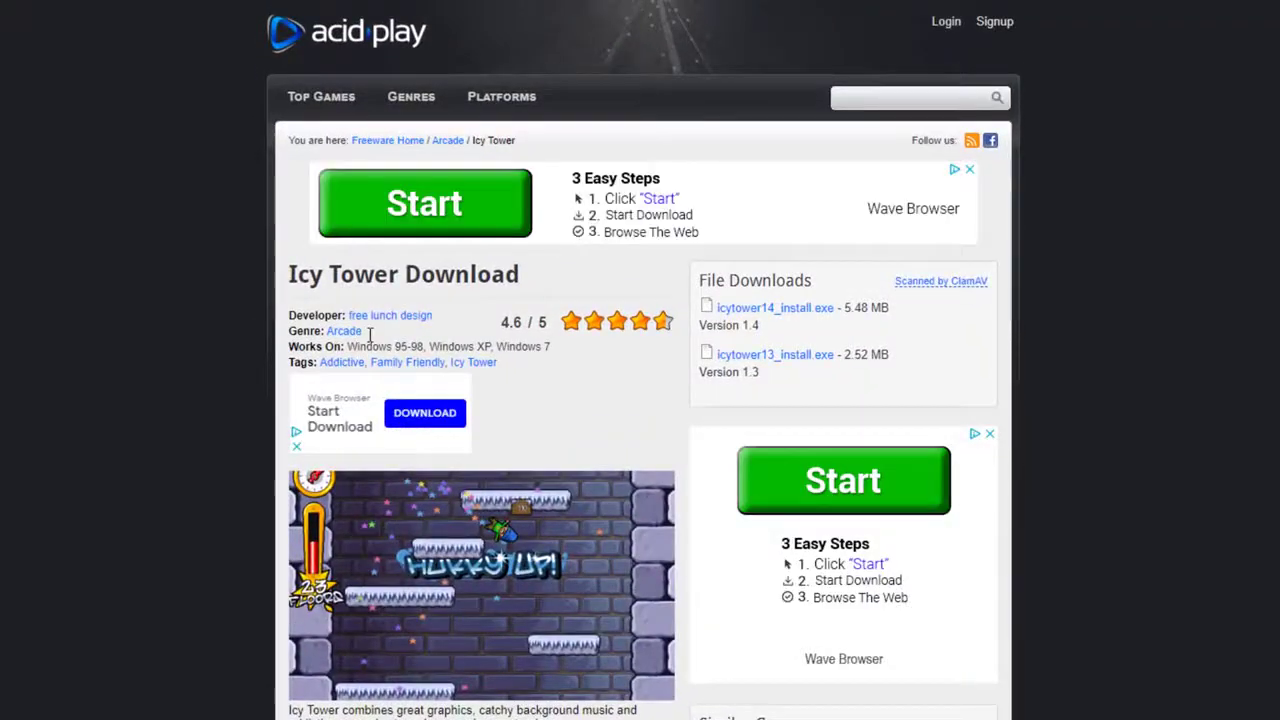
{"action": "mouse_move", "coordinate": [380, 398]}
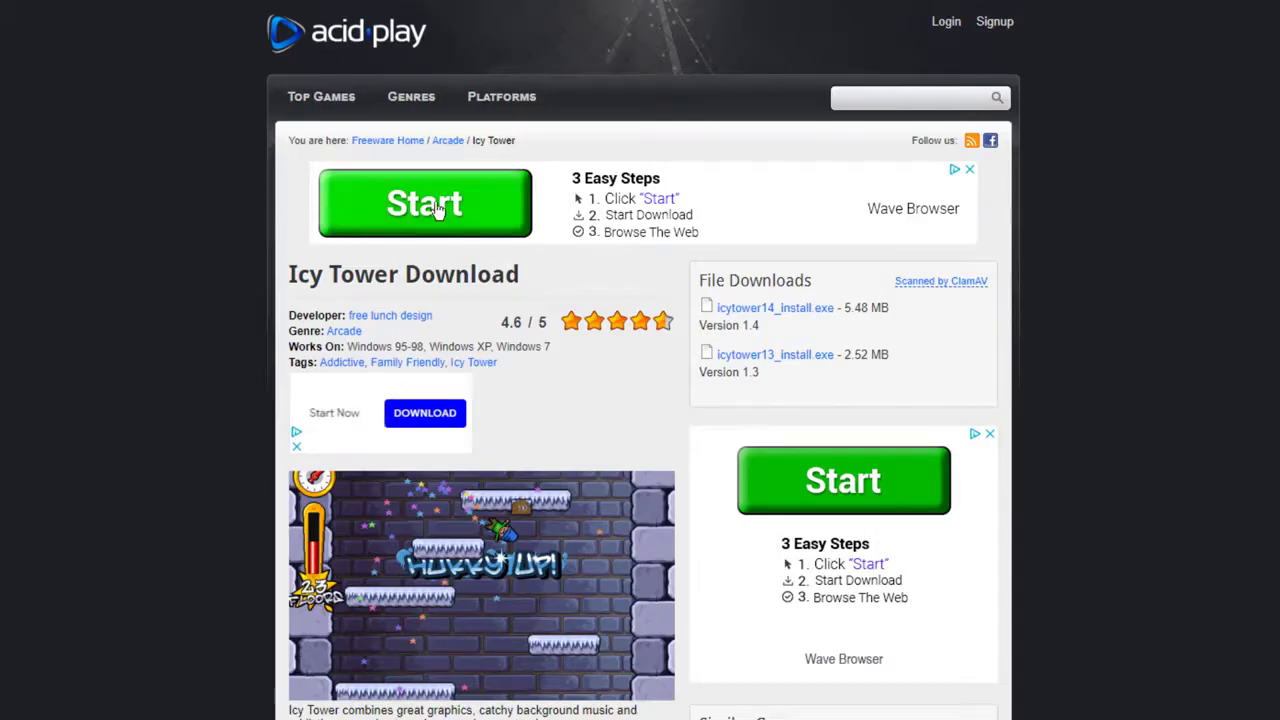
{"action": "scroll", "scroll_direction": "down", "scroll_amount": 3}
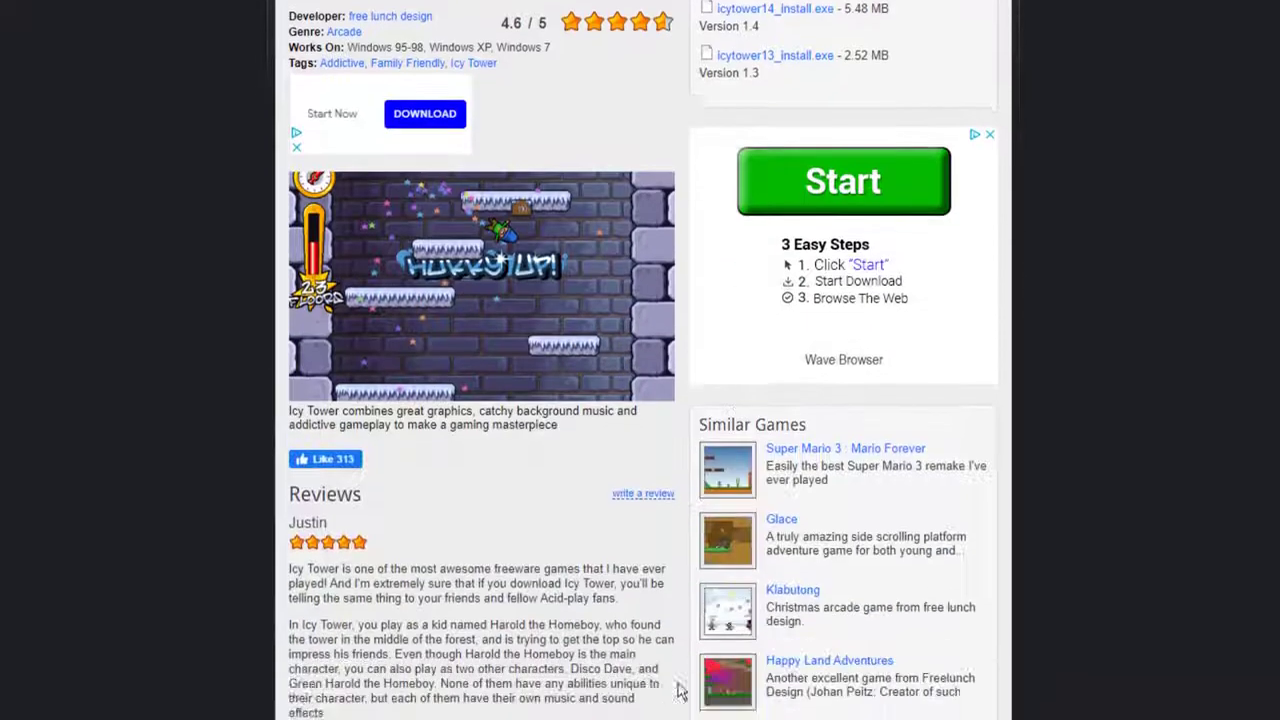
{"action": "scroll", "scroll_direction": "up", "scroll_amount": 3}
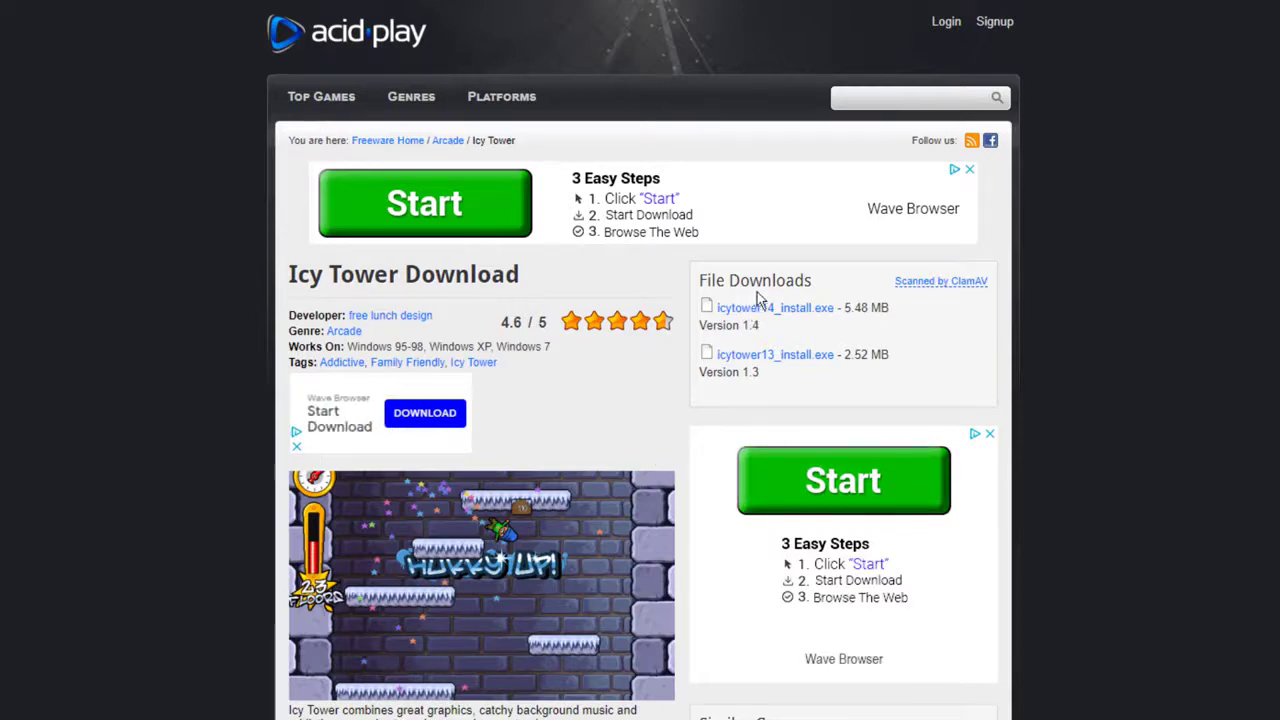
{"action": "mouse_move", "coordinate": [800, 348]}
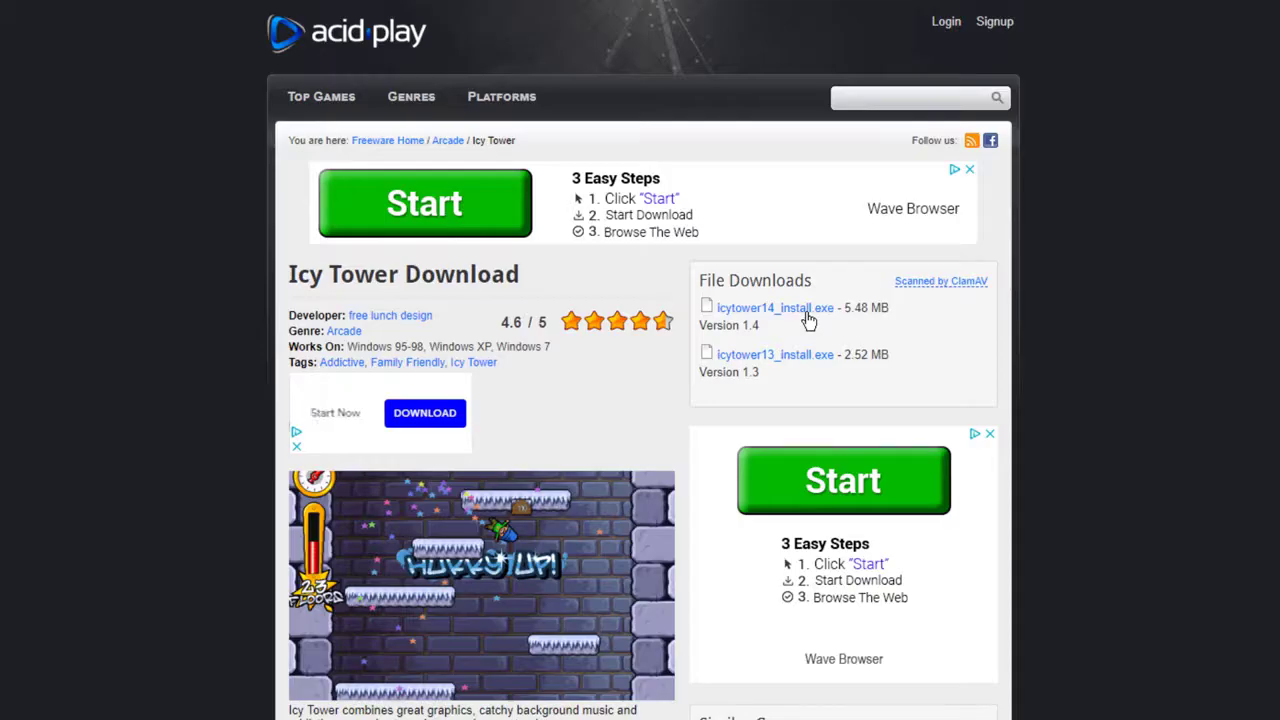
{"action": "mouse_move", "coordinate": [800, 372]}
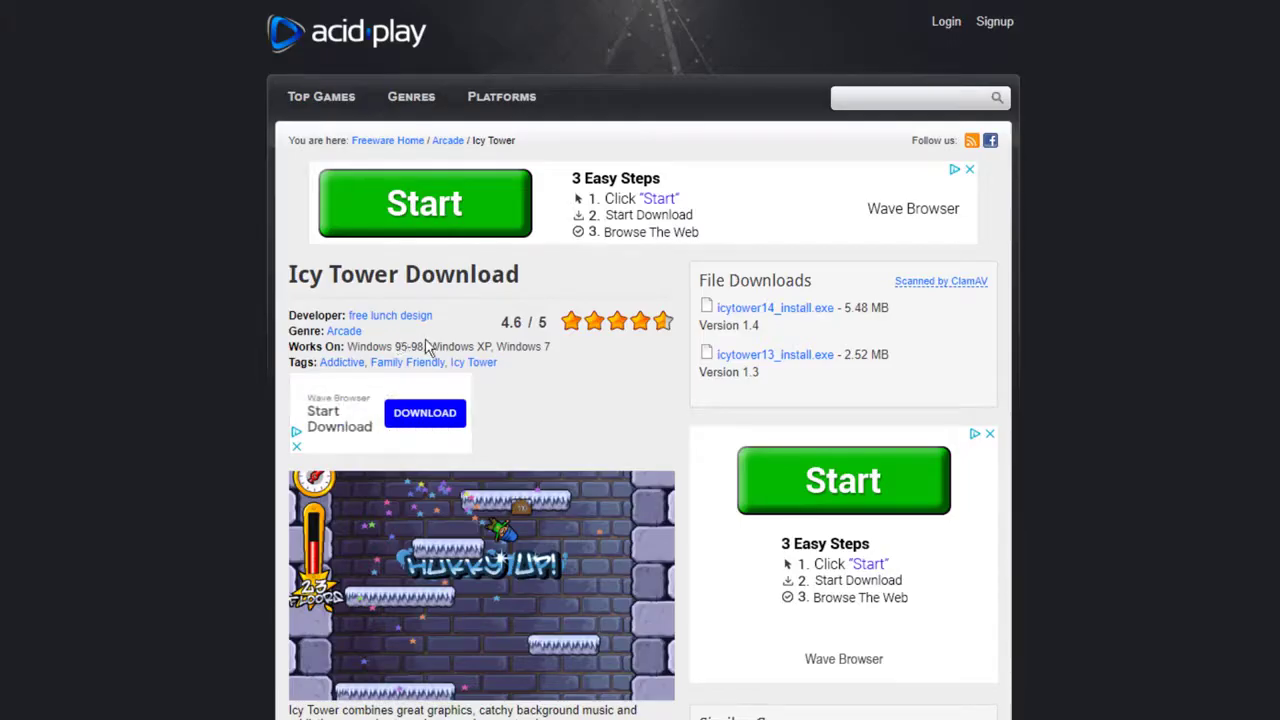
{"action": "mouse_move", "coordinate": [638, 362]}
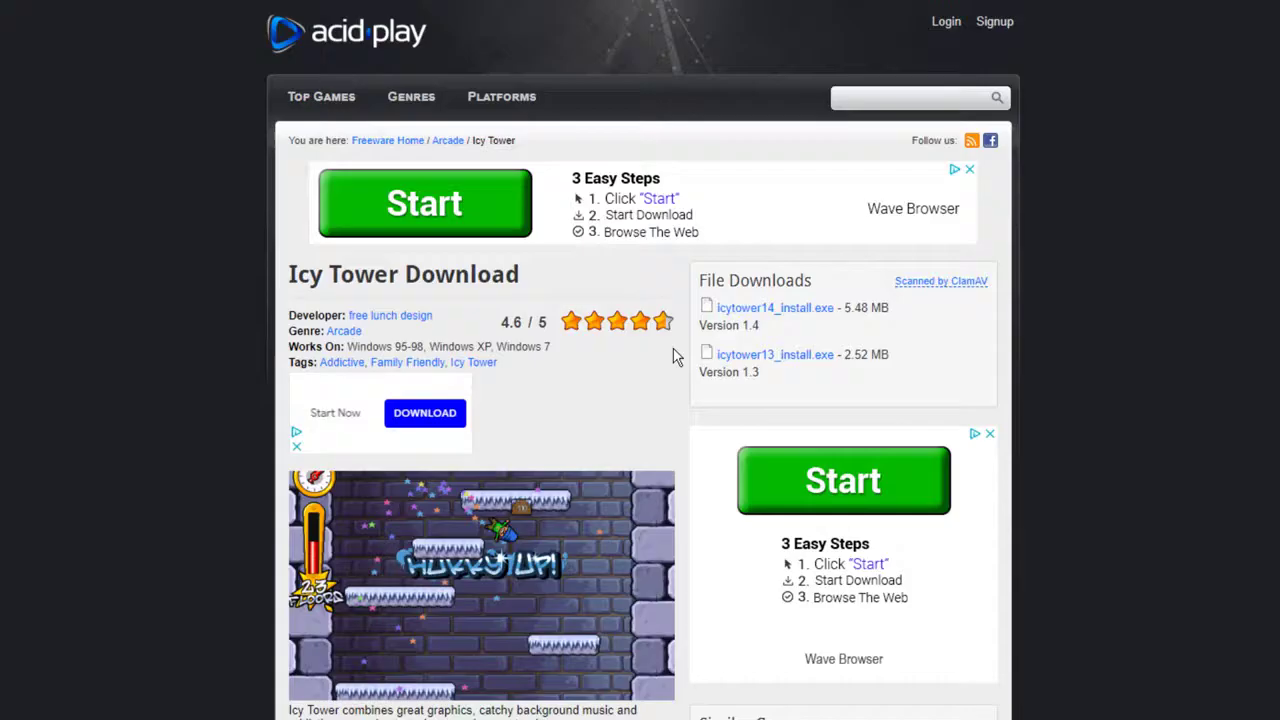
{"action": "mouse_move", "coordinate": [760, 356]}
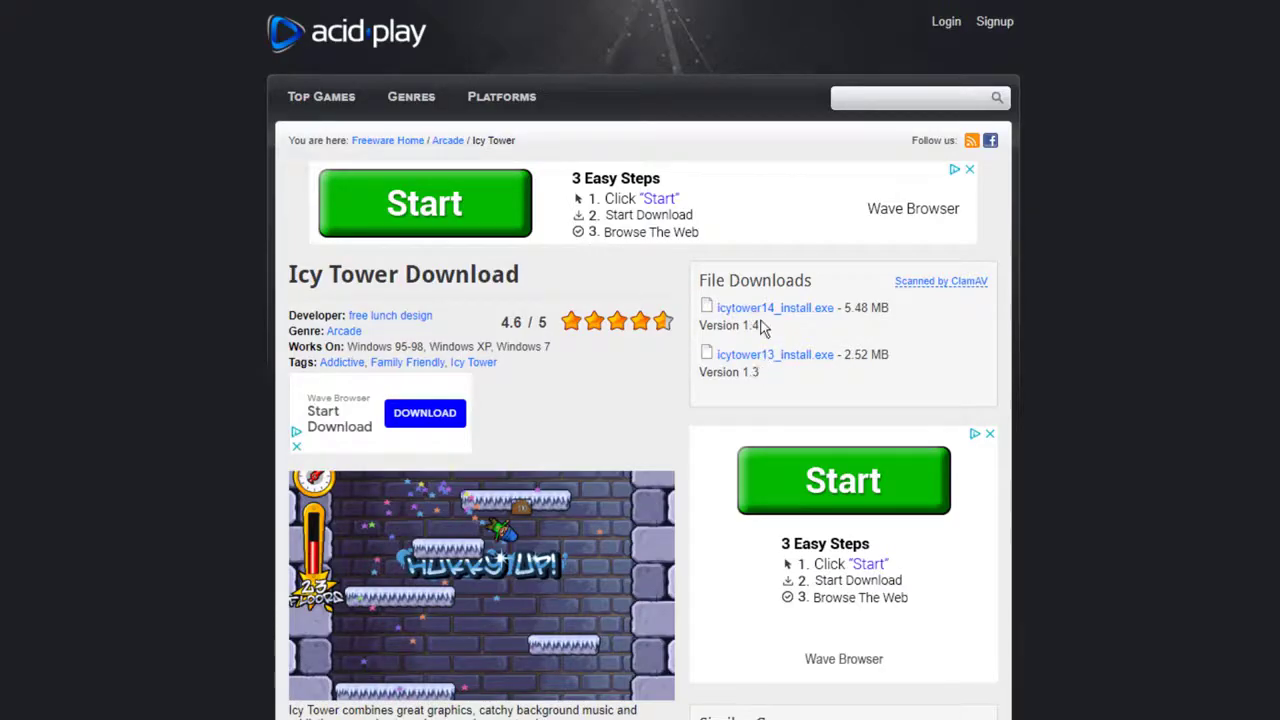
{"action": "mouse_move", "coordinate": [764, 358]}
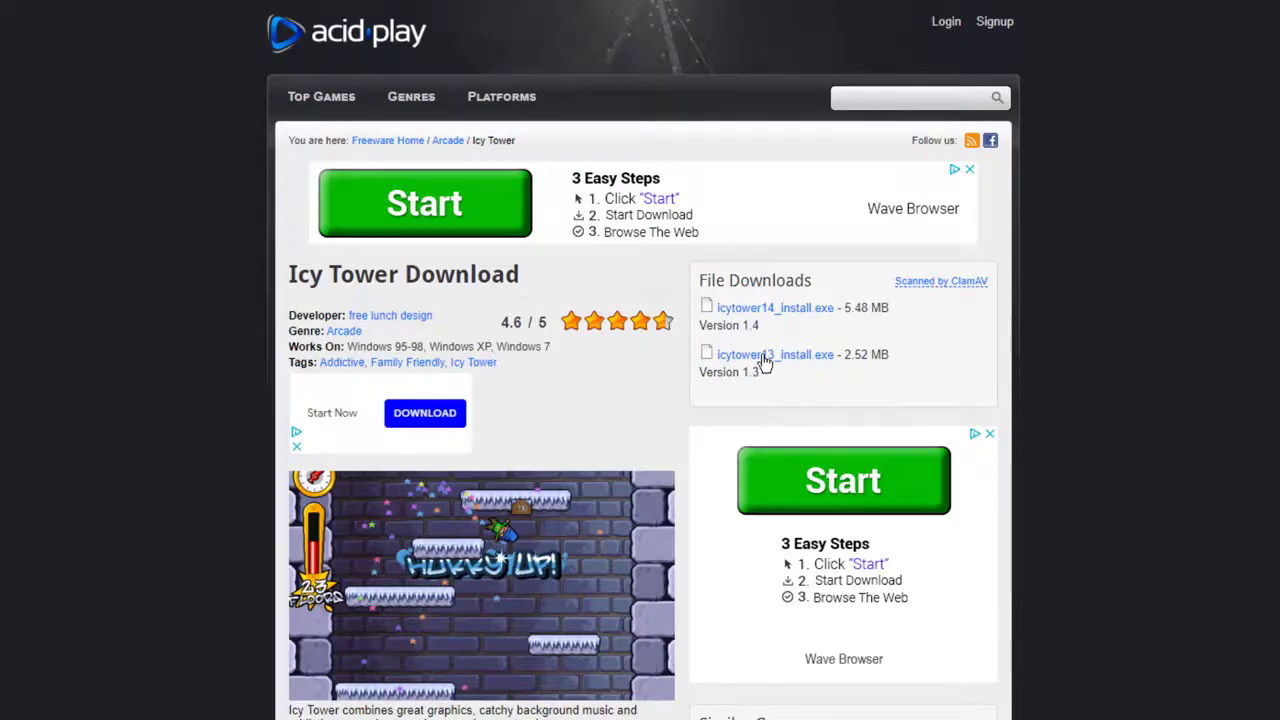
Download icytower13_install.exe, using the 'Click here' link to start it manually
{"action": "left_click", "coordinate": [776, 354]}
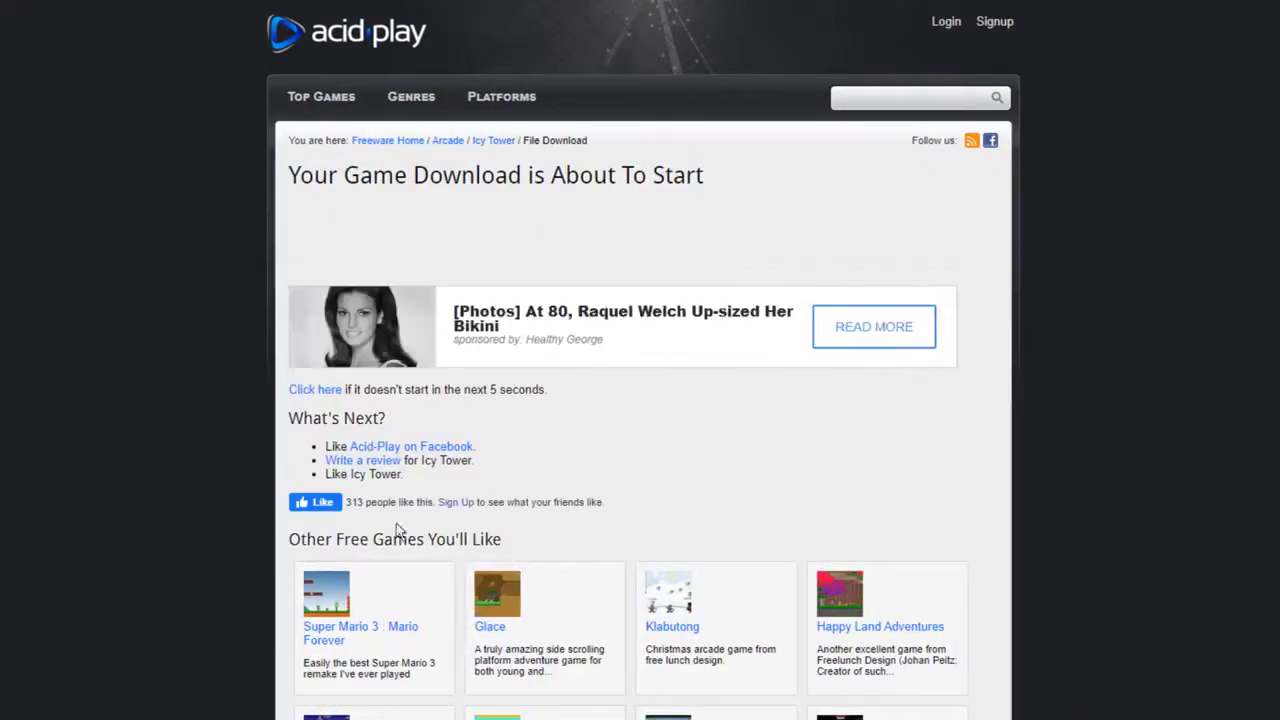
{"action": "mouse_move", "coordinate": [430, 418]}
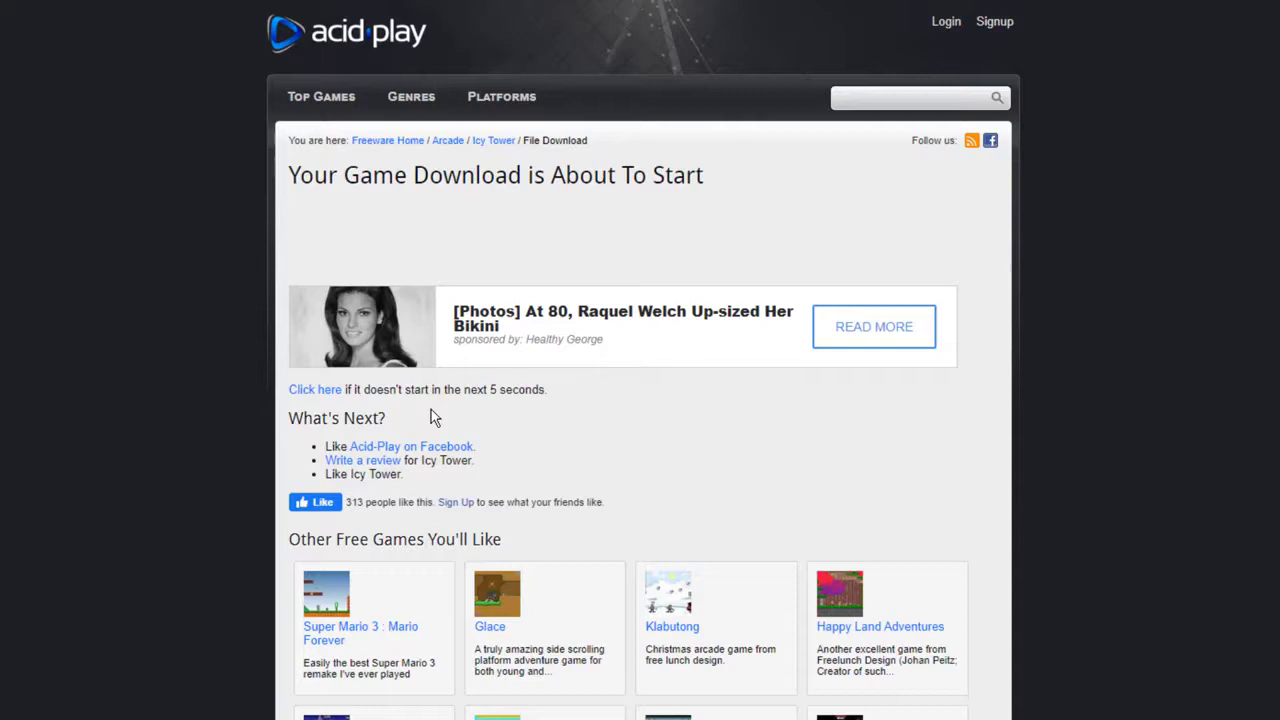
{"action": "mouse_move", "coordinate": [588, 302]}
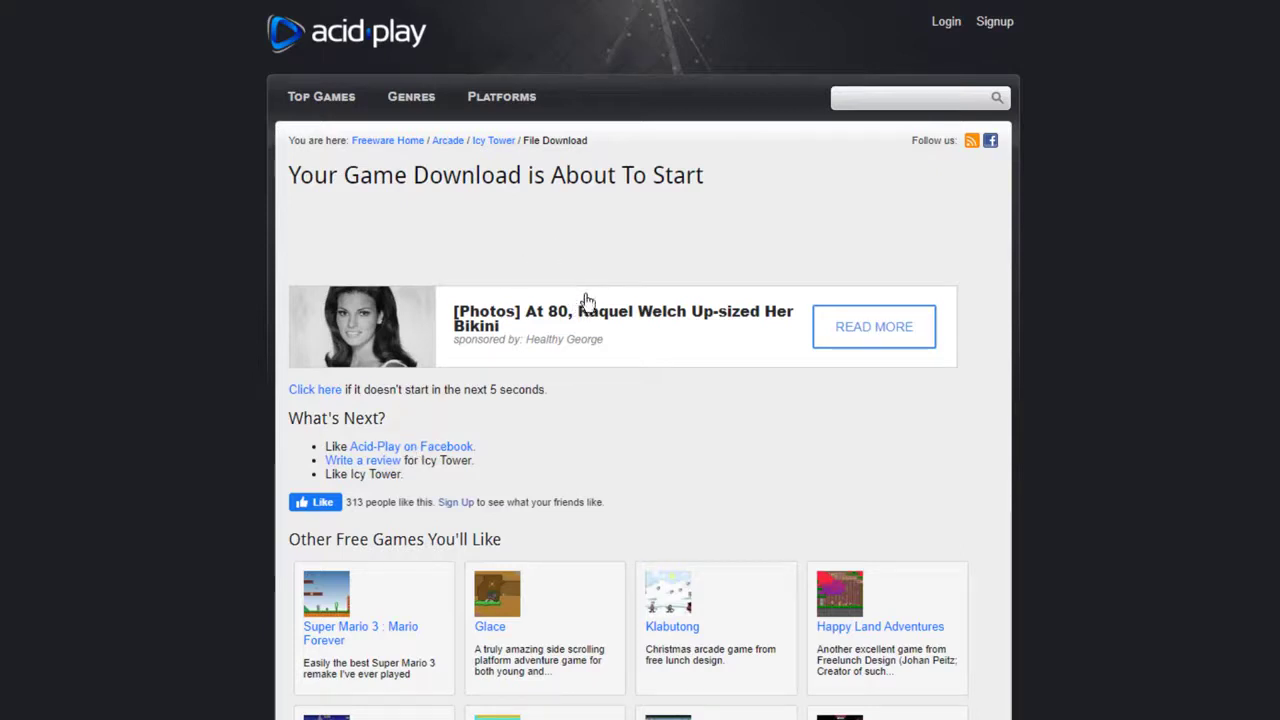
{"action": "mouse_move", "coordinate": [592, 234]}
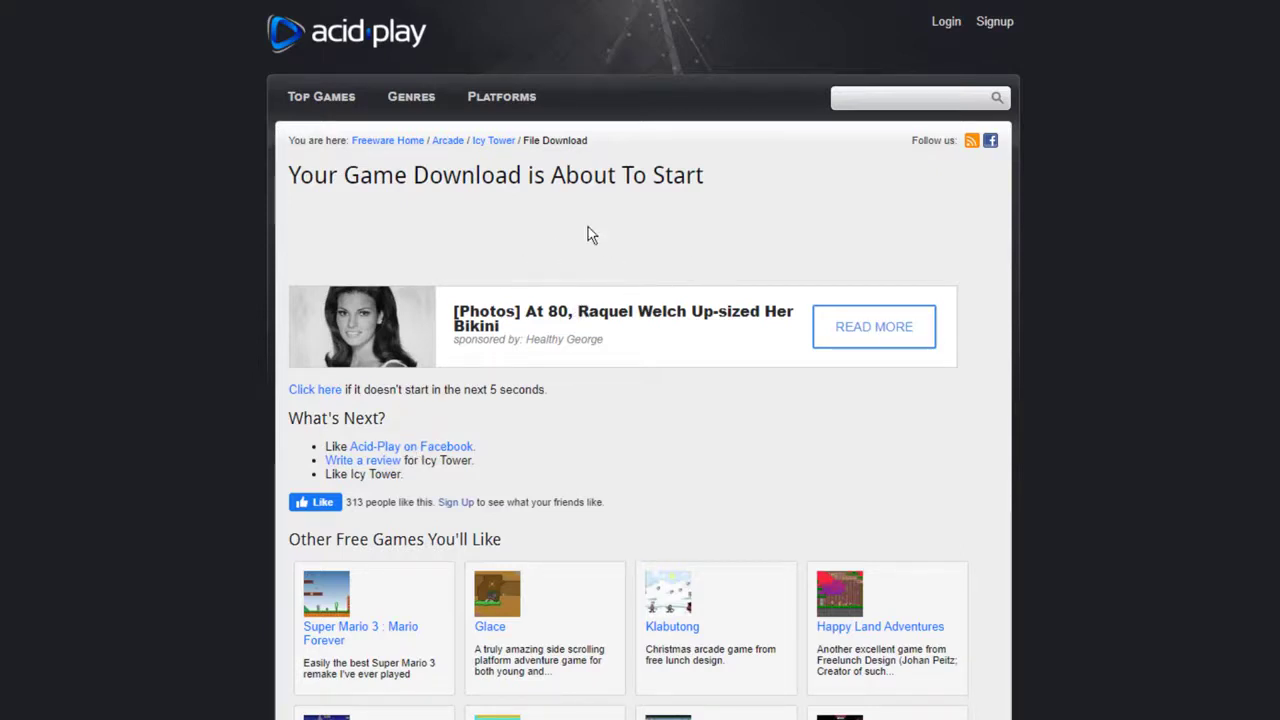
{"action": "mouse_move", "coordinate": [448, 218]}
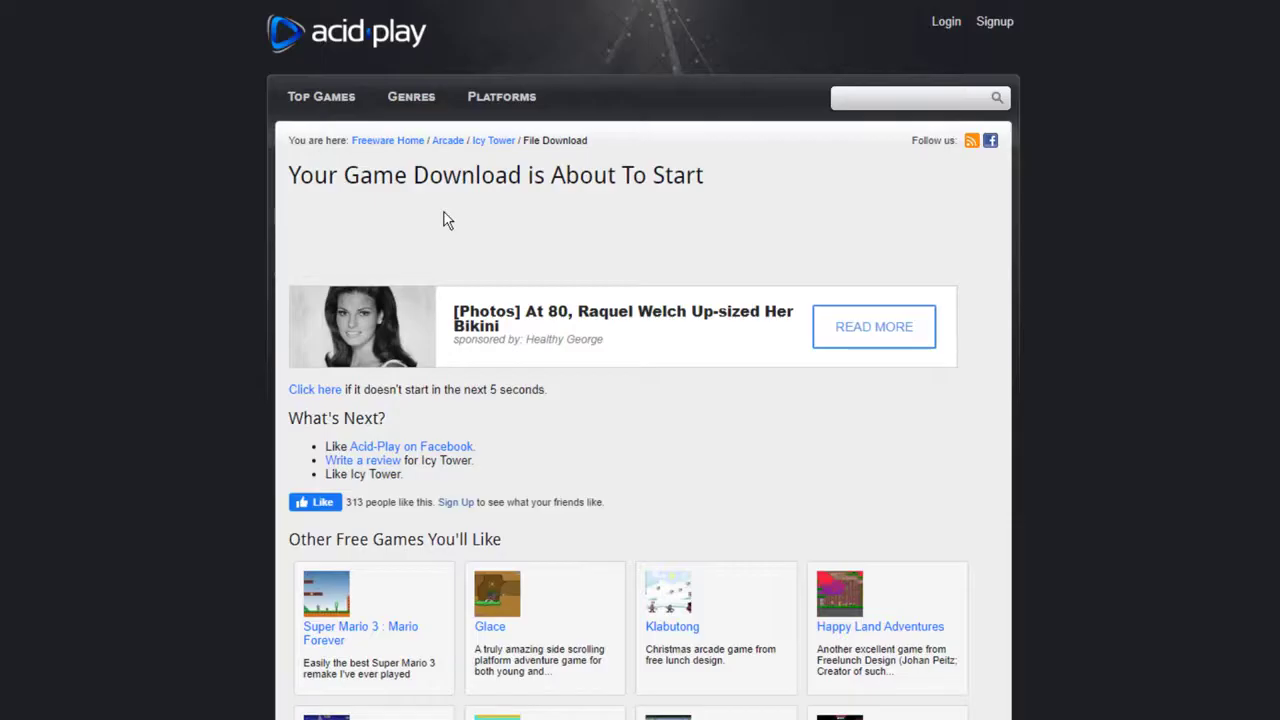
{"action": "left_click", "coordinate": [1236, 30]}
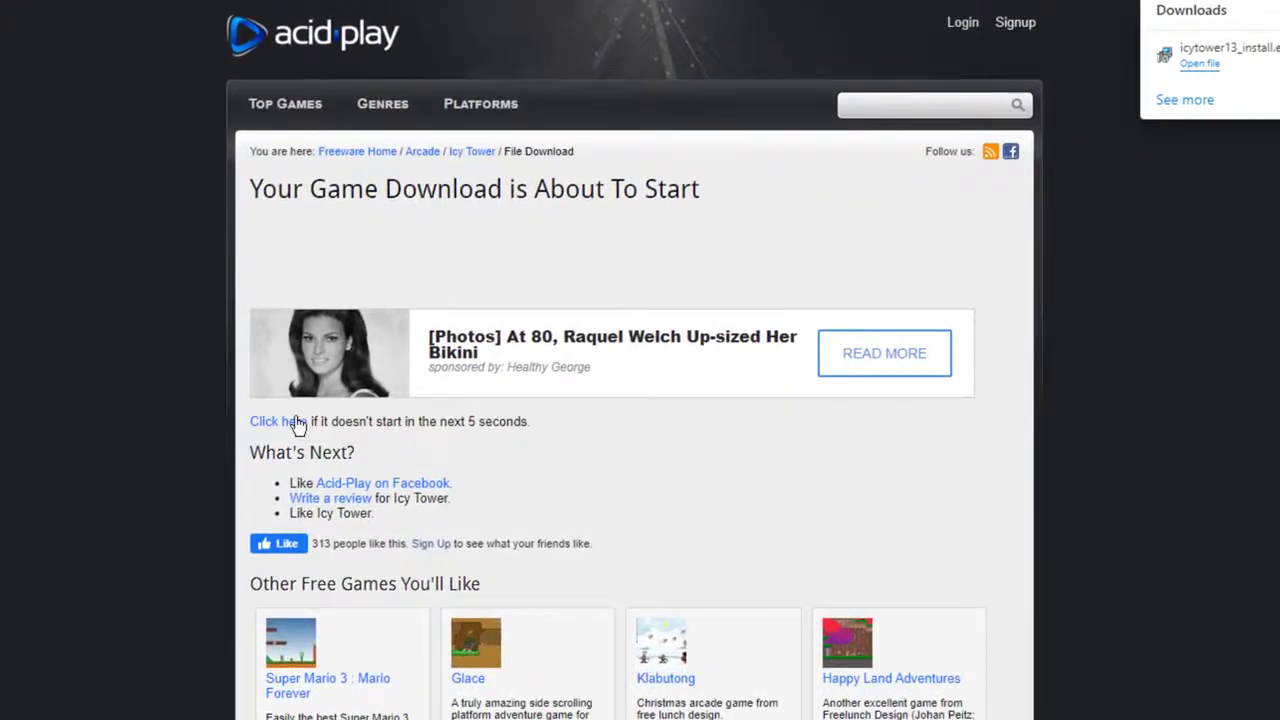
{"action": "mouse_move", "coordinate": [596, 324]}
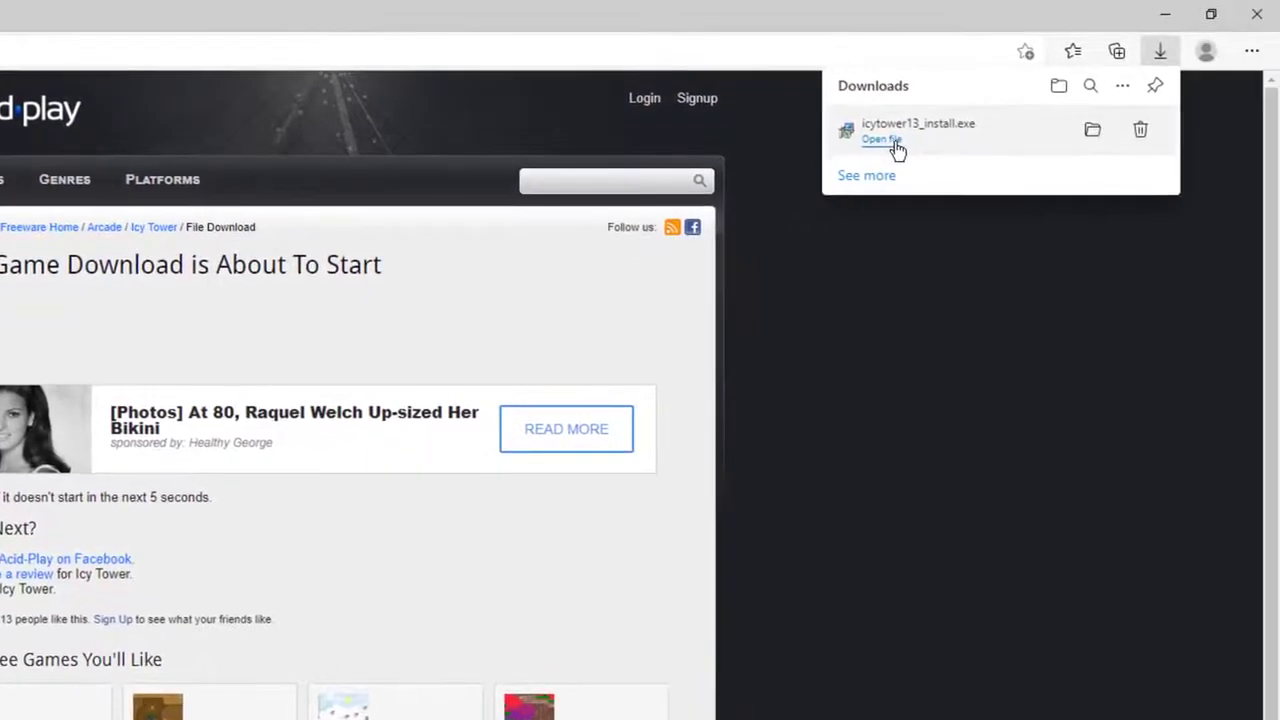
{"action": "mouse_move", "coordinate": [896, 148]}
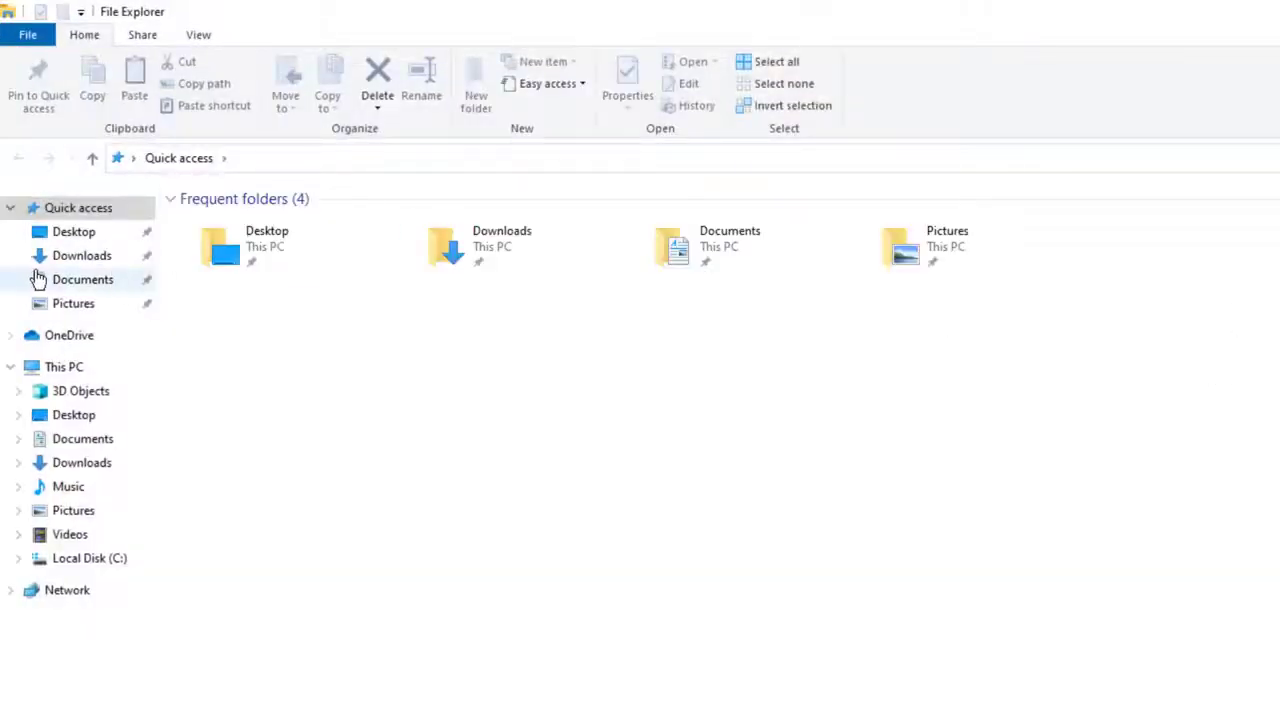
Go to the Downloads folder and run icytower13_install
{"action": "left_click", "coordinate": [82, 256]}
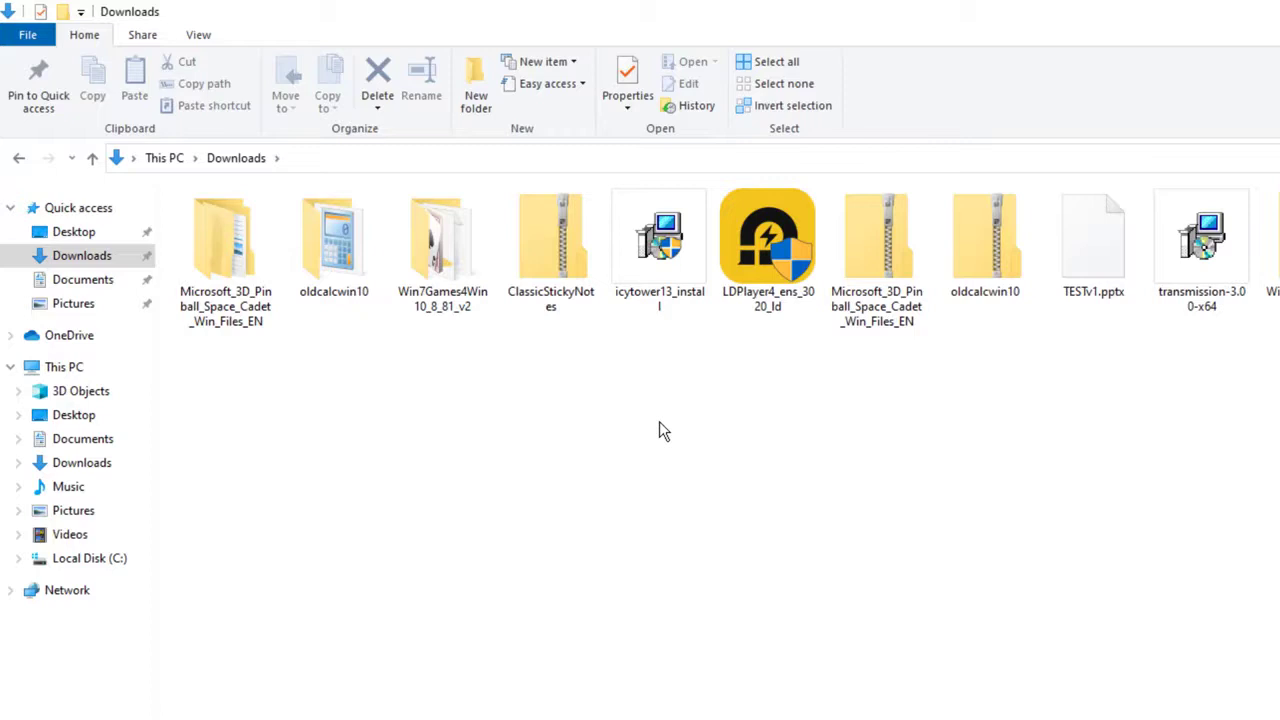
{"action": "left_click", "coordinate": [660, 244]}
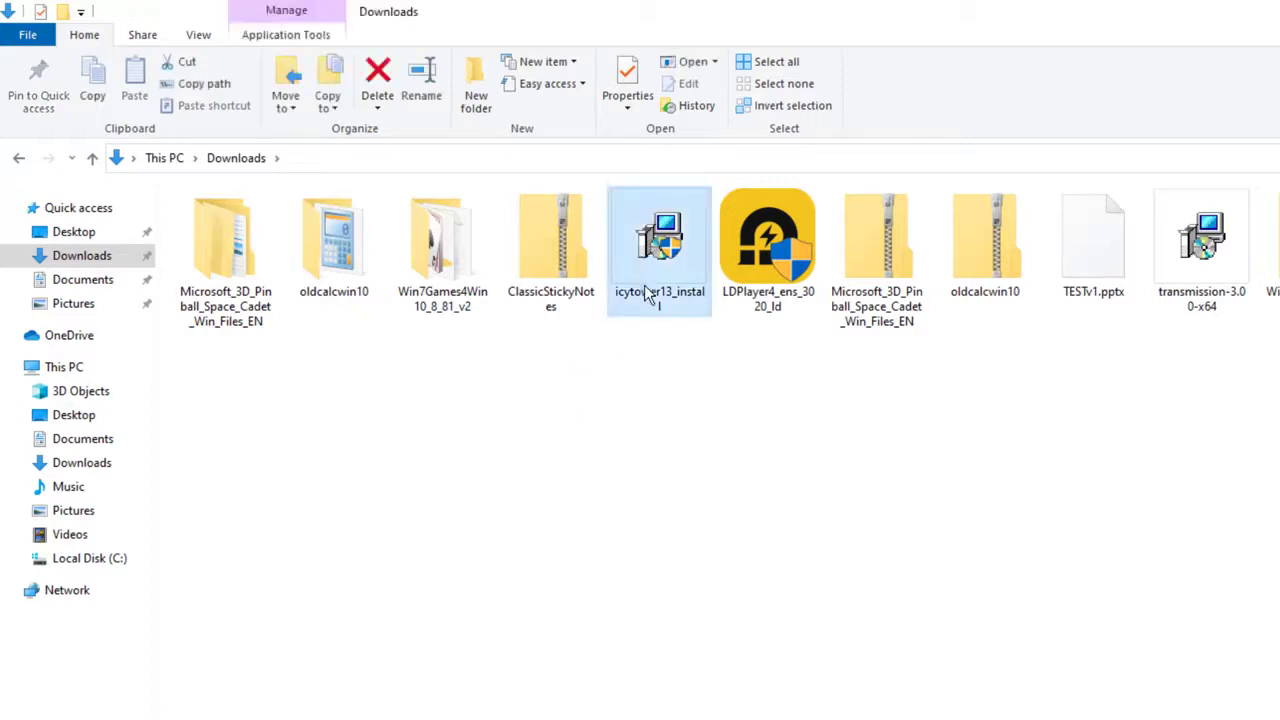
{"action": "mouse_move", "coordinate": [664, 224]}
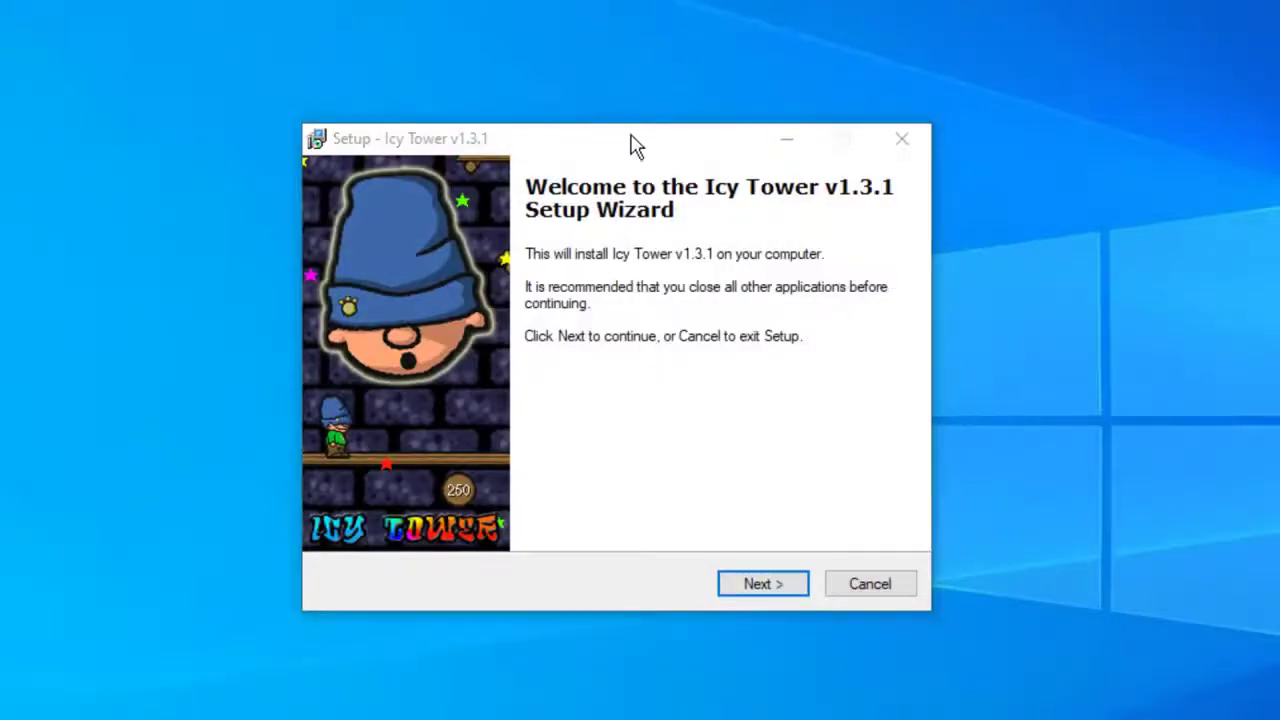
{"action": "mouse_move", "coordinate": [668, 414]}
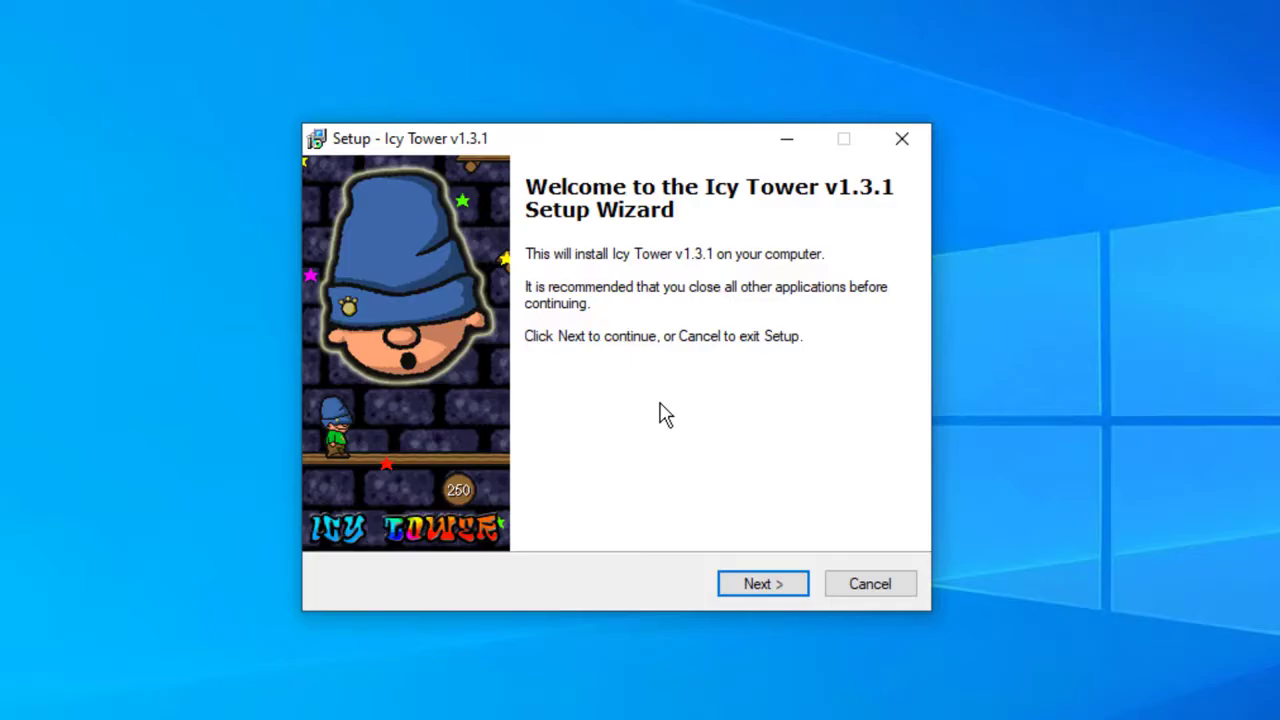
{"action": "mouse_move", "coordinate": [650, 498]}
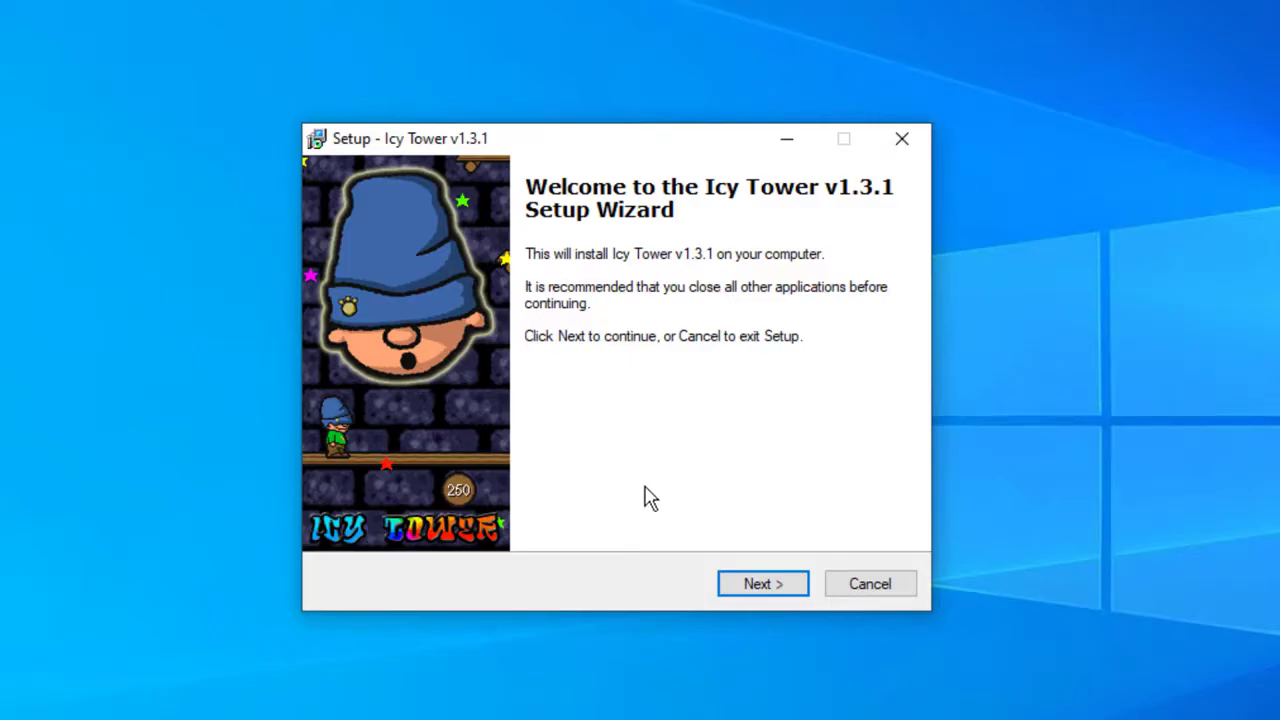
{"action": "mouse_move", "coordinate": [762, 584]}
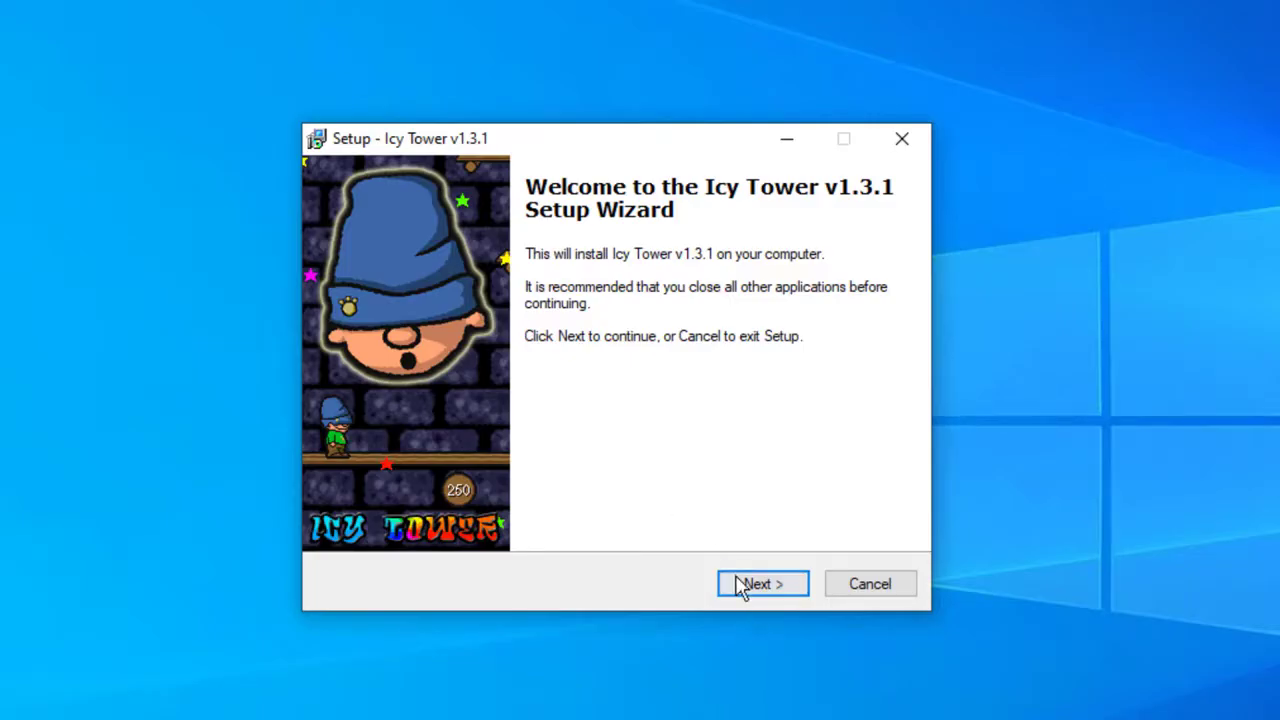
Advance past the welcome and information pages to the destination folder page
{"action": "left_click", "coordinate": [762, 584]}
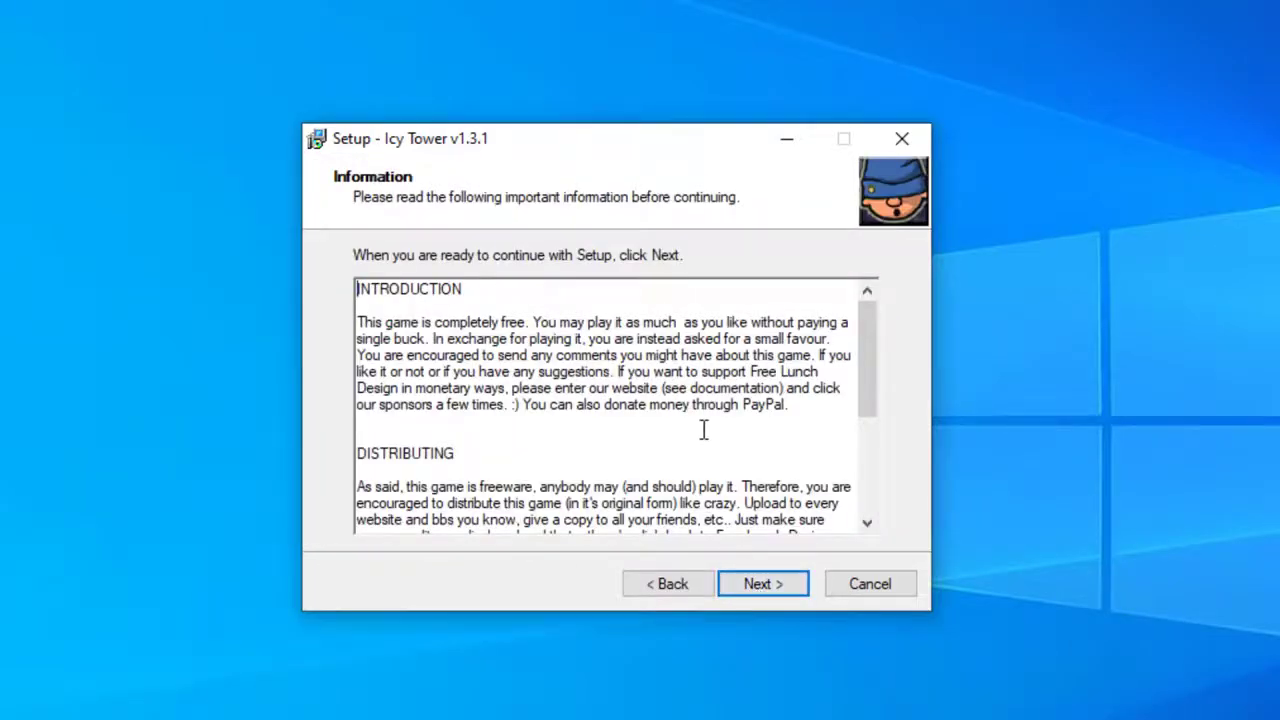
{"action": "scroll", "scroll_direction": "down", "scroll_amount": 3}
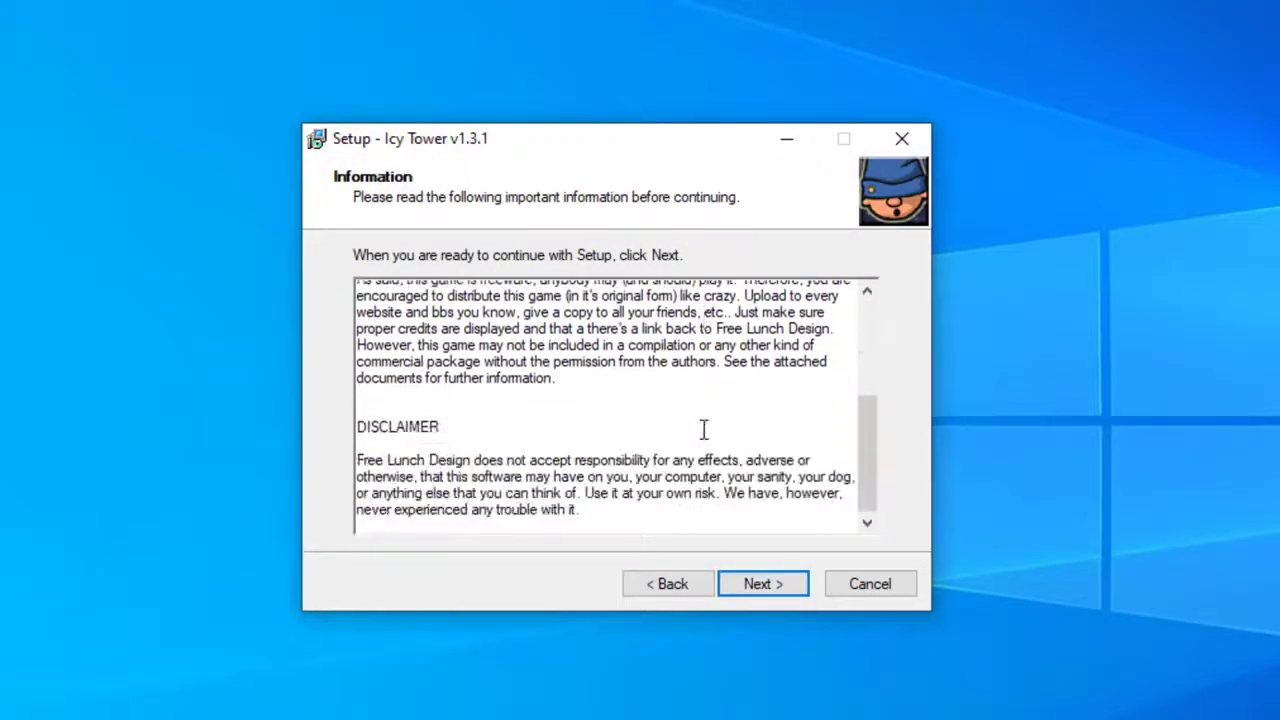
{"action": "scroll", "scroll_direction": "up", "scroll_amount": 3}
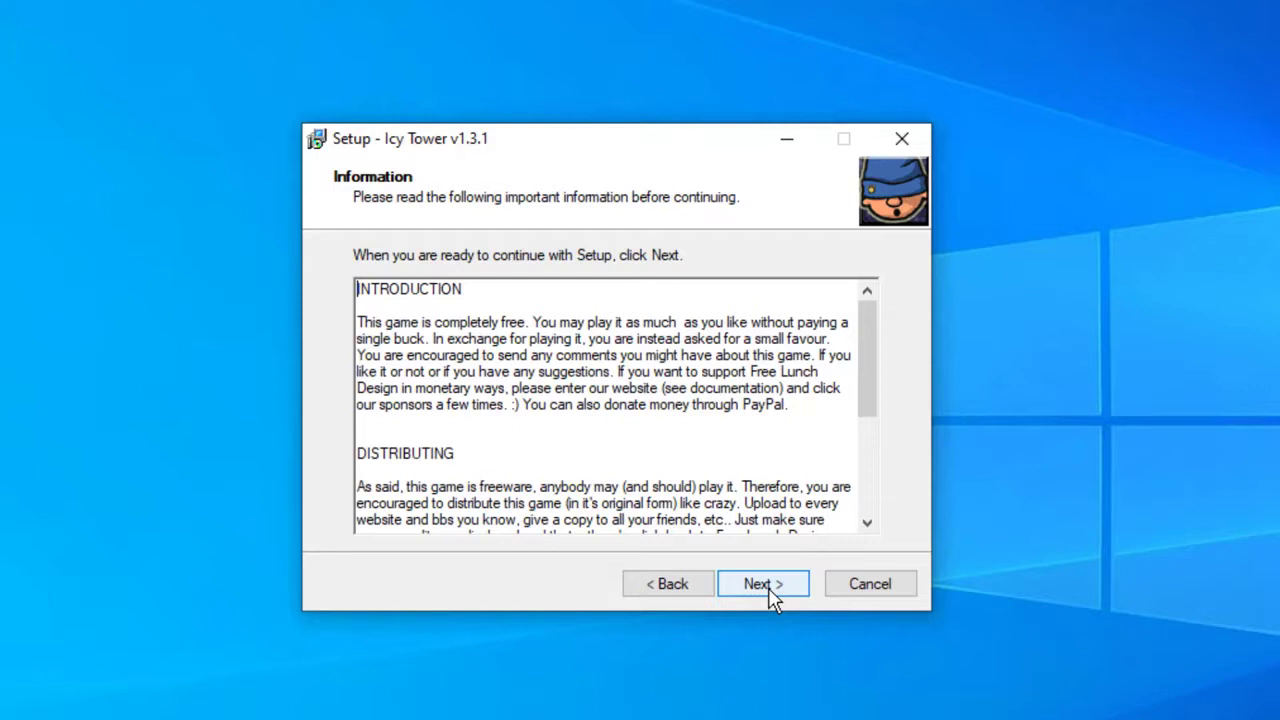
{"action": "left_click", "coordinate": [762, 584]}
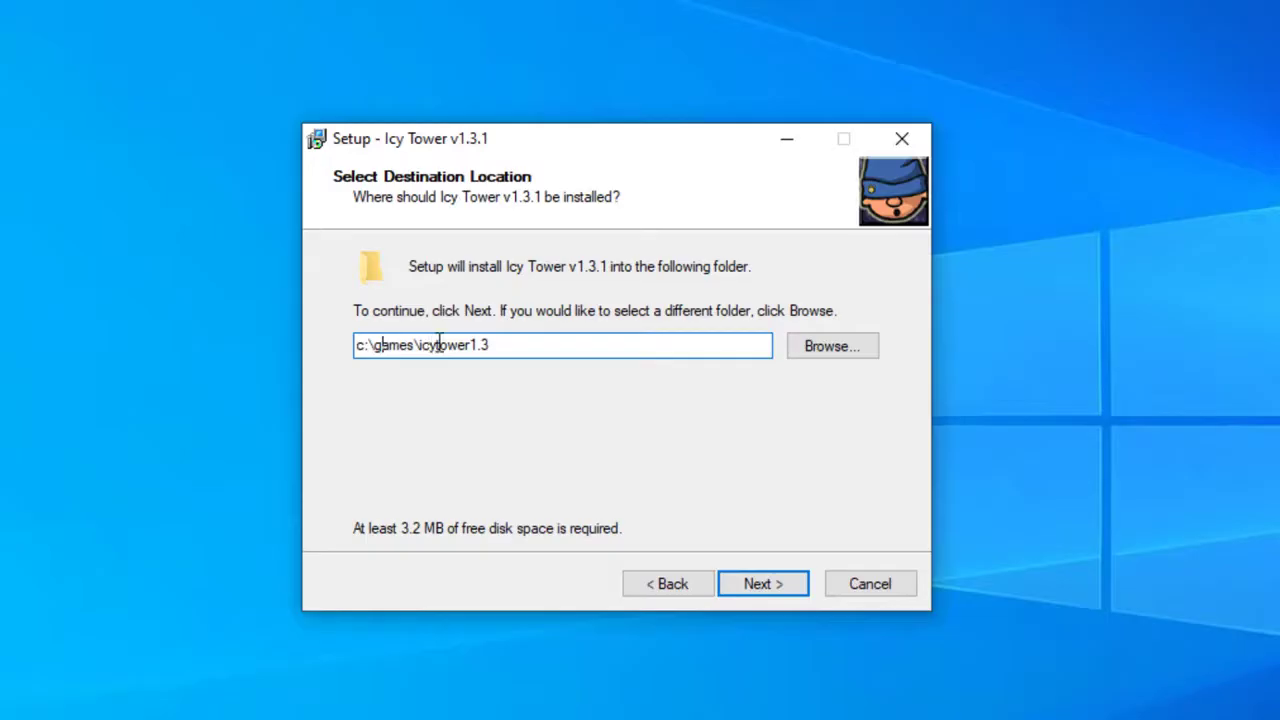
{"action": "mouse_move", "coordinate": [424, 368]}
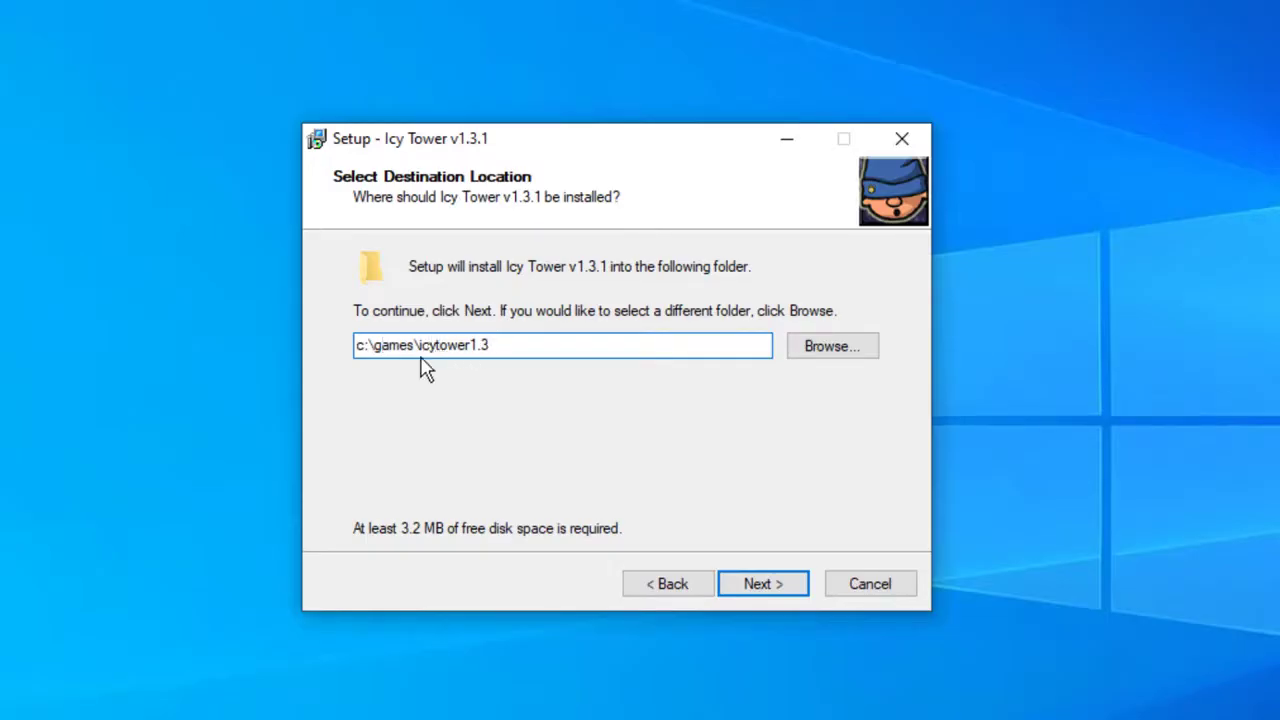
{"action": "mouse_move", "coordinate": [462, 316]}
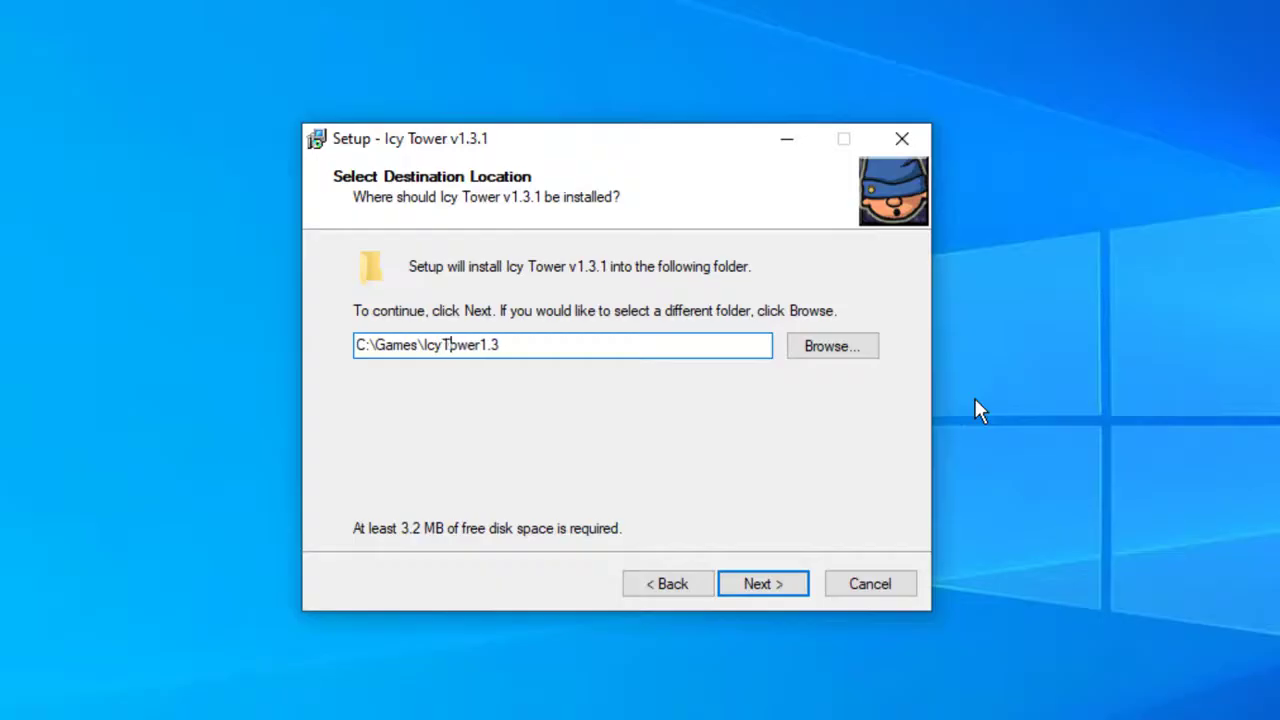
{"action": "mouse_move", "coordinate": [364, 452]}
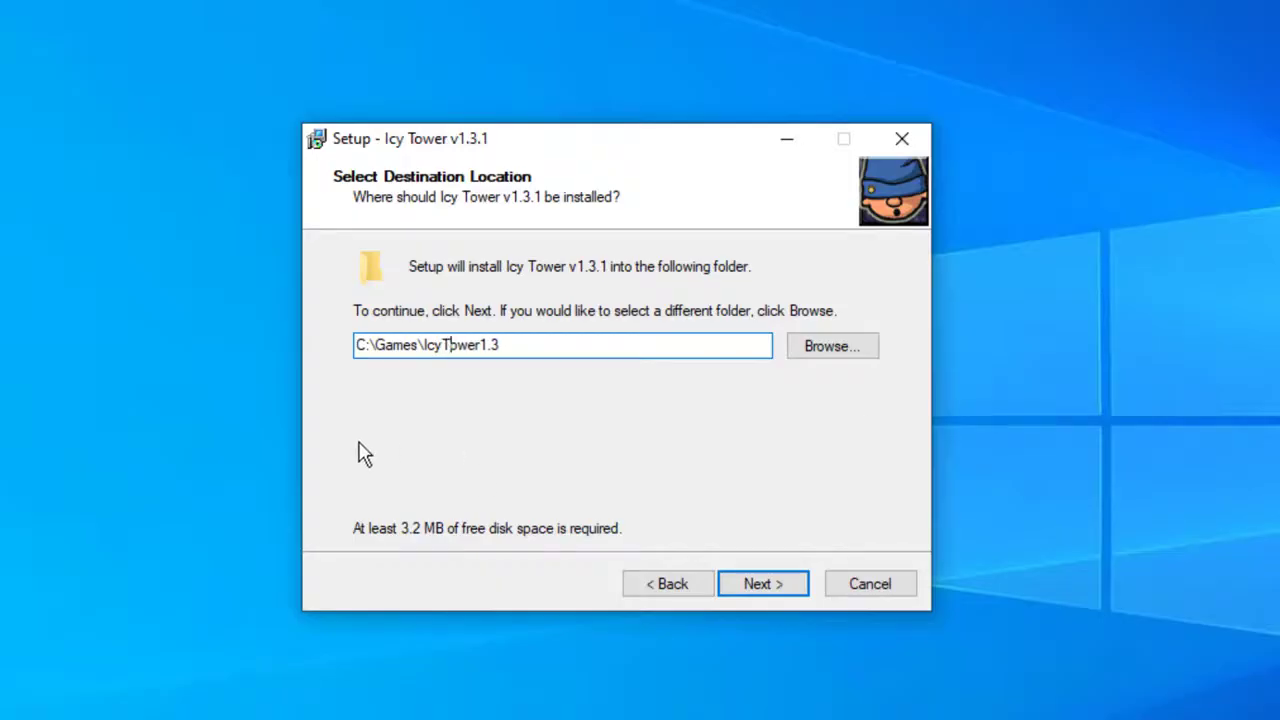
{"action": "mouse_move", "coordinate": [762, 584]}
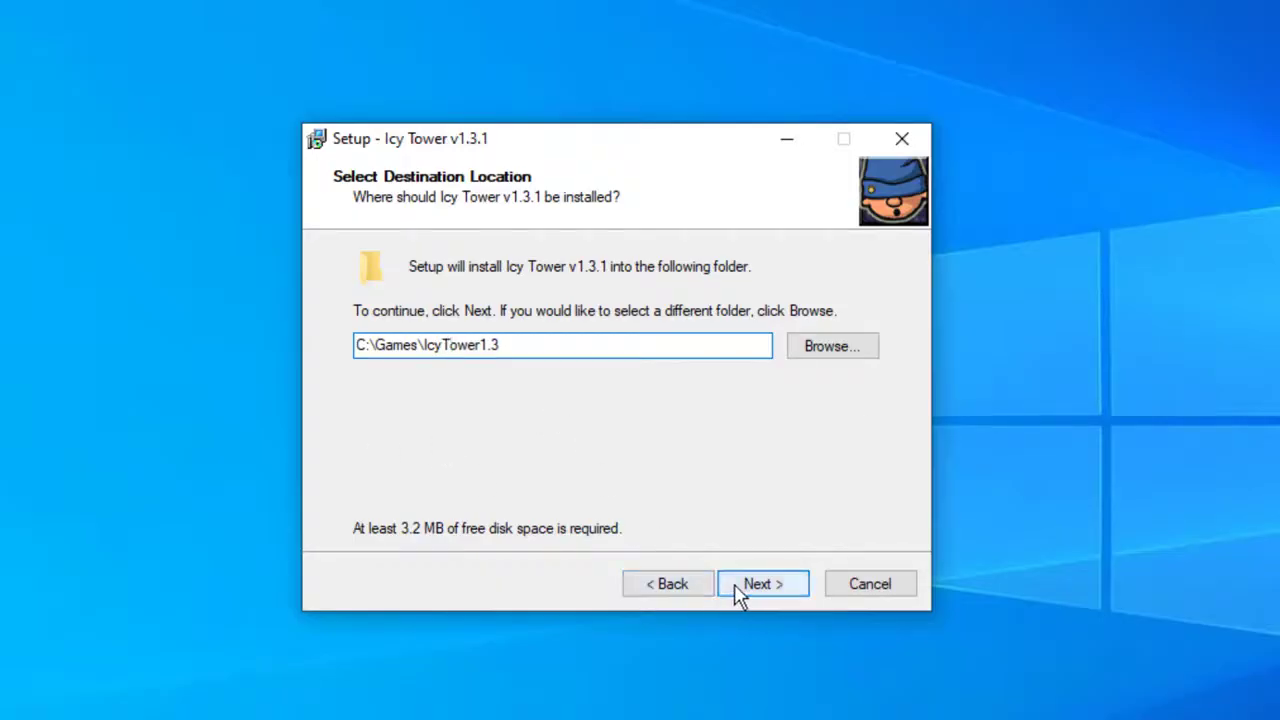
Accept C:\Games\IcyTower1.3, the default Start Menu folder and the desktop icon option
{"action": "left_click", "coordinate": [762, 584]}
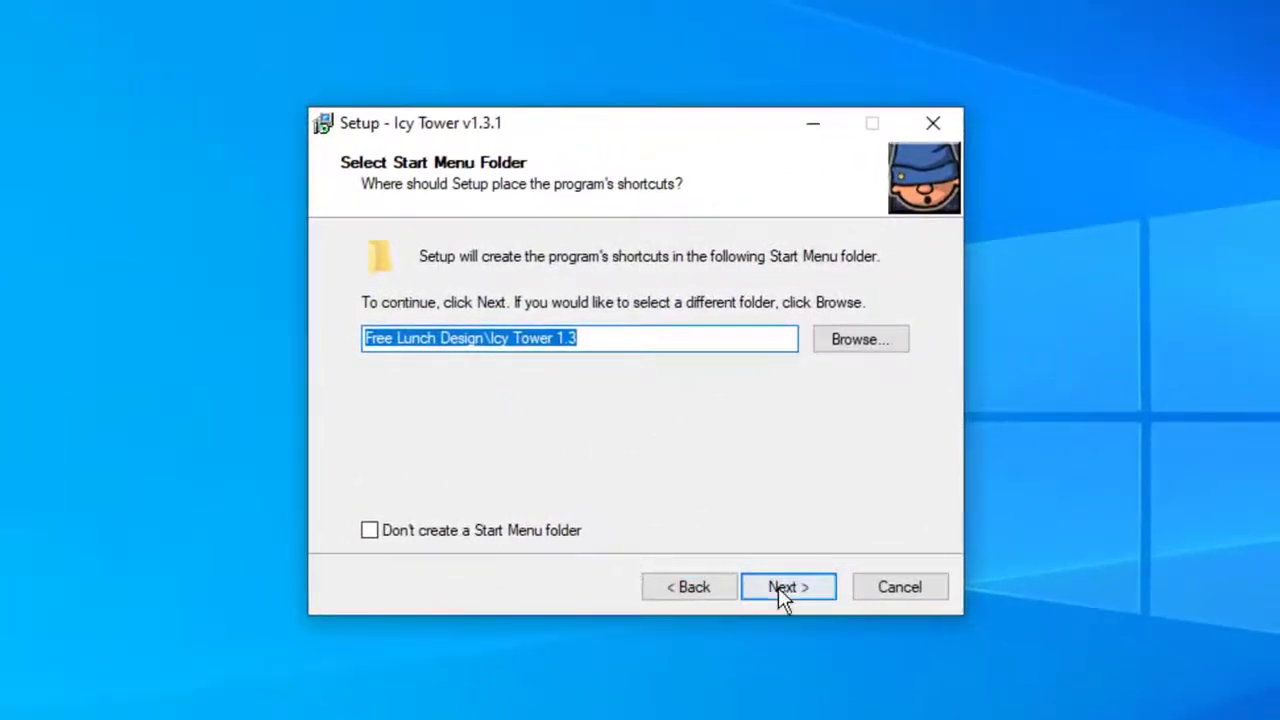
{"action": "left_click", "coordinate": [788, 586]}
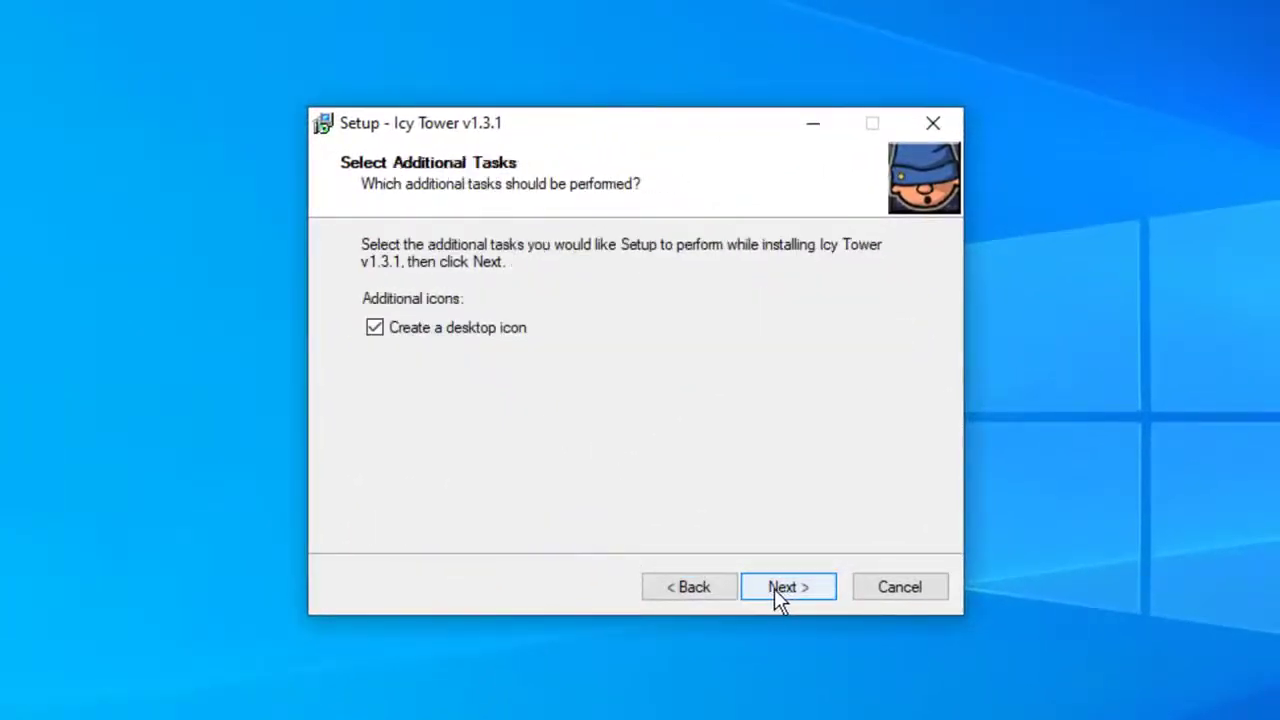
{"action": "mouse_move", "coordinate": [464, 368]}
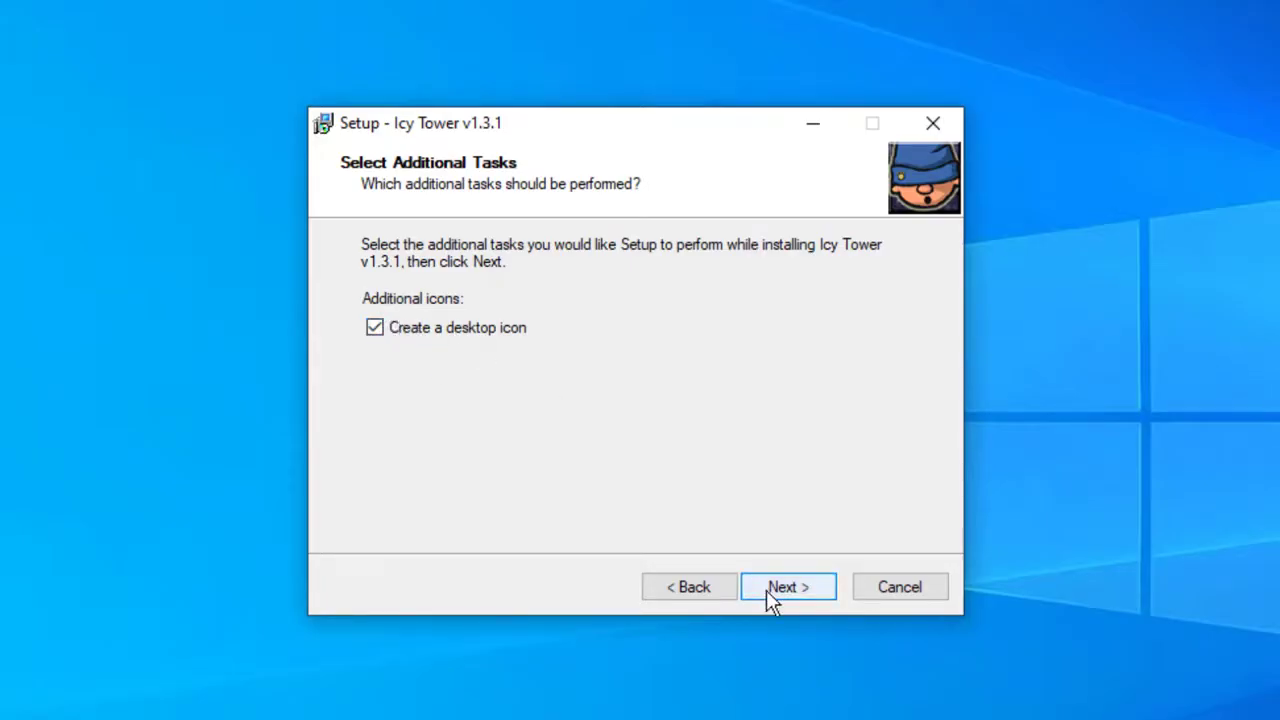
{"action": "left_click", "coordinate": [788, 588]}
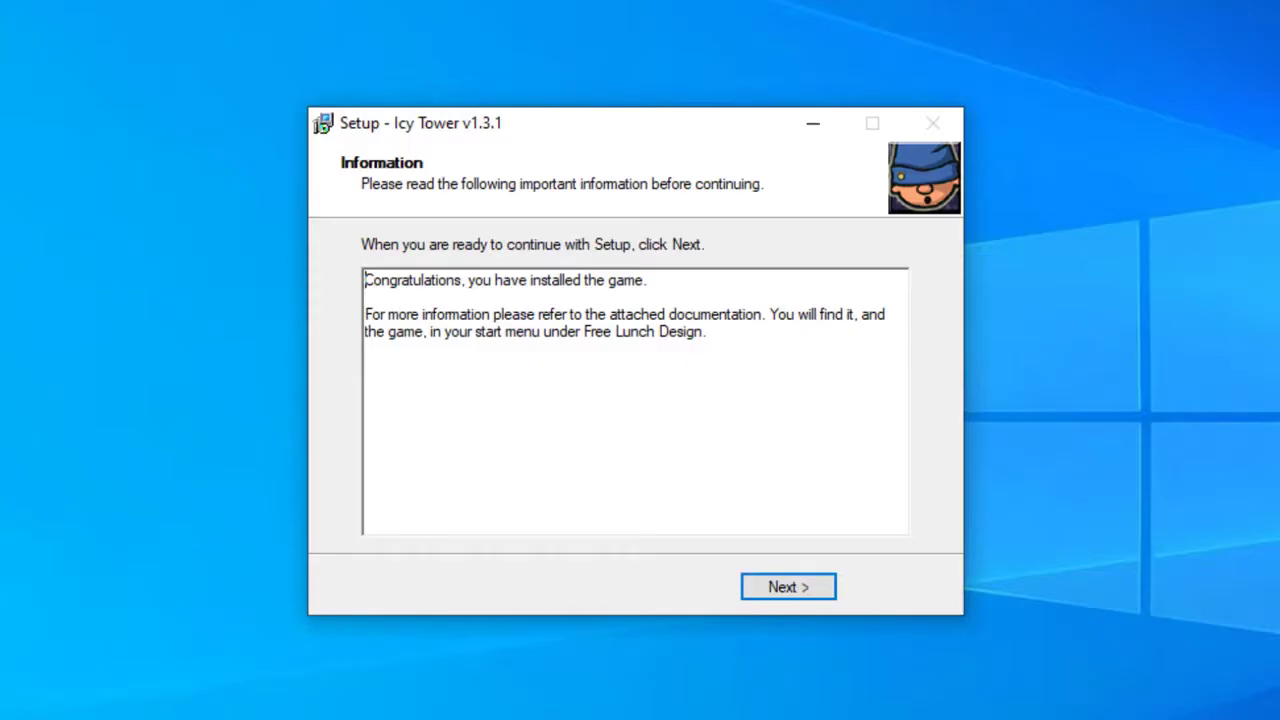
{"action": "mouse_move", "coordinate": [788, 588]}
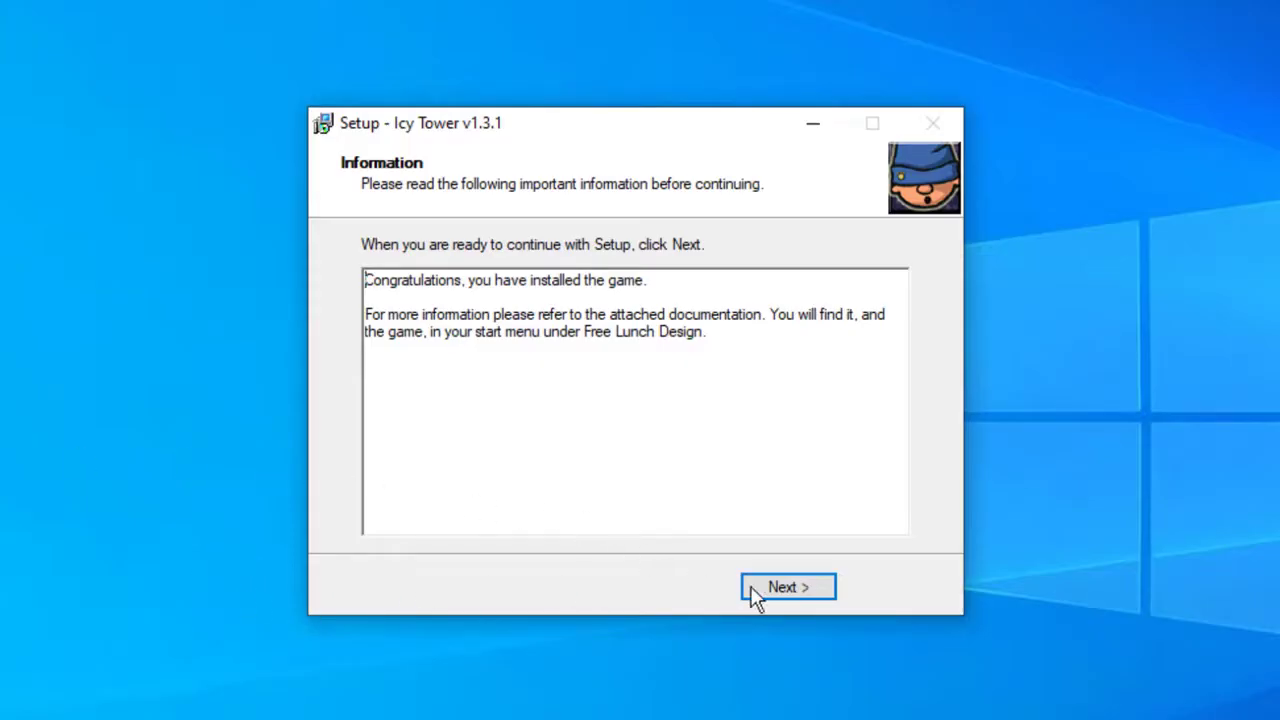
Move past the post-install information and finish the wizard
{"action": "left_click", "coordinate": [788, 588]}
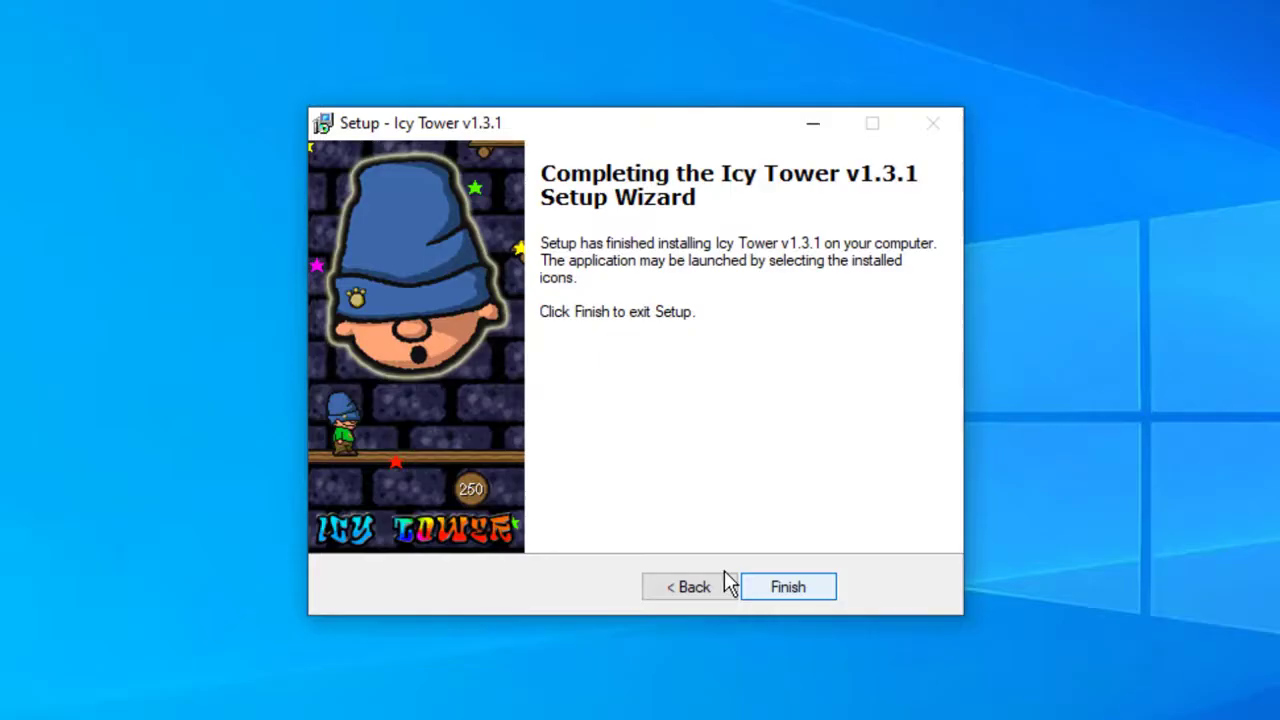
{"action": "left_click", "coordinate": [788, 586]}
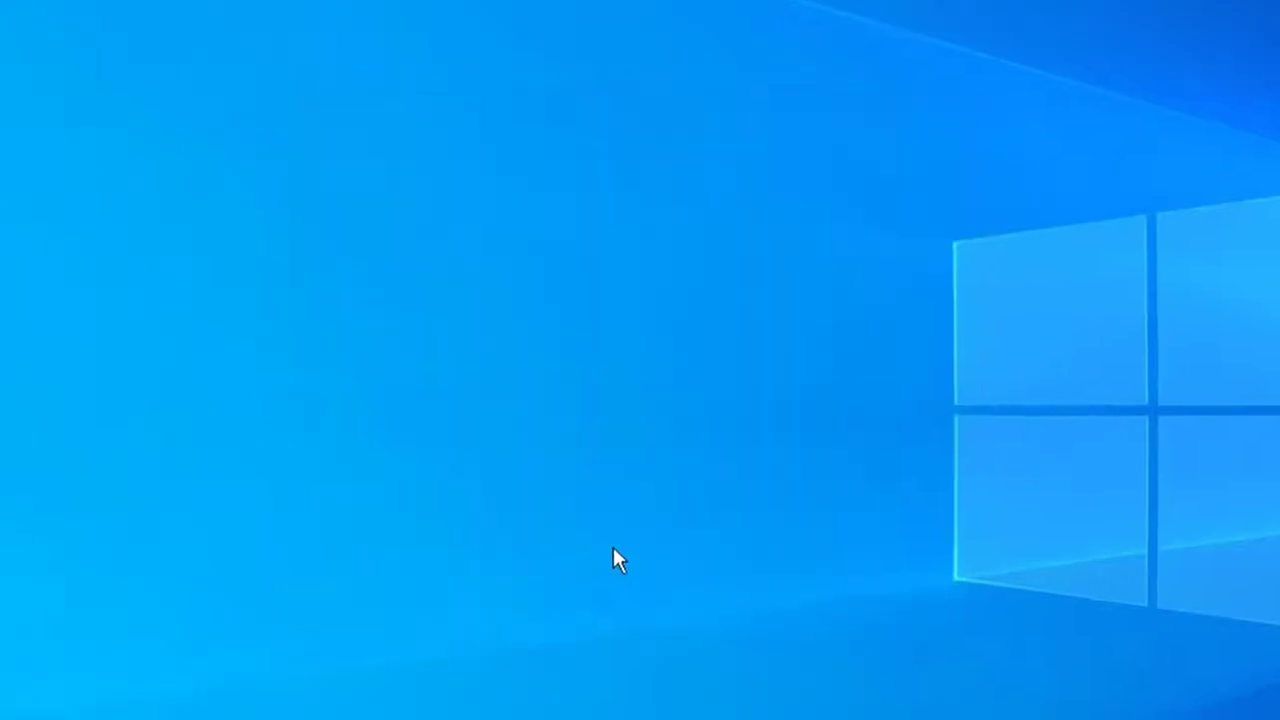
Expand the Free Lunch Design folder in Start to view the Icy Tower shortcuts
{"action": "left_click", "coordinate": [24, 700]}
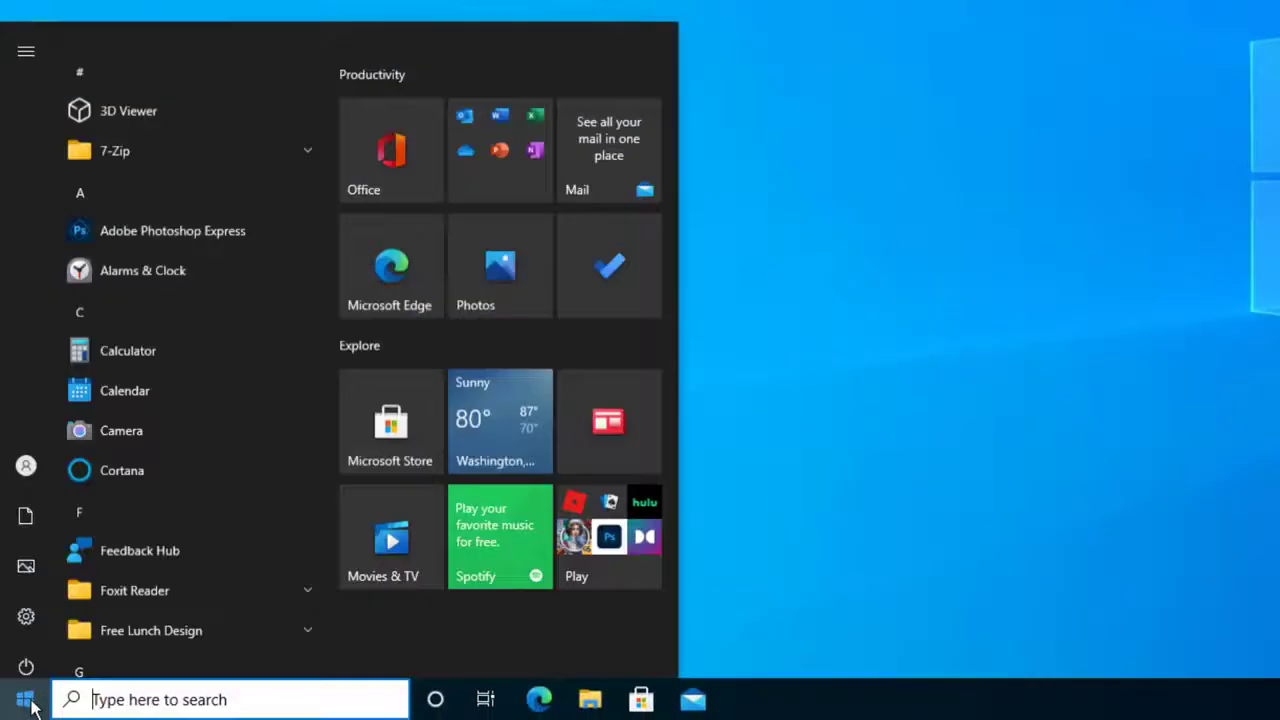
{"action": "scroll", "scroll_direction": "down", "scroll_amount": 3}
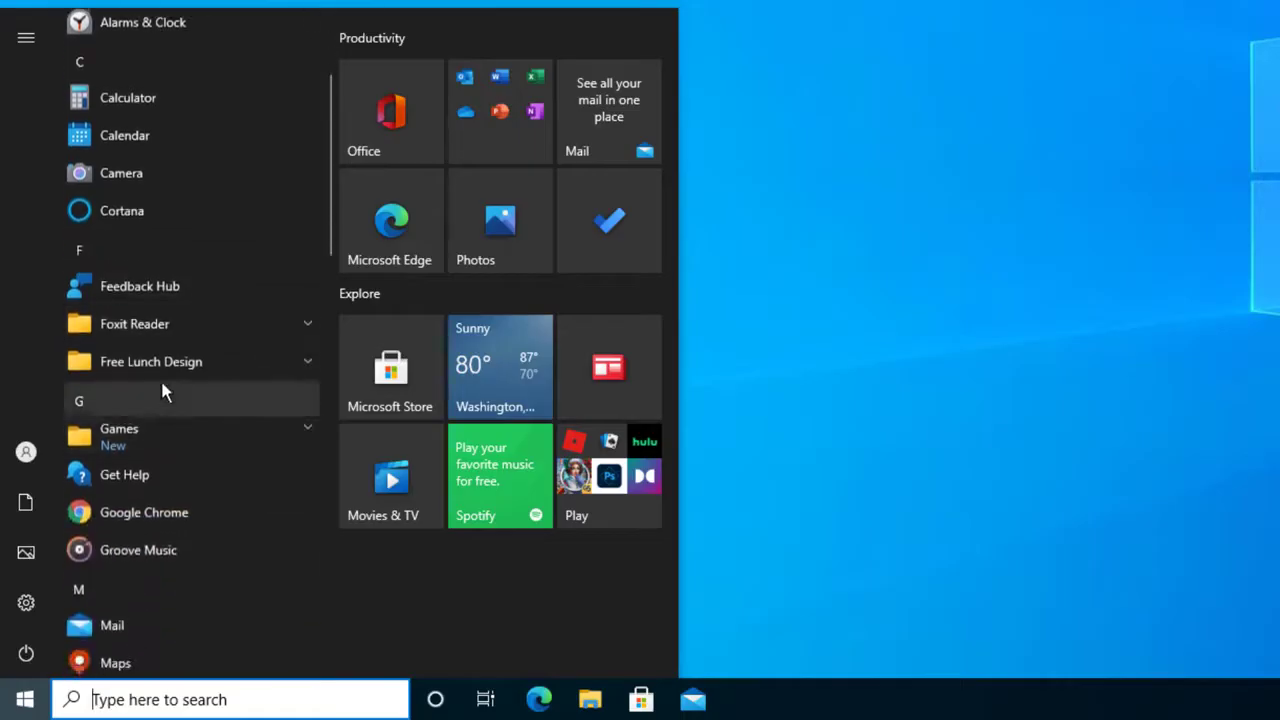
{"action": "left_click", "coordinate": [152, 360]}
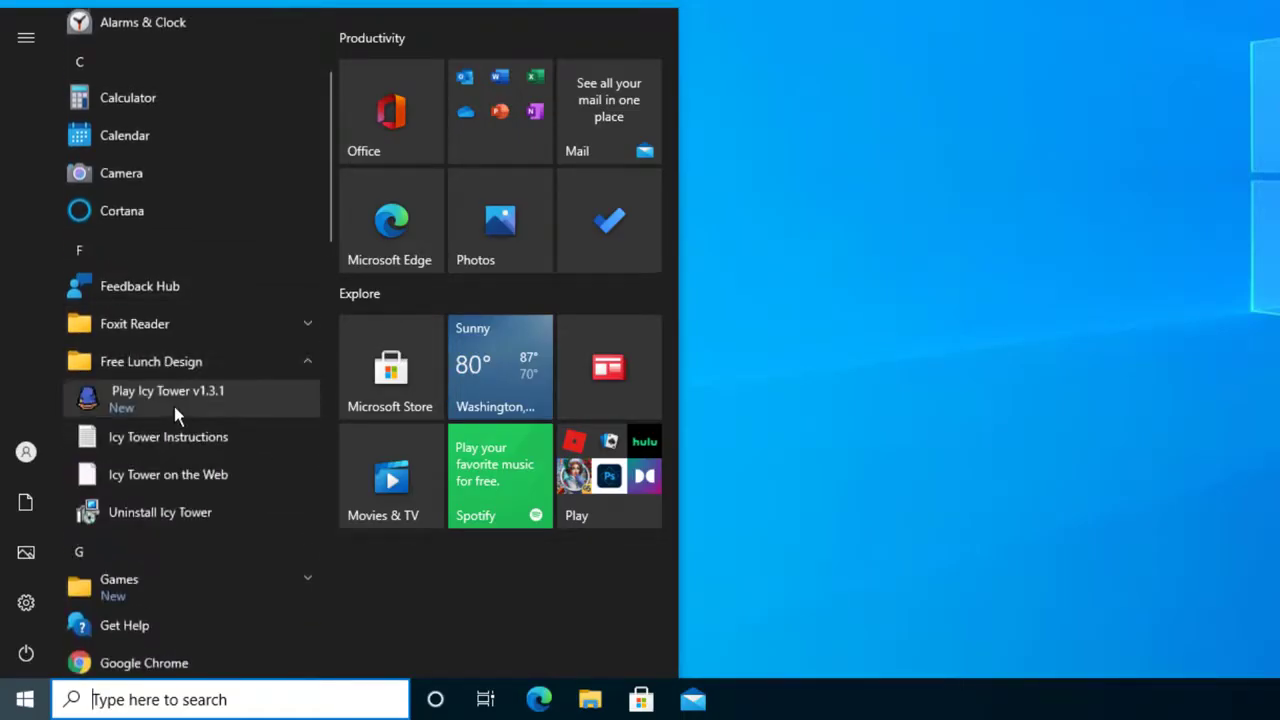
{"action": "mouse_move", "coordinate": [162, 512]}
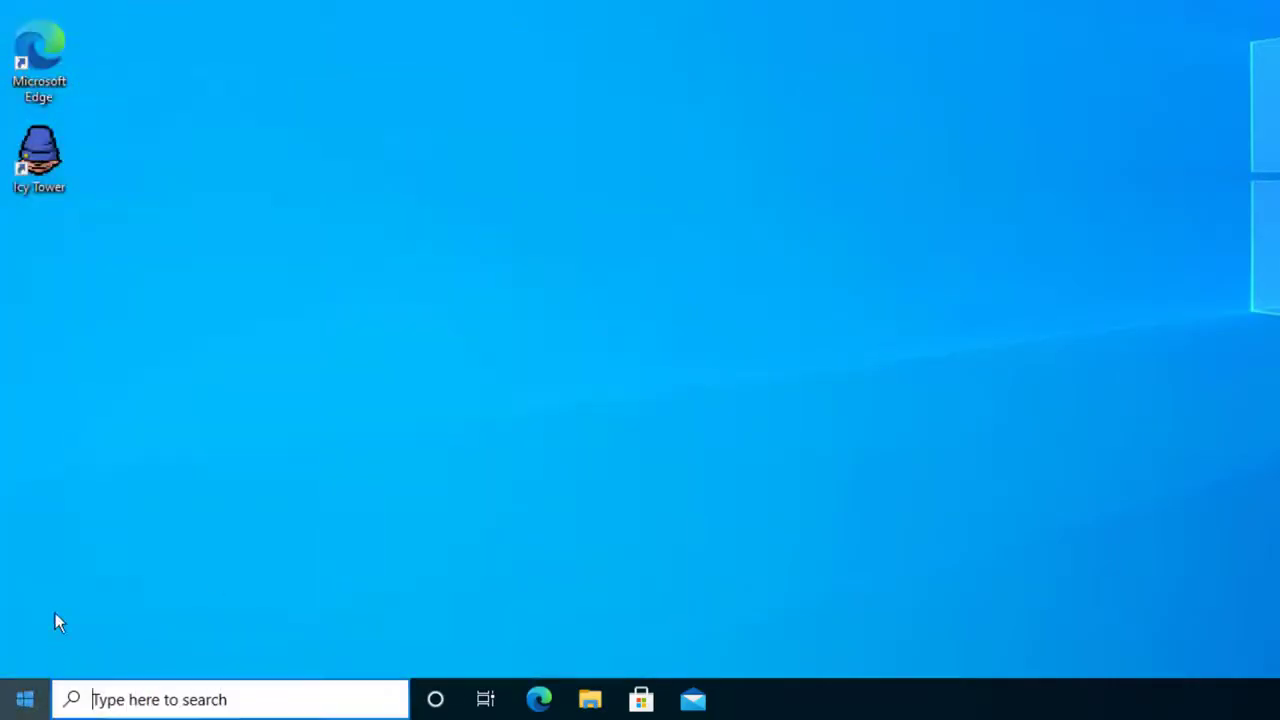
{"action": "left_click", "coordinate": [24, 700]}
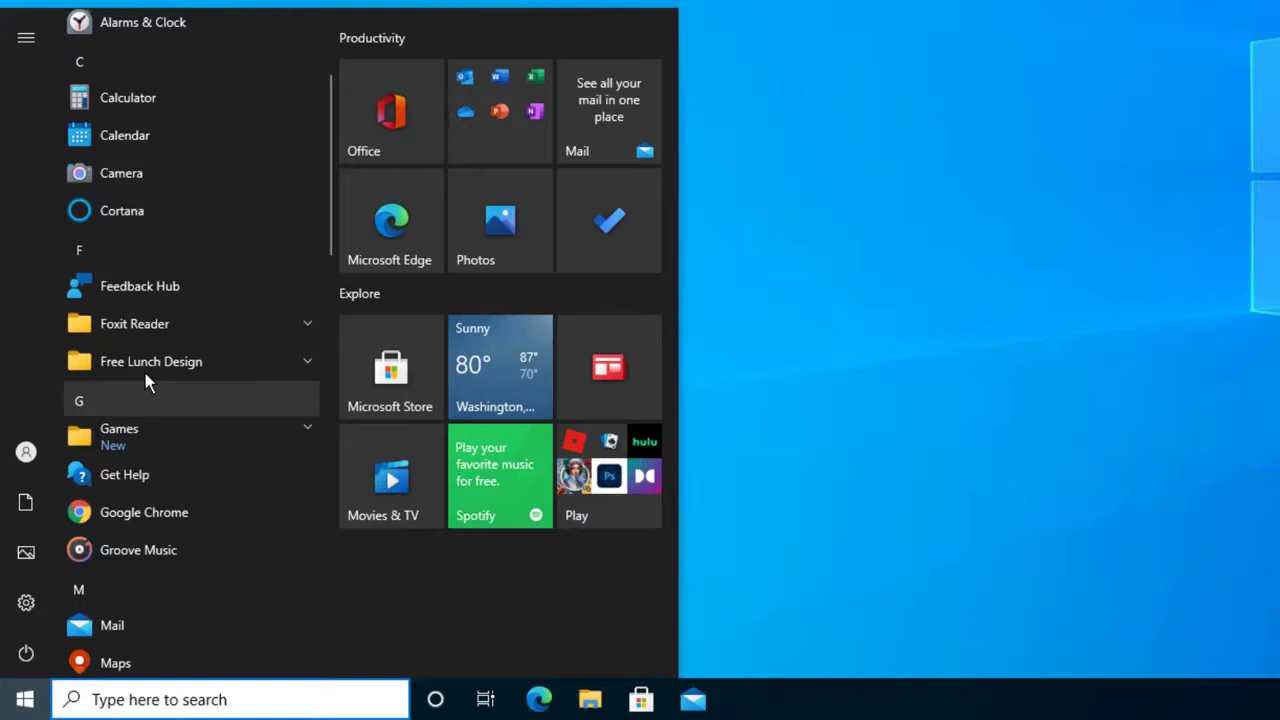
{"action": "left_click", "coordinate": [152, 360]}
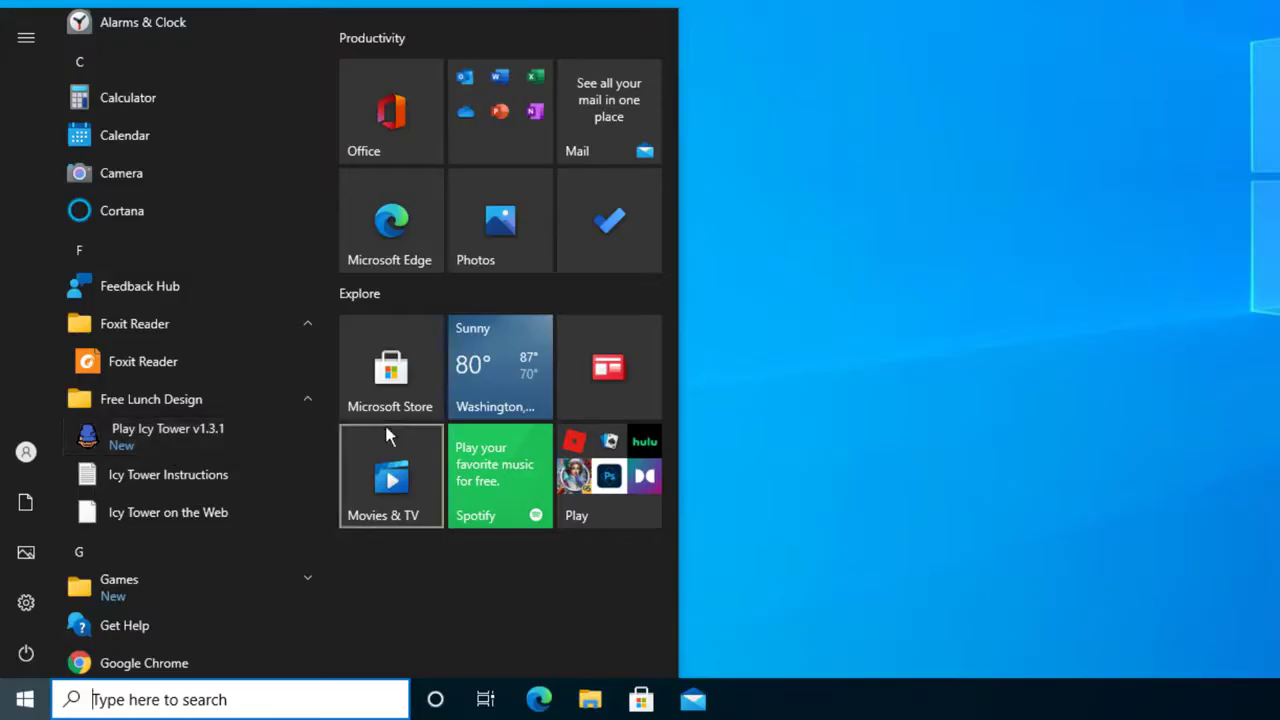
{"action": "left_click", "coordinate": [796, 264]}
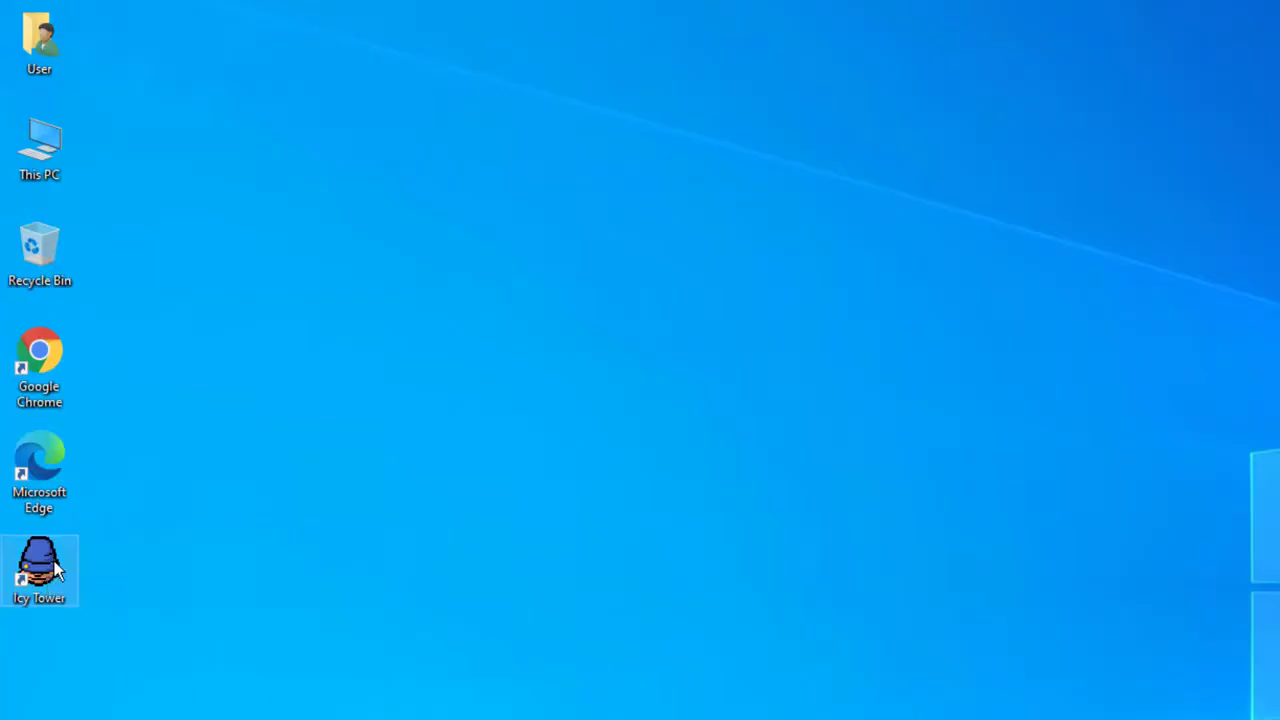
{"action": "mouse_move", "coordinate": [40, 570]}
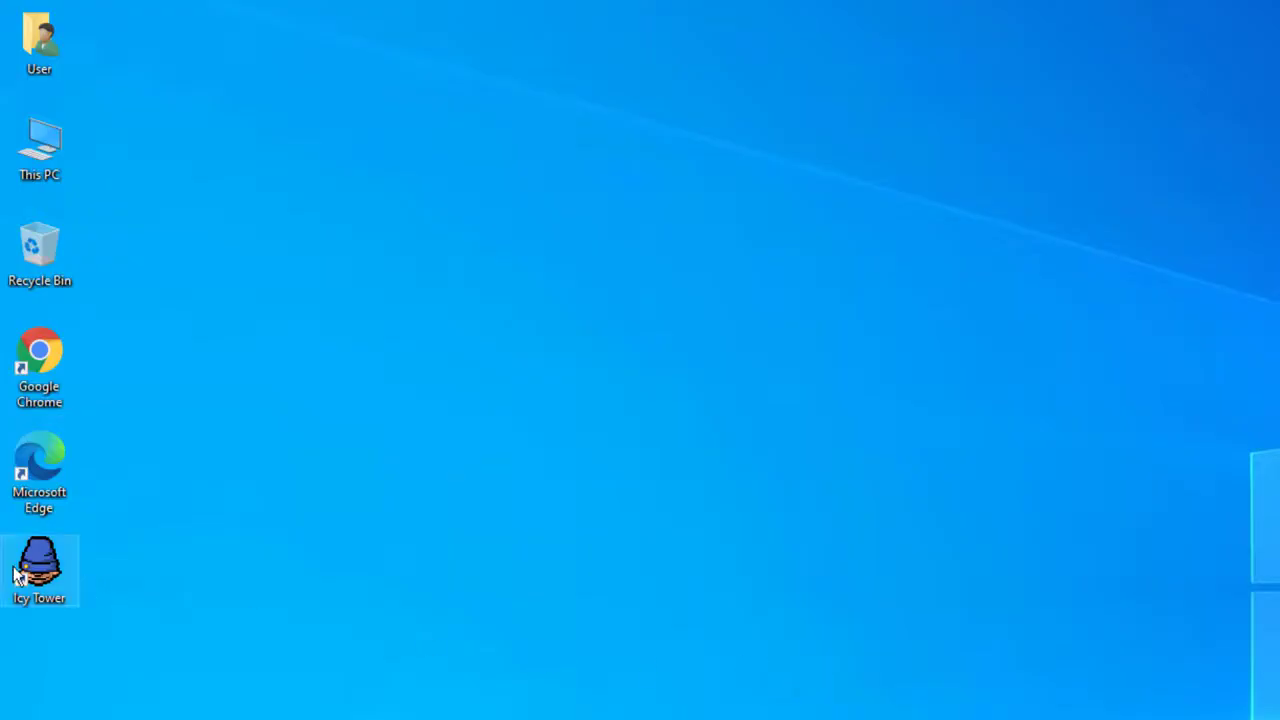
Launch Icy Tower from its desktop shortcut
{"action": "double_click", "coordinate": [40, 564]}
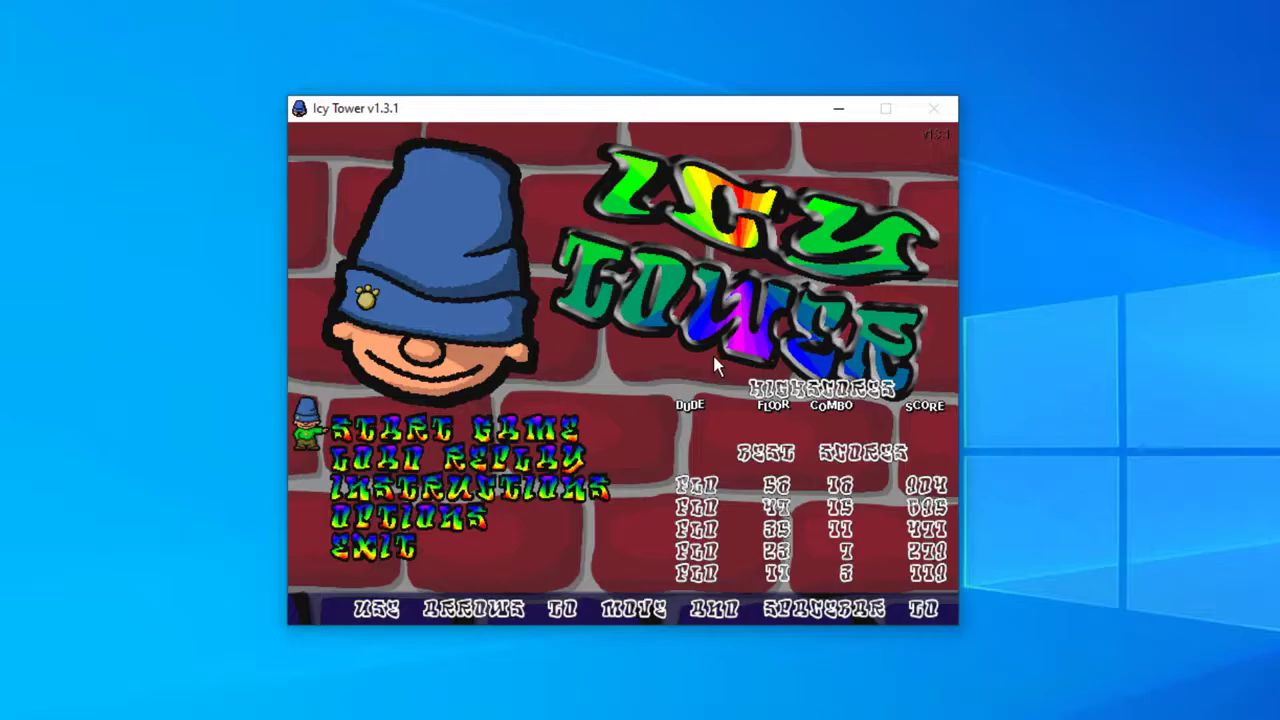
{"action": "mouse_move", "coordinate": [550, 104]}
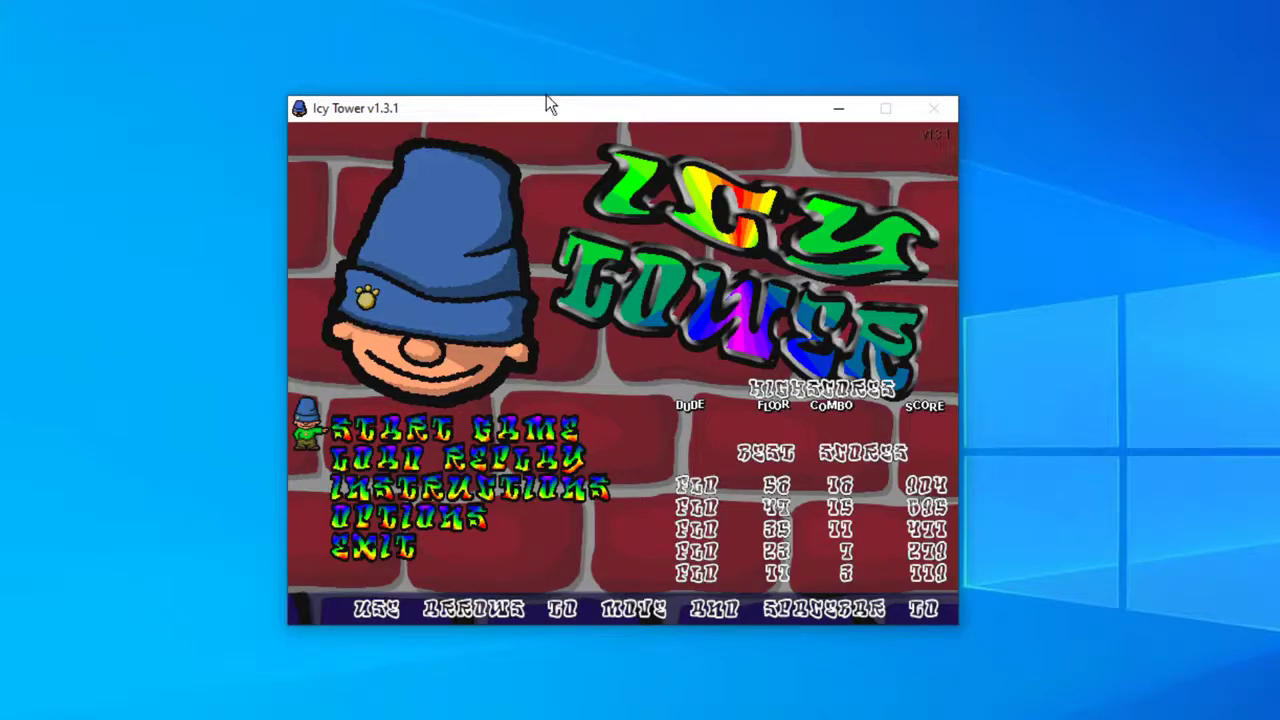
Start a game, climb a few platforms, then leave to the menus
{"action": "left_click", "coordinate": [450, 430]}
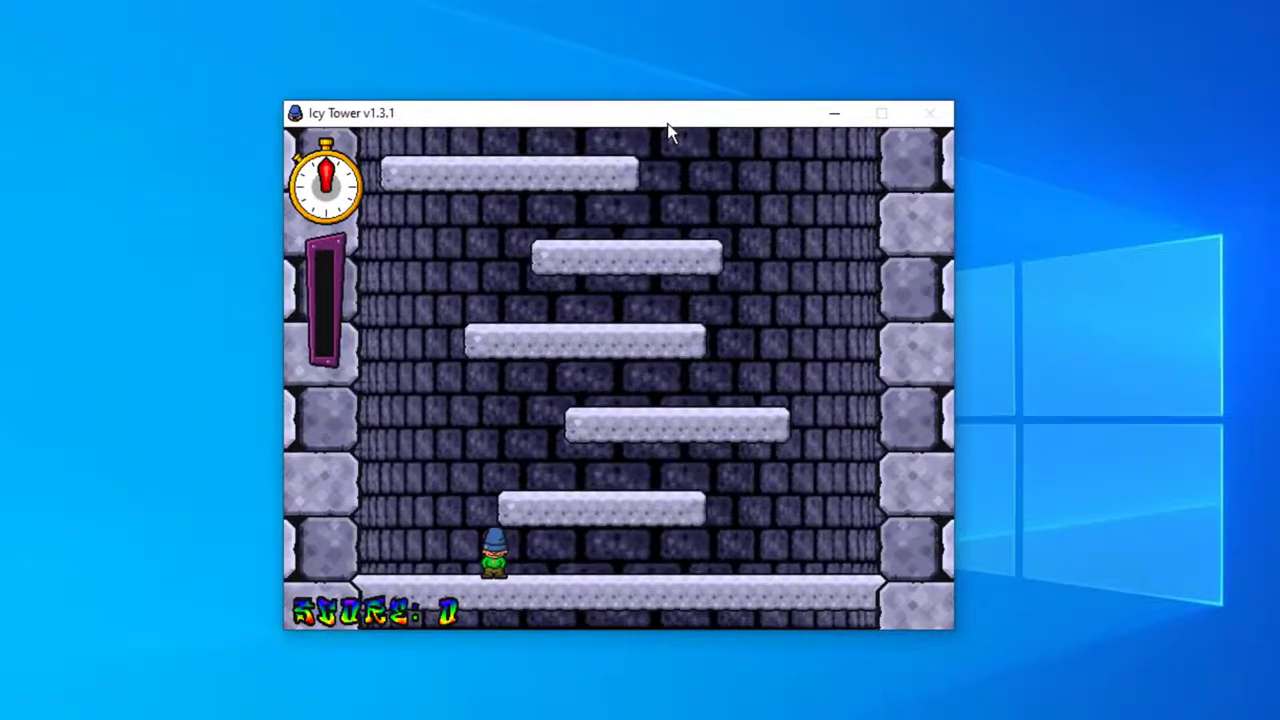
{"action": "mouse_move", "coordinate": [716, 480]}
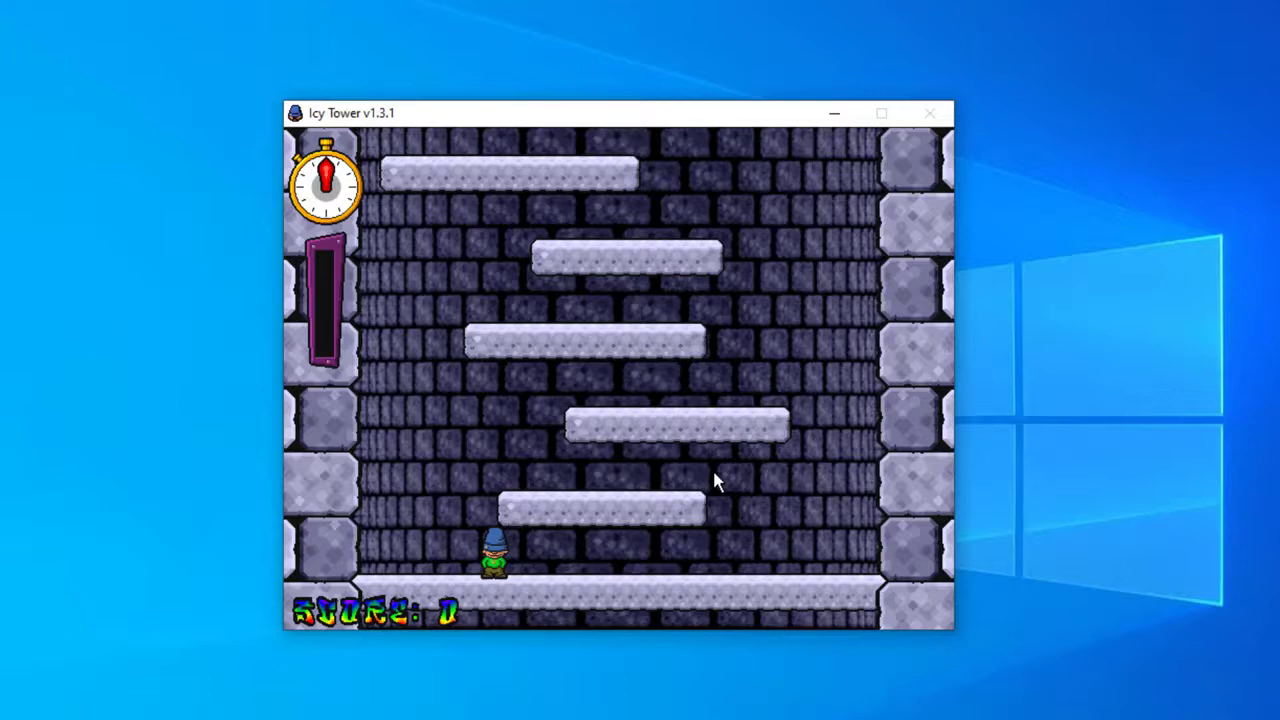
{"action": "mouse_move", "coordinate": [390, 160]}
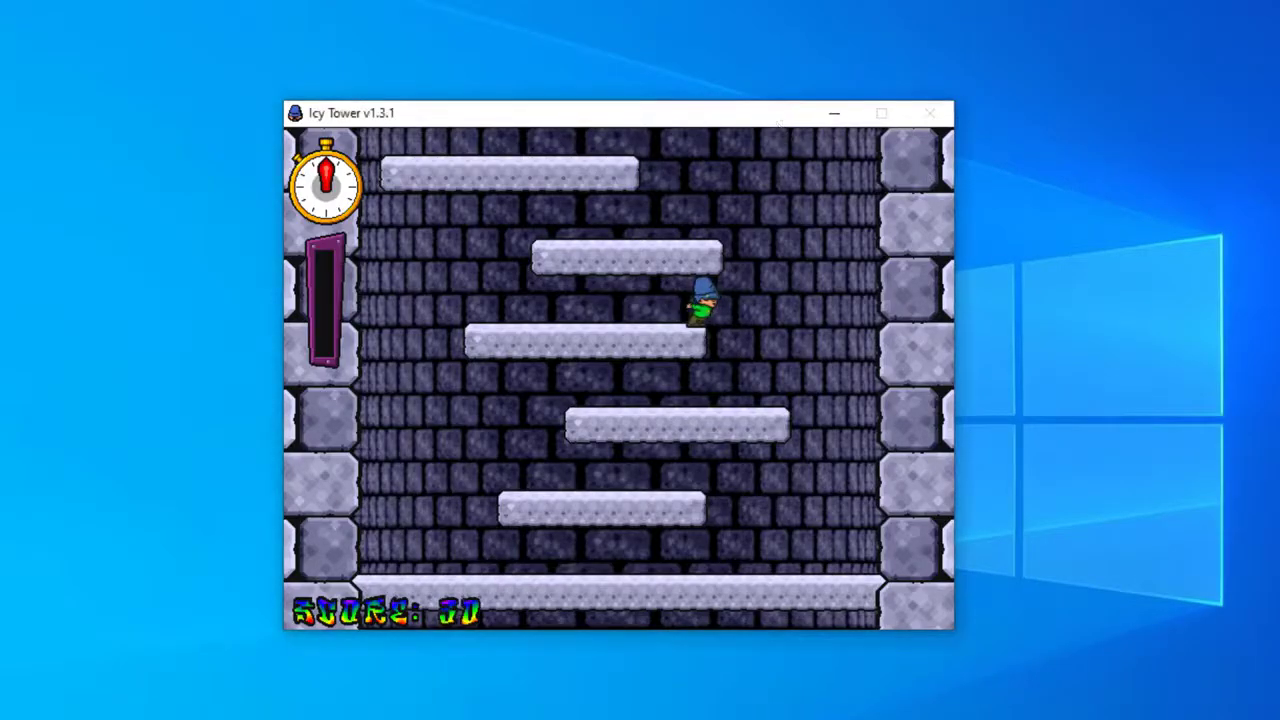
{"action": "left_click", "coordinate": [928, 112]}
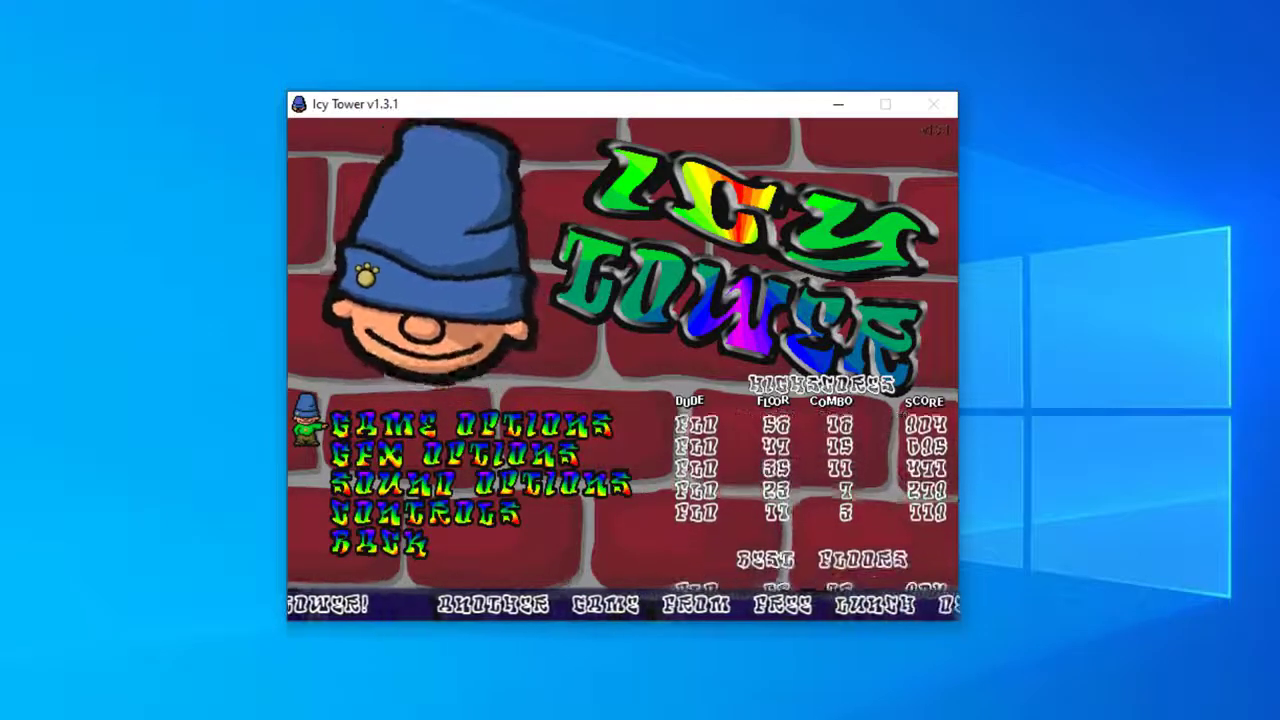
Browse Game, Gfx, Sound and Controls options, then go Back to the main menu
{"action": "left_click", "coordinate": [470, 424]}
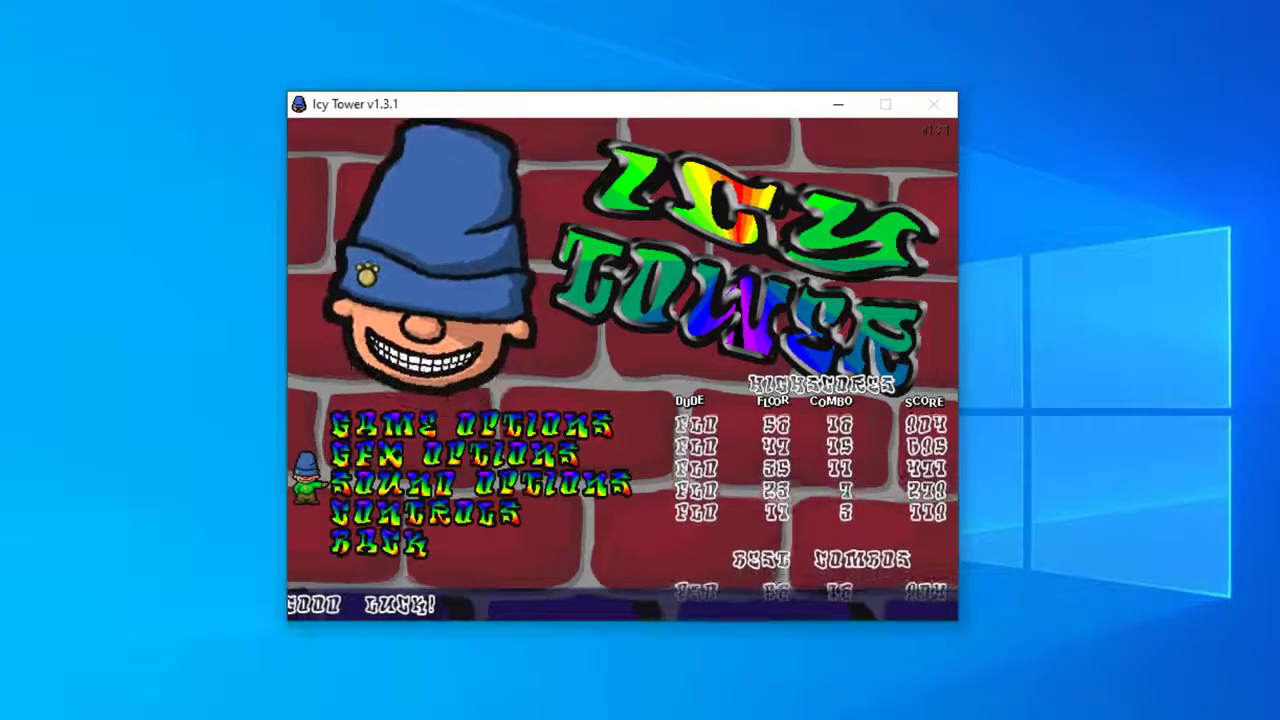
{"action": "left_click", "coordinate": [480, 486]}
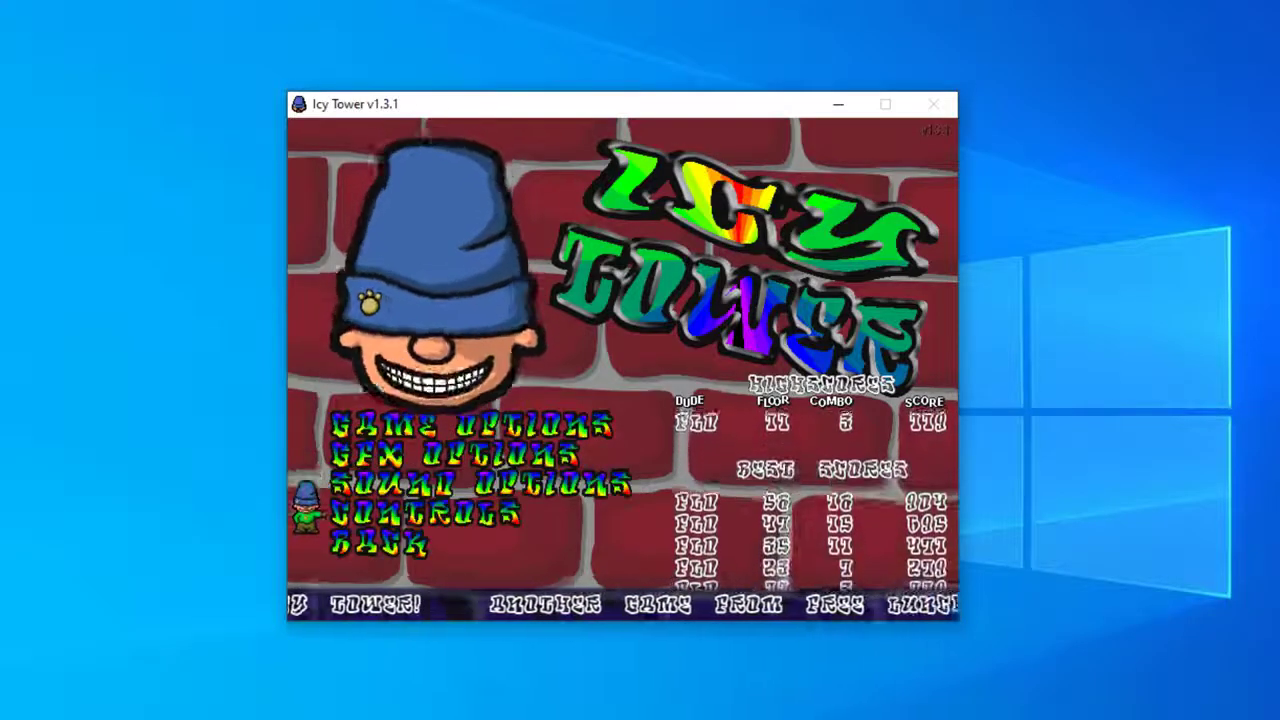
{"action": "left_click", "coordinate": [424, 512]}
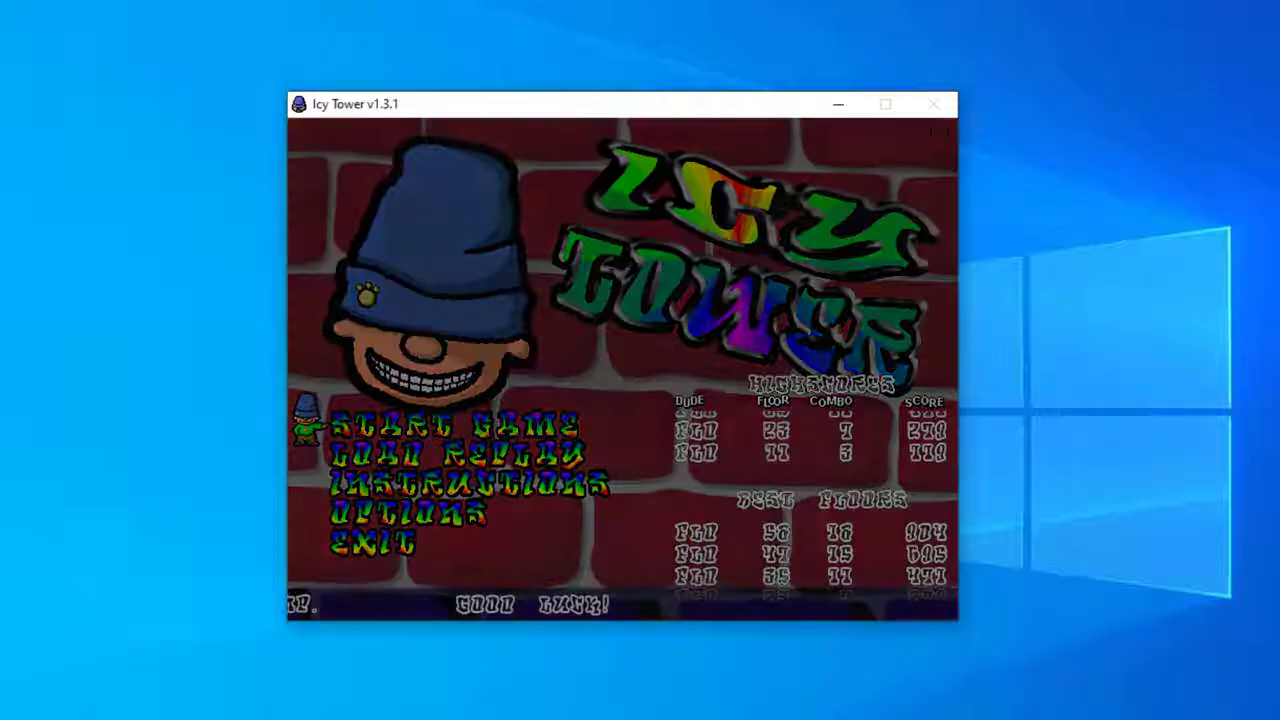
Start another Icy Tower game from the main menu's Start Game entry
{"action": "left_click", "coordinate": [436, 424]}
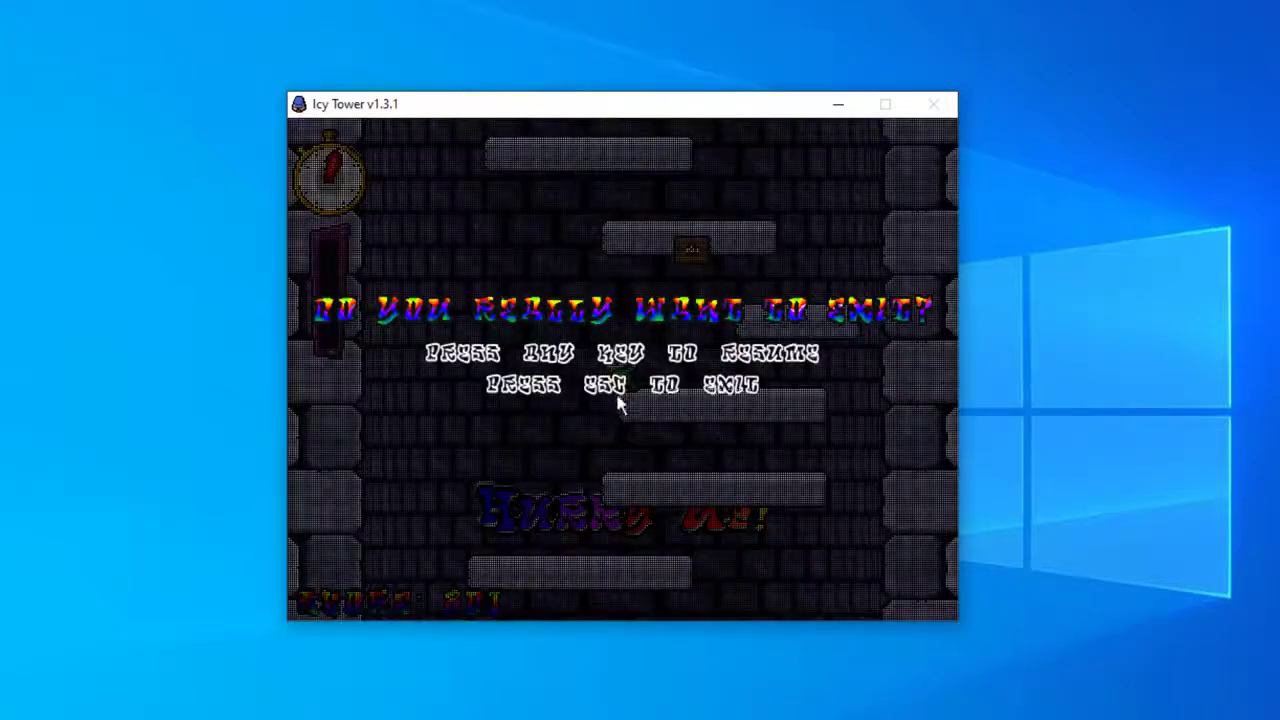
{"action": "mouse_move", "coordinate": [538, 468]}
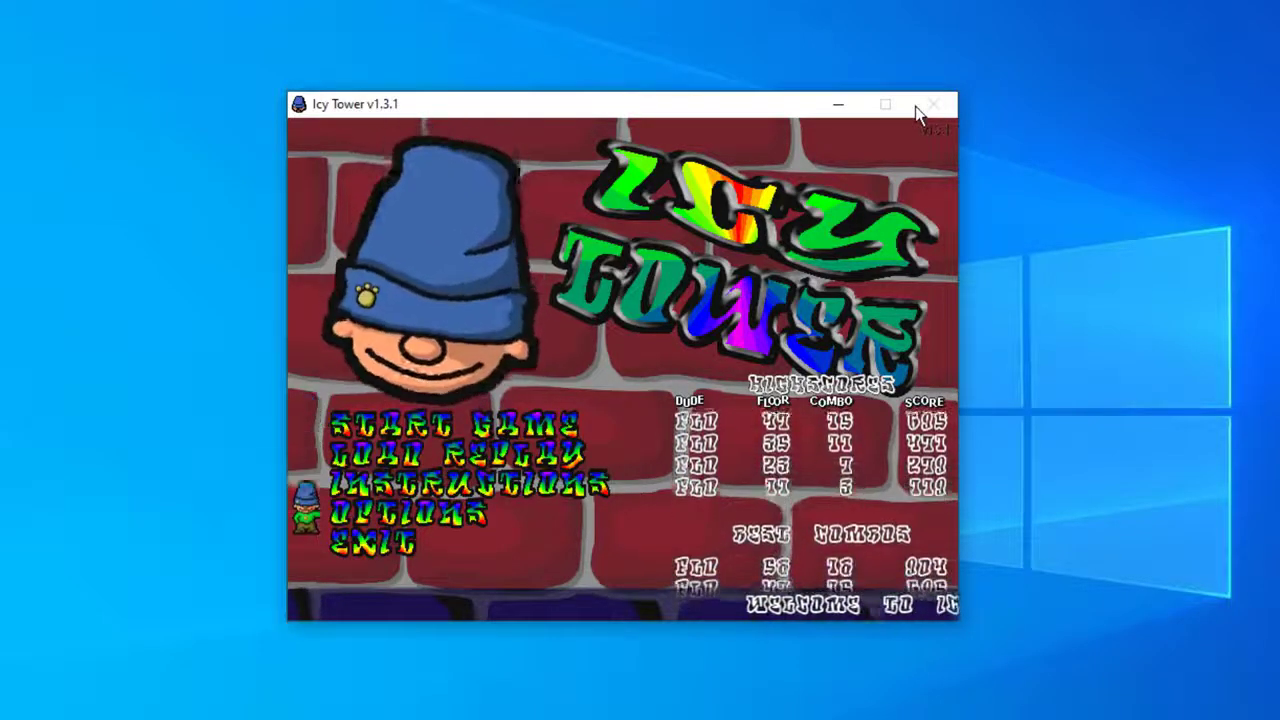
{"action": "mouse_move", "coordinate": [932, 104]}
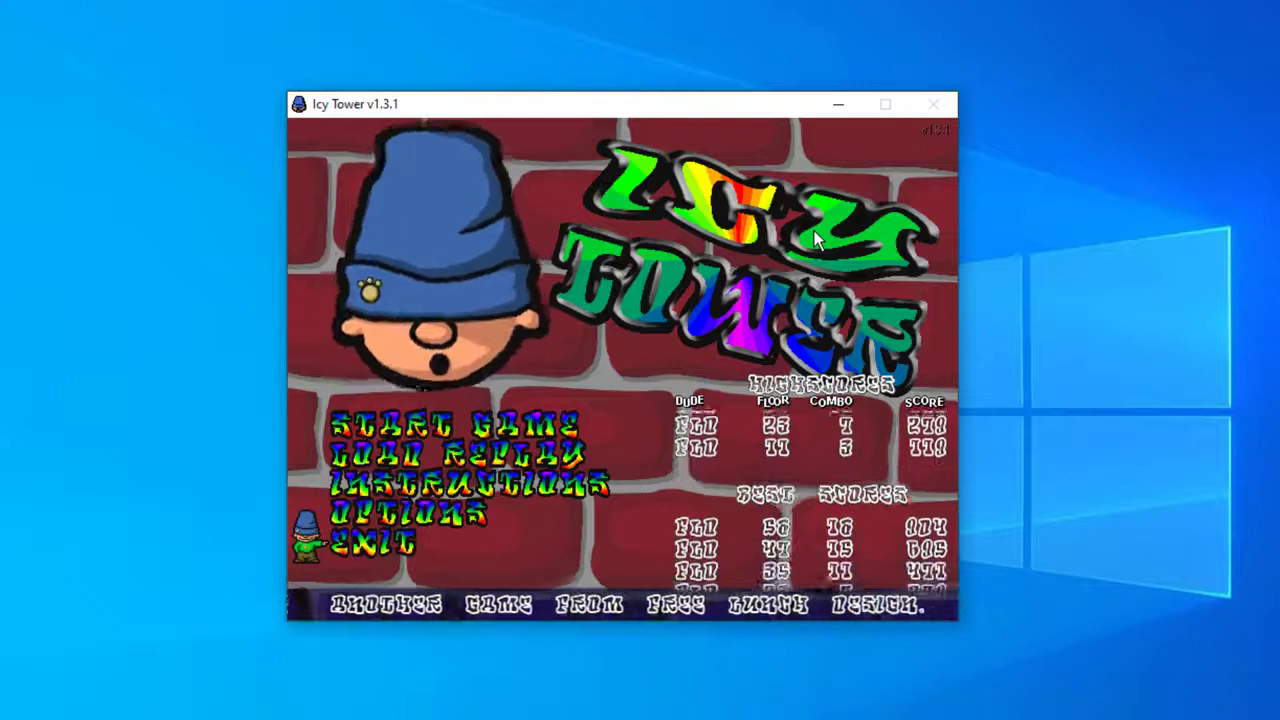
Close the game window and confirm Yes on the forced-shutdown warning
{"action": "left_click", "coordinate": [932, 104]}
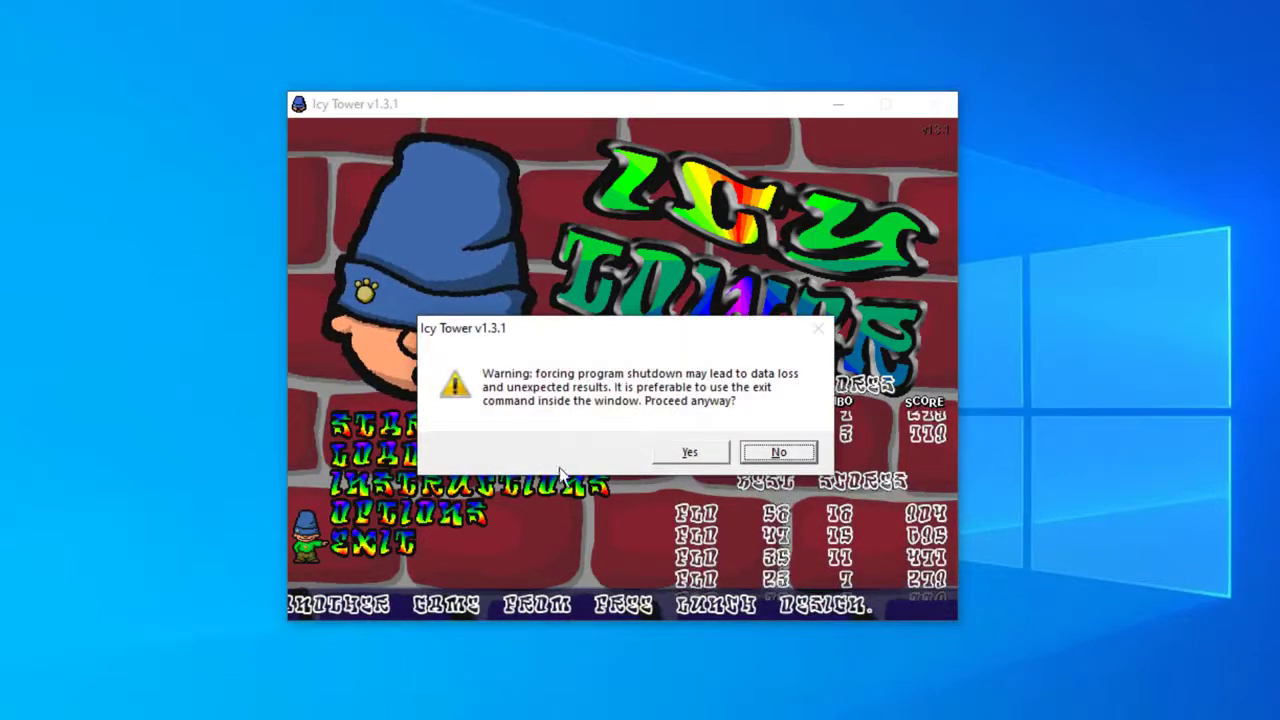
{"action": "mouse_move", "coordinate": [690, 452]}
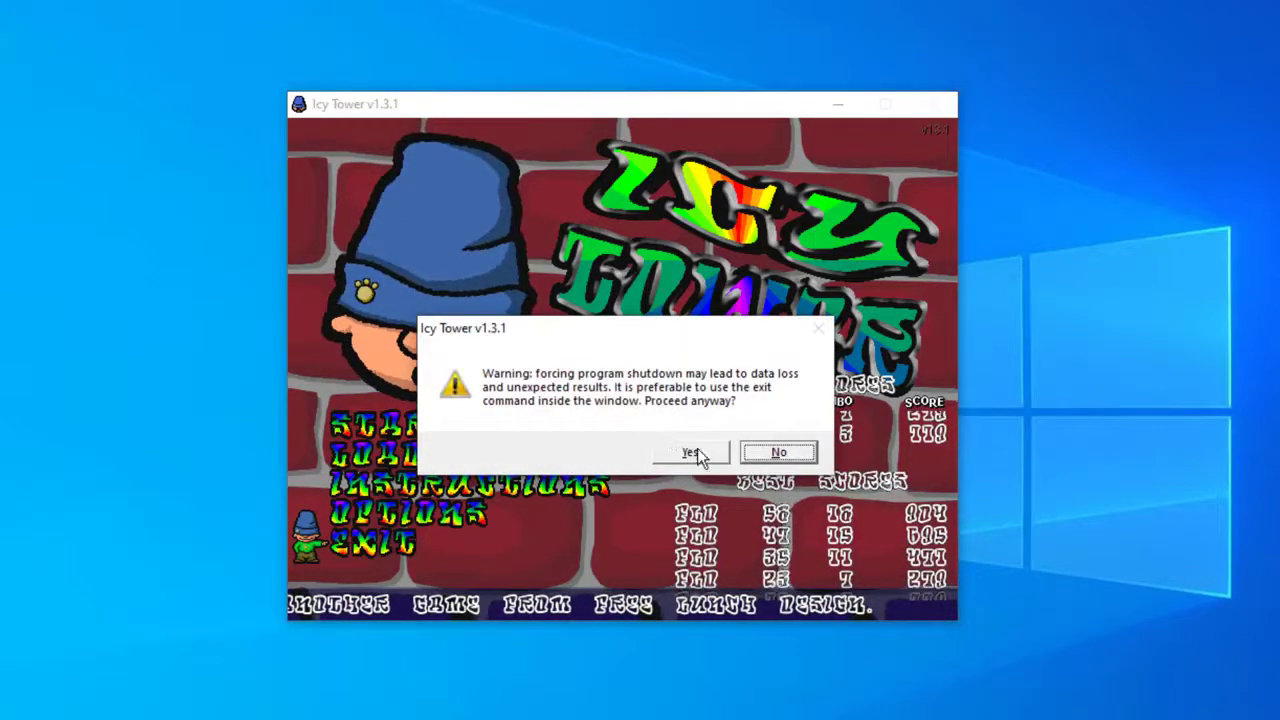
{"action": "mouse_move", "coordinate": [700, 464]}
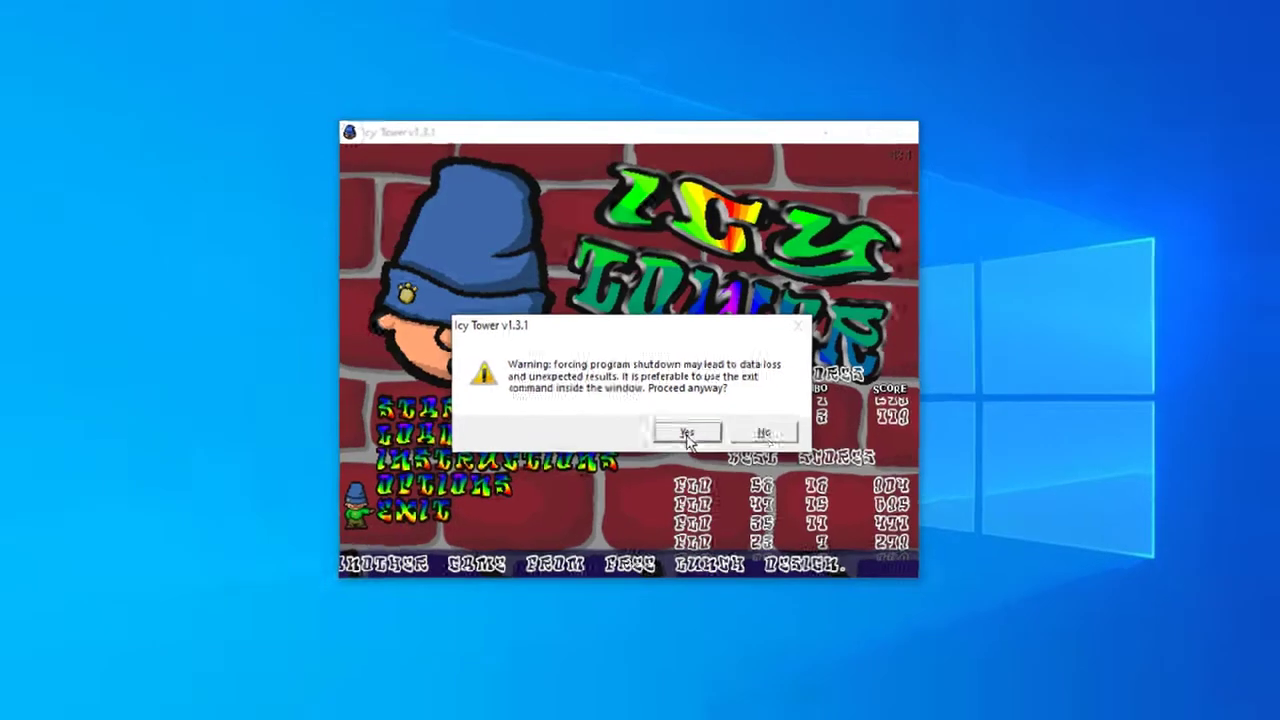
{"action": "left_click", "coordinate": [686, 432]}
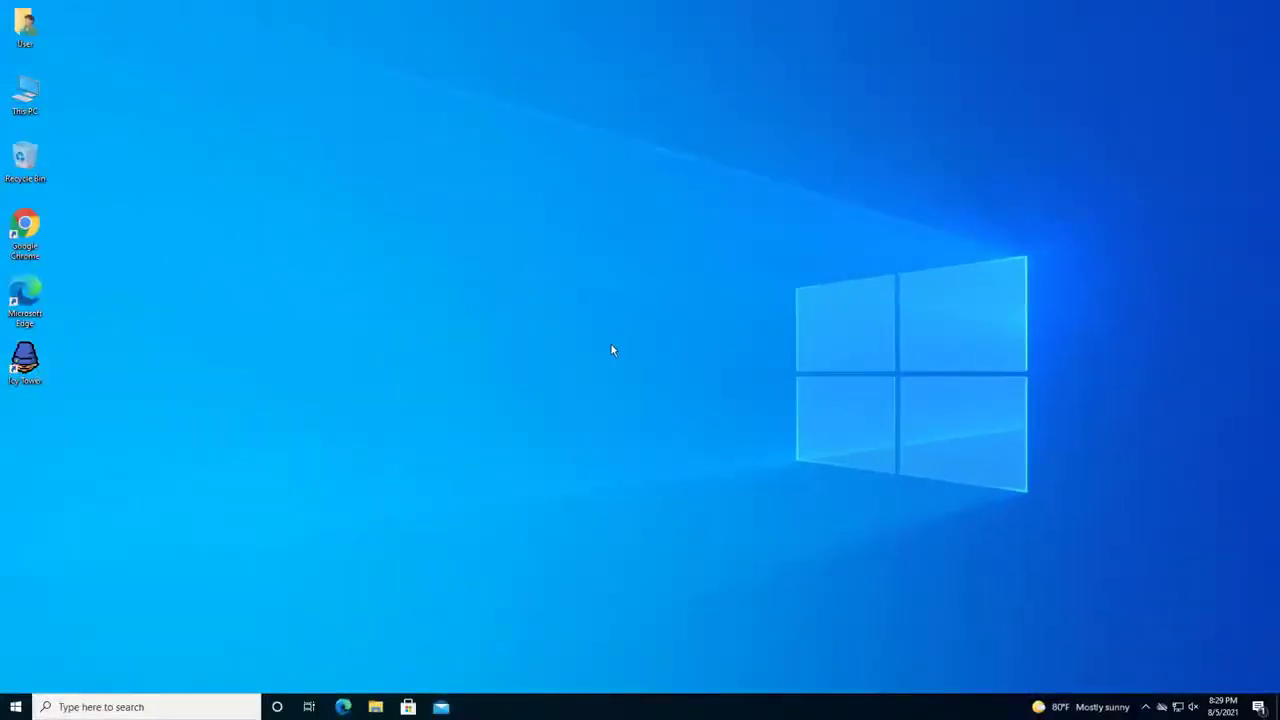
{"action": "mouse_move", "coordinate": [762, 304]}
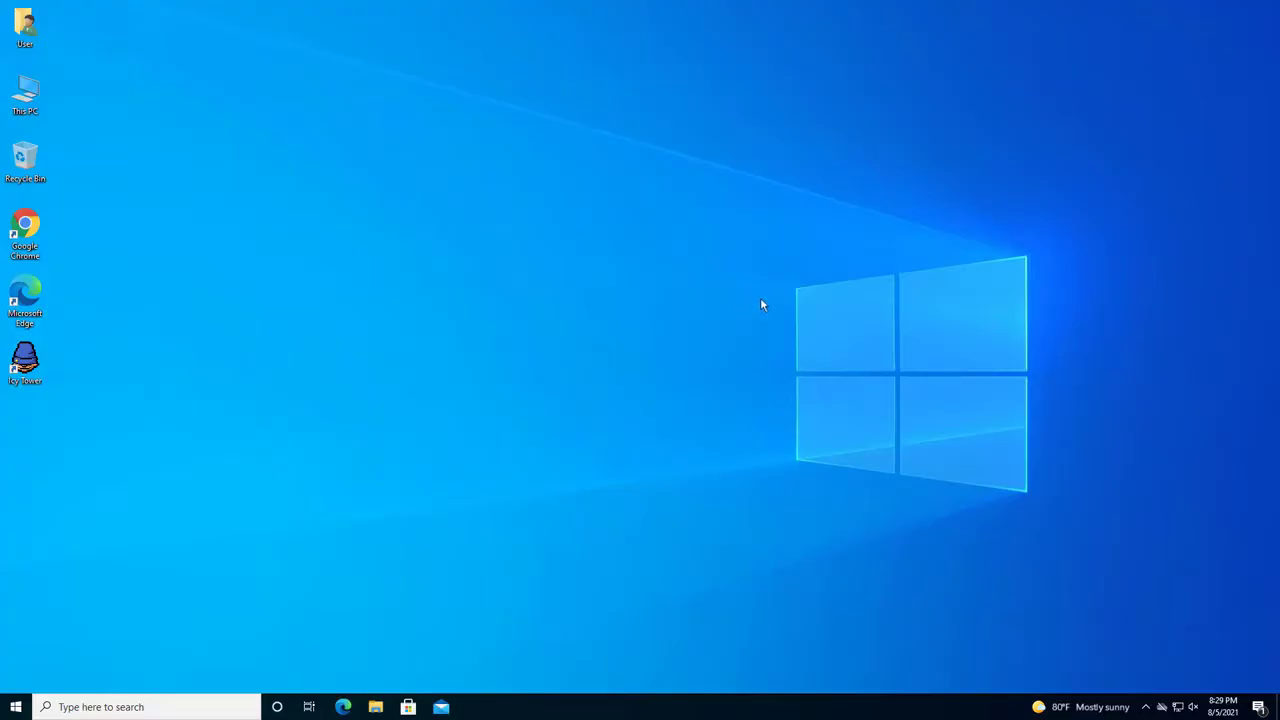
{"action": "mouse_move", "coordinate": [156, 600]}
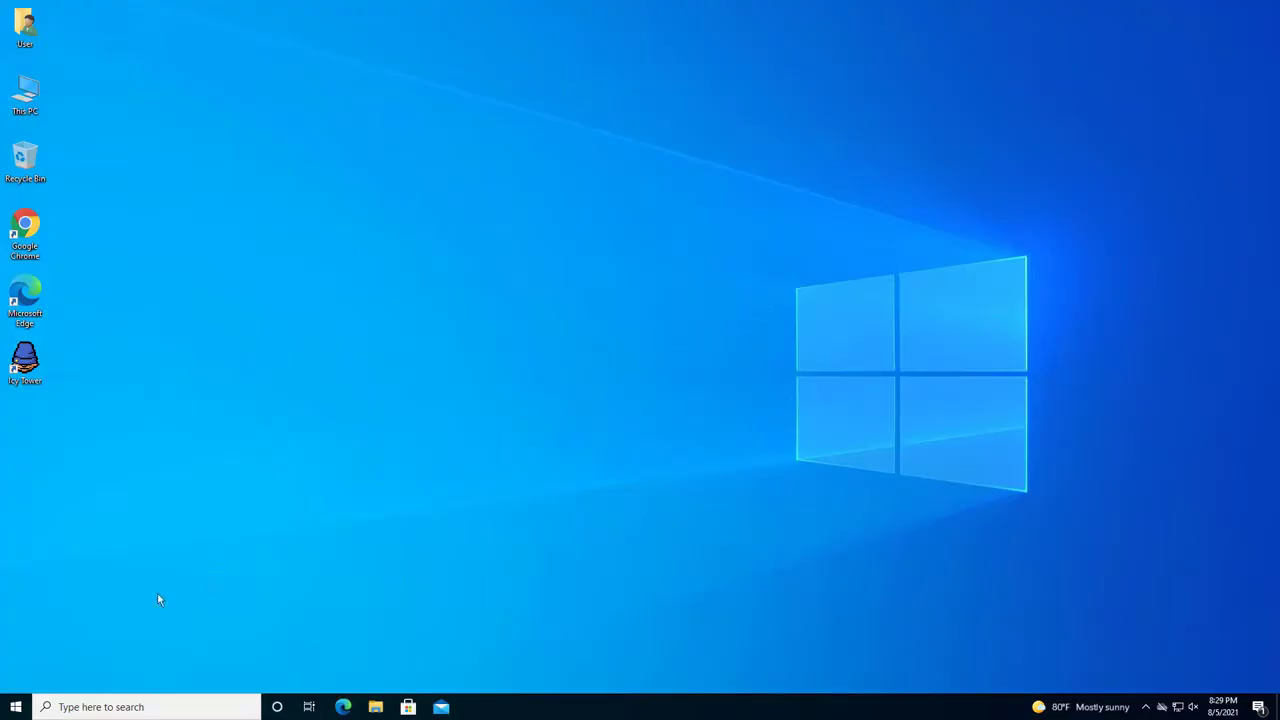
{"action": "mouse_move", "coordinate": [510, 390]}
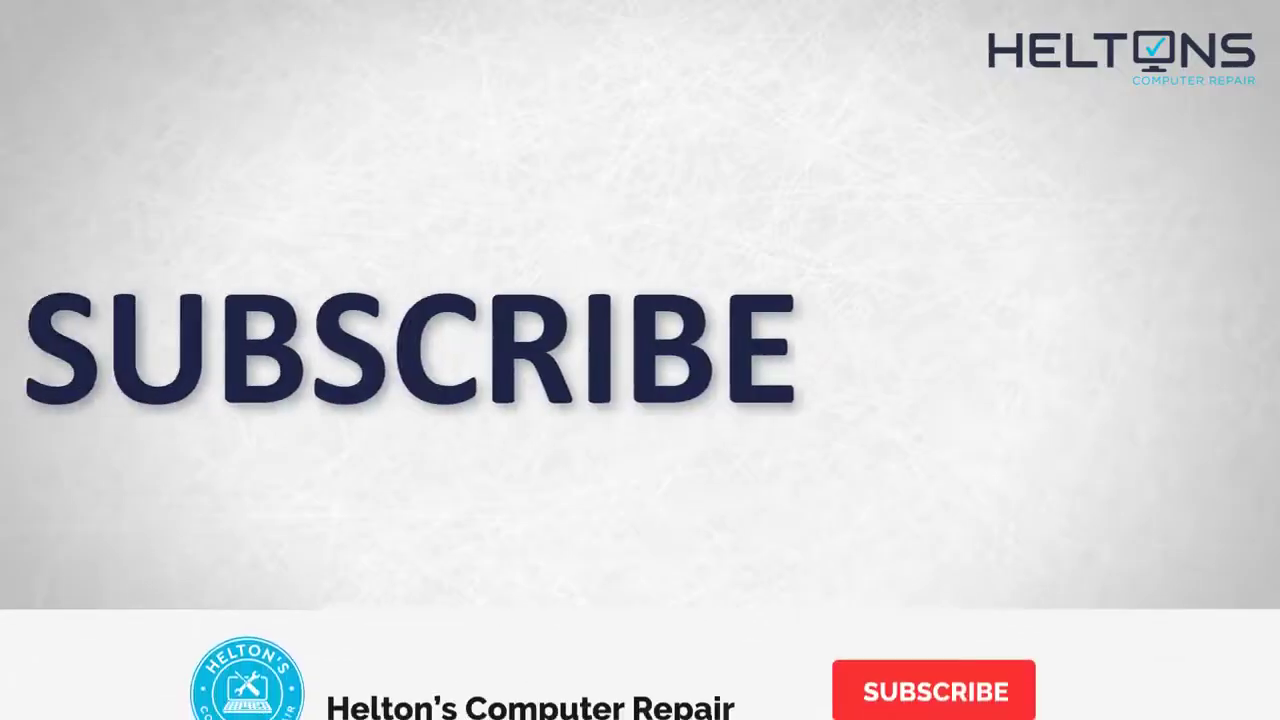
{"action": "left_click", "coordinate": [932, 690]}
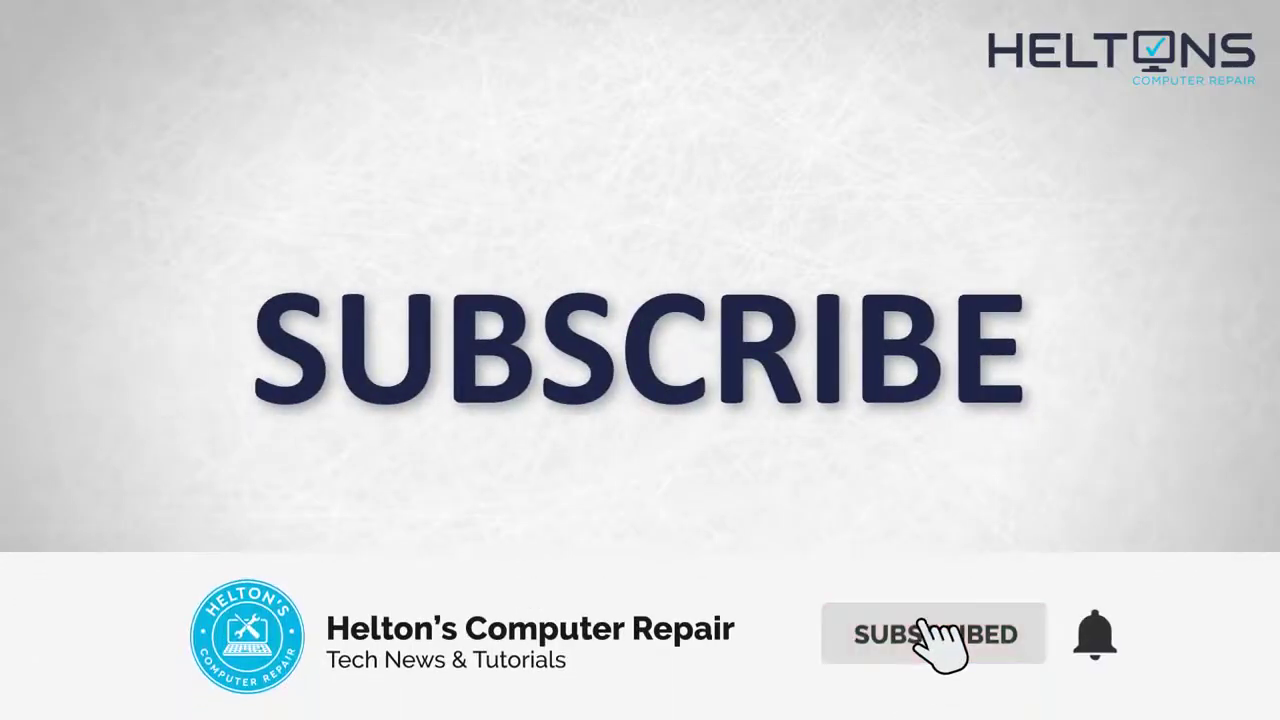